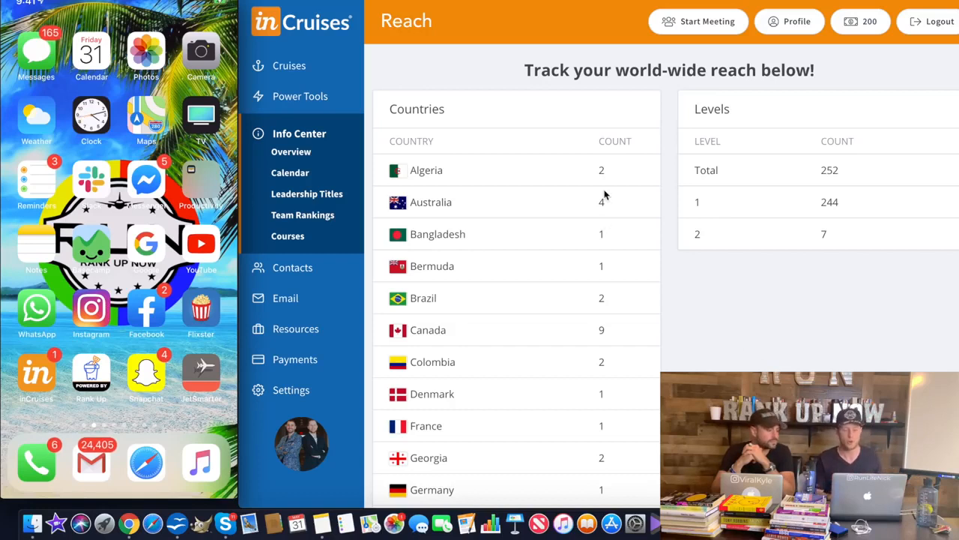
Scroll down through the inCruises Reach page content and back up slightly
{"action": "scroll", "scroll_direction": "down", "scroll_amount": 3}
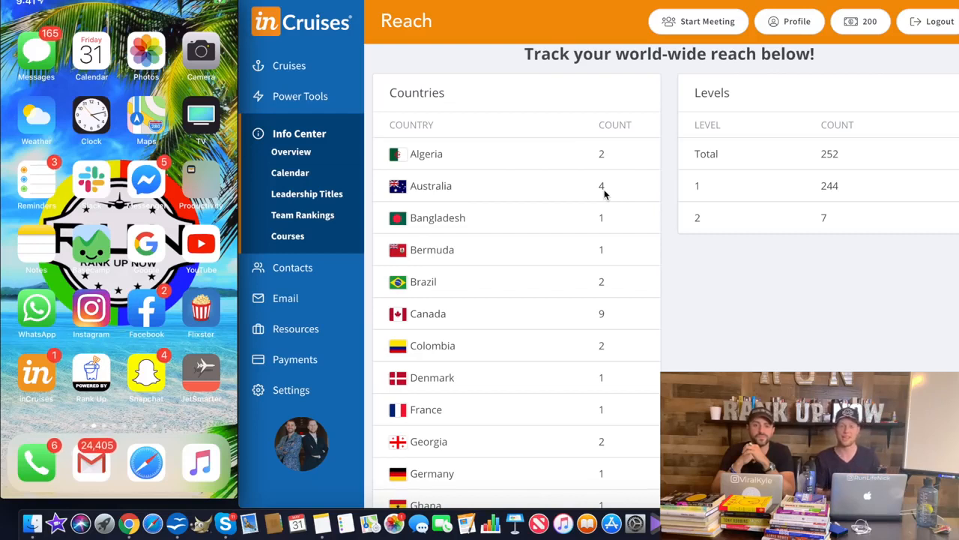
{"action": "scroll", "scroll_direction": "down", "scroll_amount": 3}
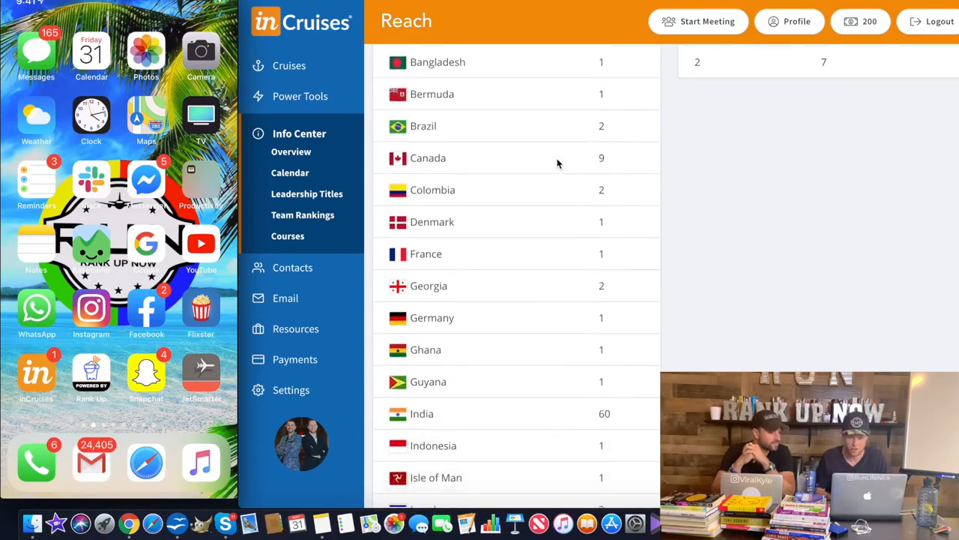
{"action": "scroll", "scroll_direction": "down", "scroll_amount": 3}
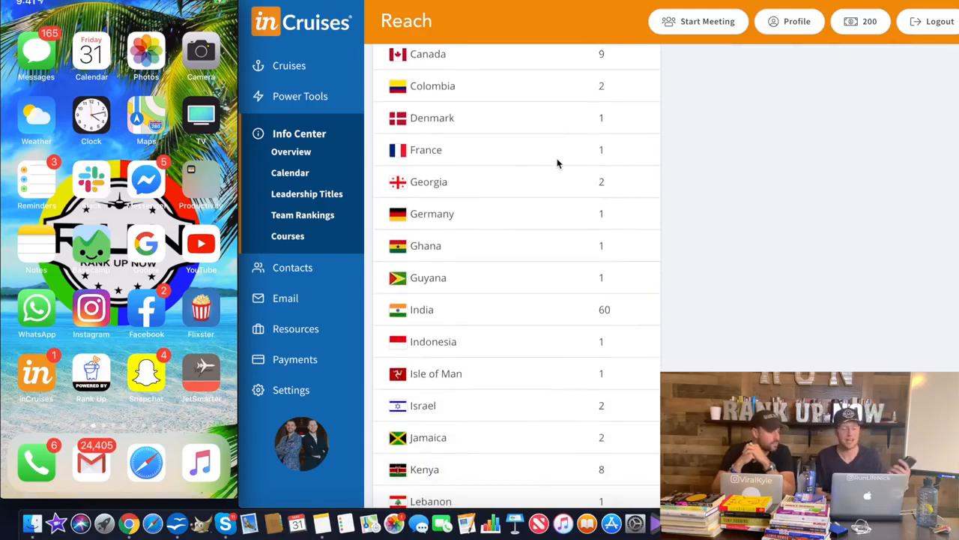
{"action": "scroll", "scroll_direction": "down", "scroll_amount": 3}
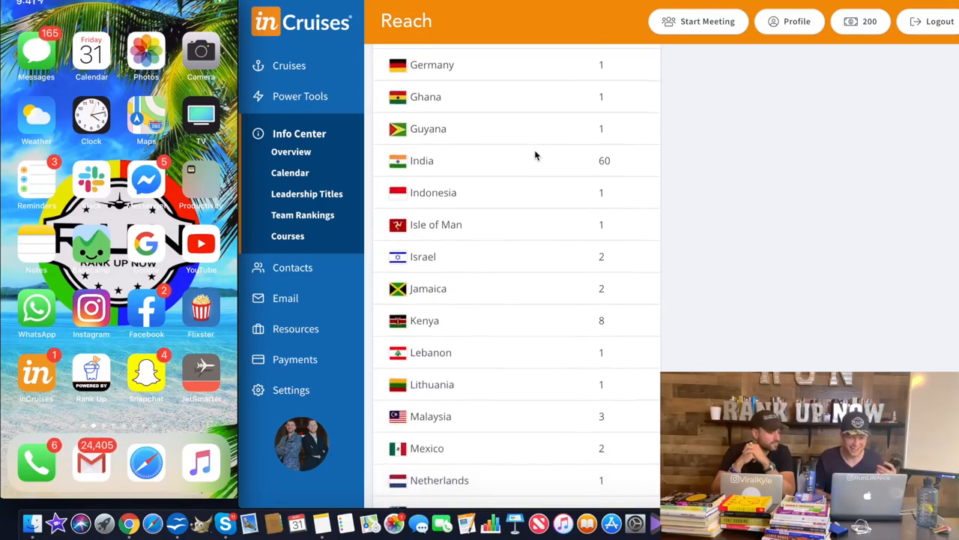
{"action": "scroll", "scroll_direction": "down", "scroll_amount": 3}
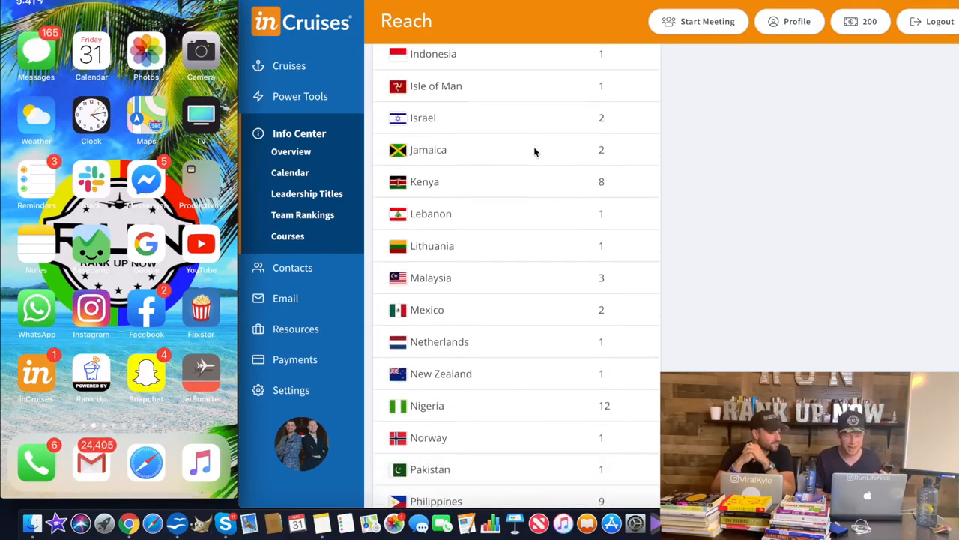
{"action": "scroll", "scroll_direction": "down", "scroll_amount": 3}
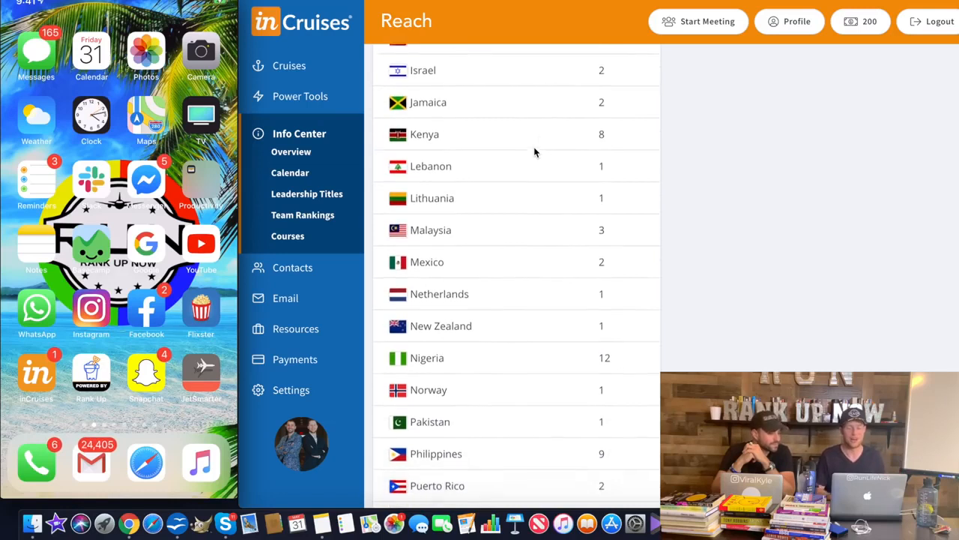
{"action": "scroll", "scroll_direction": "down", "scroll_amount": 3}
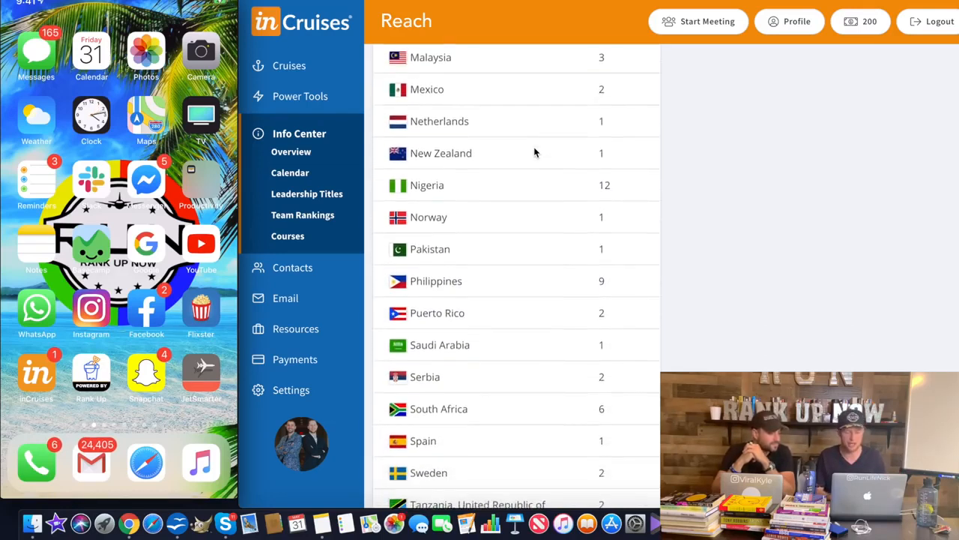
{"action": "scroll", "scroll_direction": "down", "scroll_amount": 3}
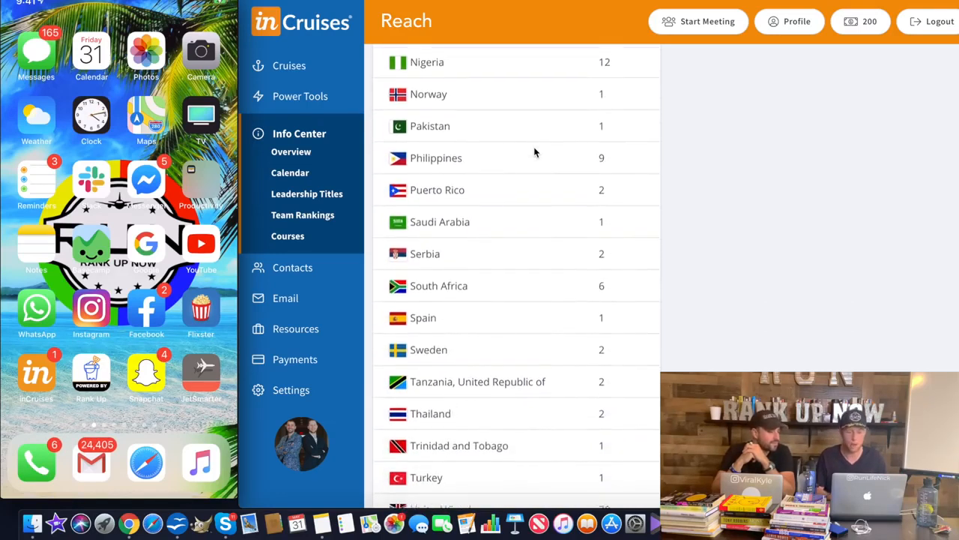
{"action": "scroll", "scroll_direction": "down", "scroll_amount": 3}
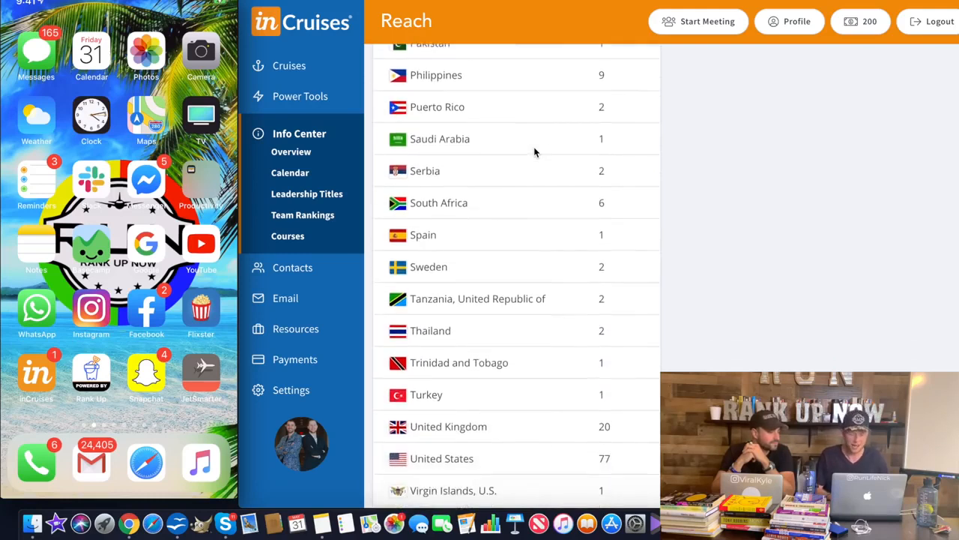
{"action": "scroll", "scroll_direction": "down", "scroll_amount": 3}
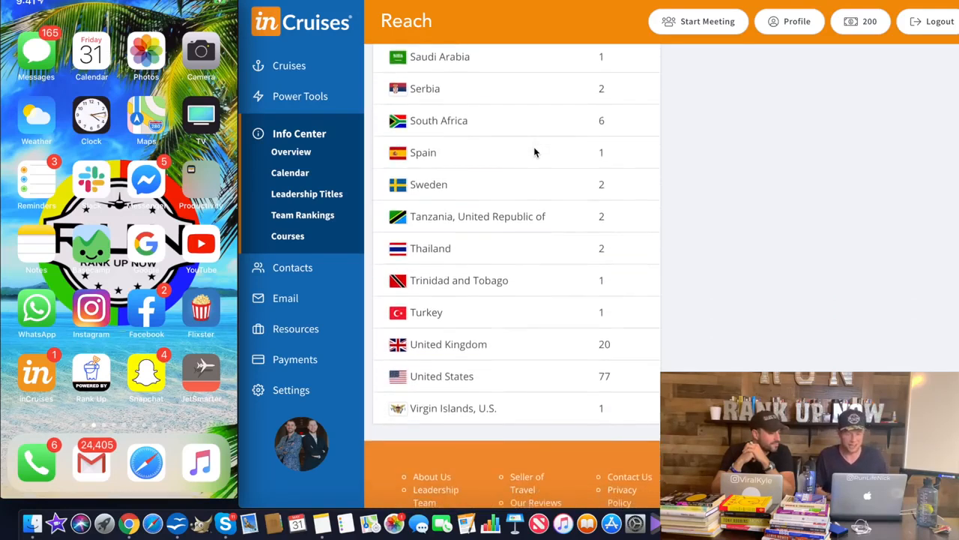
{"action": "scroll", "scroll_direction": "up", "scroll_amount": 3}
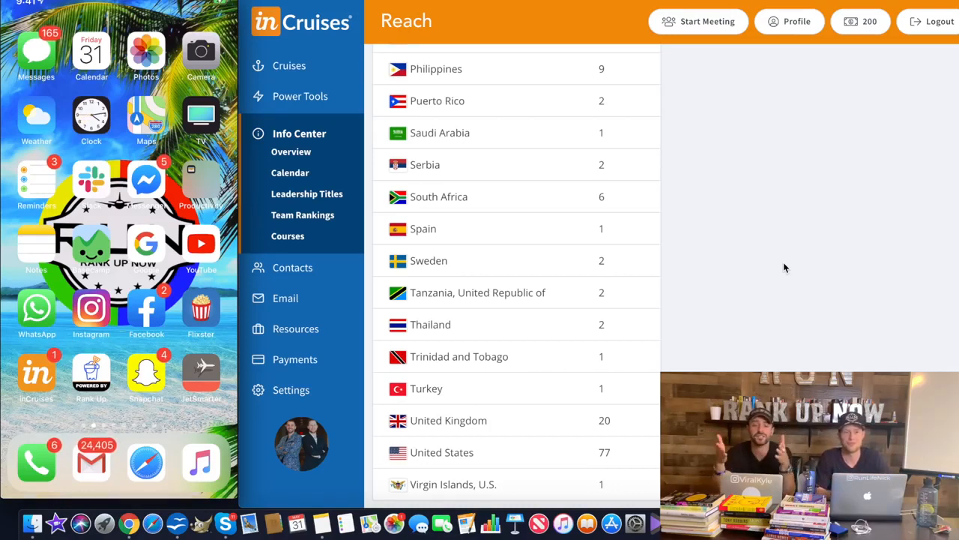
{"action": "mouse_move", "coordinate": [662, 157]}
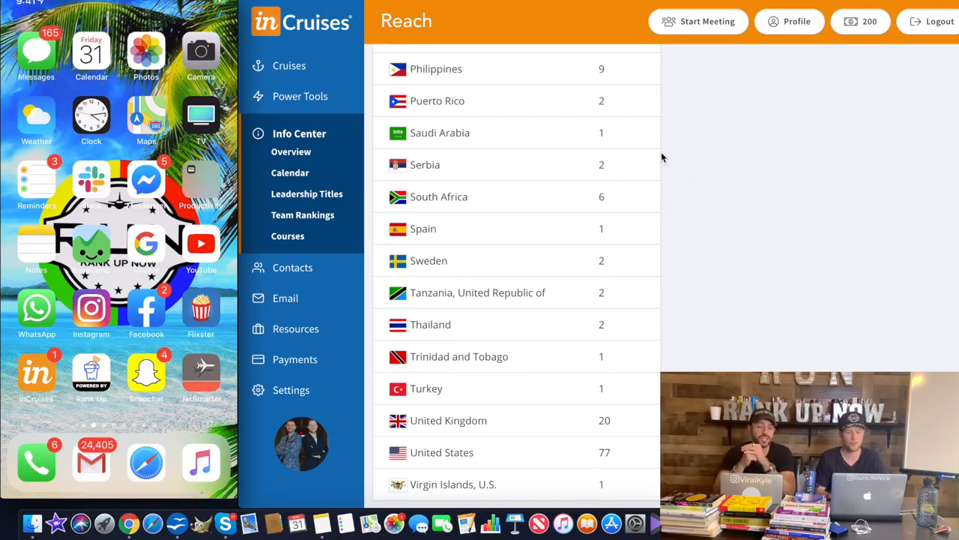
{"action": "mouse_move", "coordinate": [748, 142]}
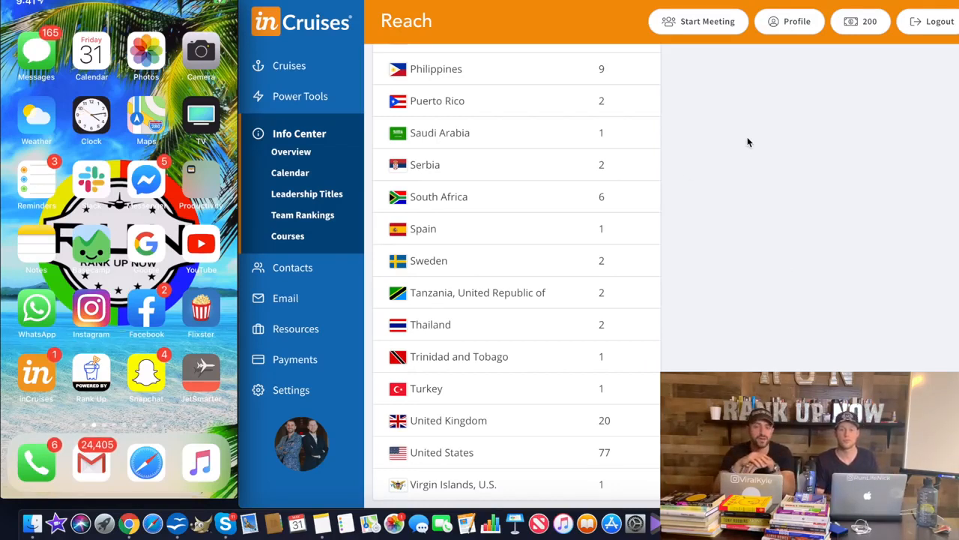
{"action": "mouse_move", "coordinate": [679, 107]}
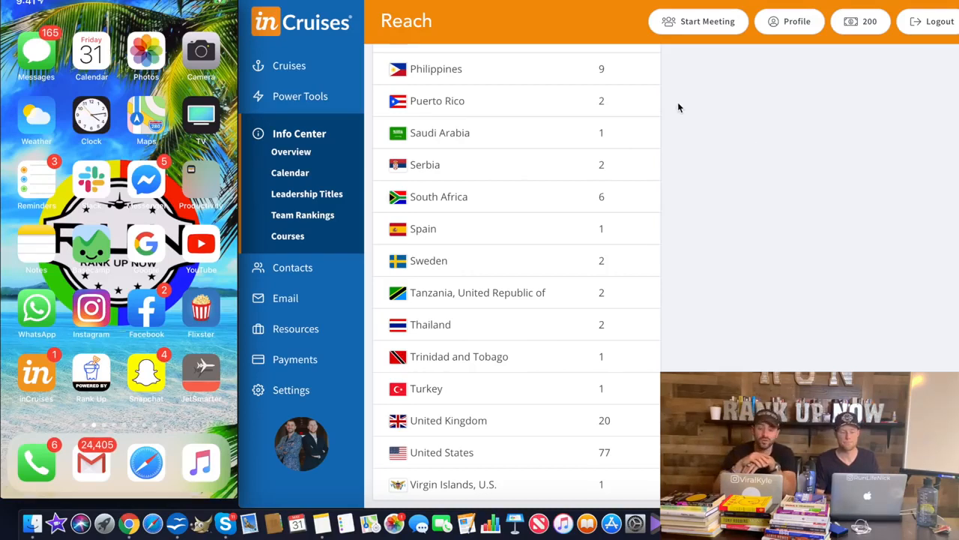
{"action": "mouse_move", "coordinate": [667, 83]}
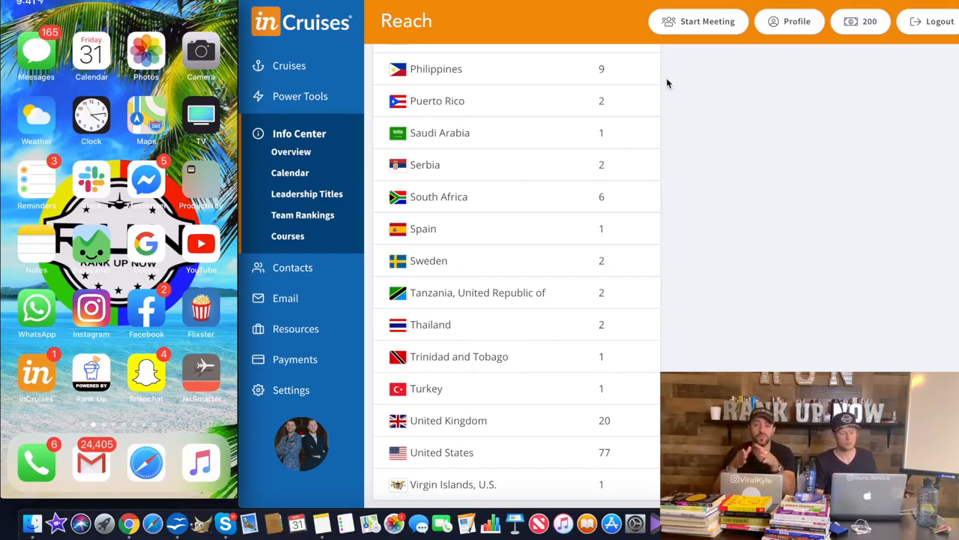
{"action": "mouse_move", "coordinate": [727, 120]}
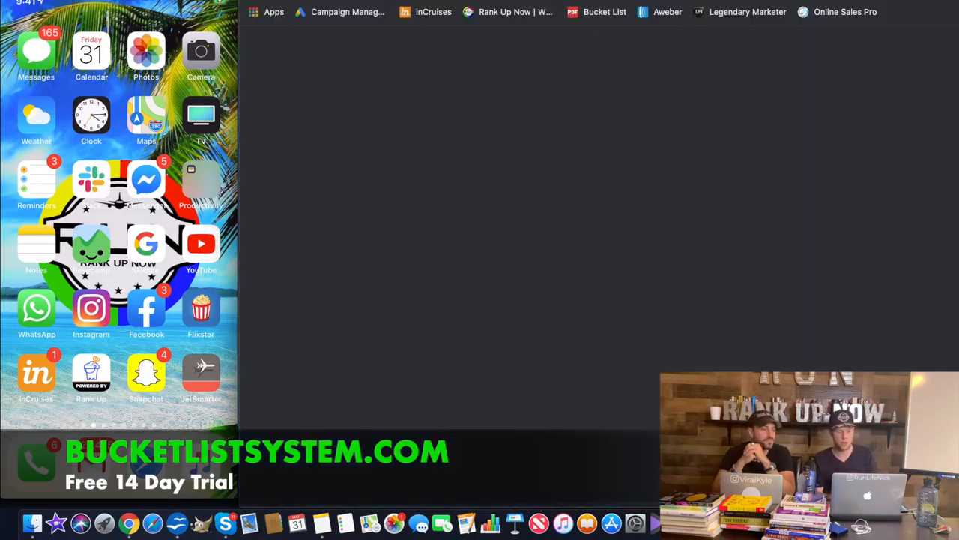
Go to the Rank Up Now site via its bookmark and land on the member dashboard
{"action": "left_click", "coordinate": [504, 11]}
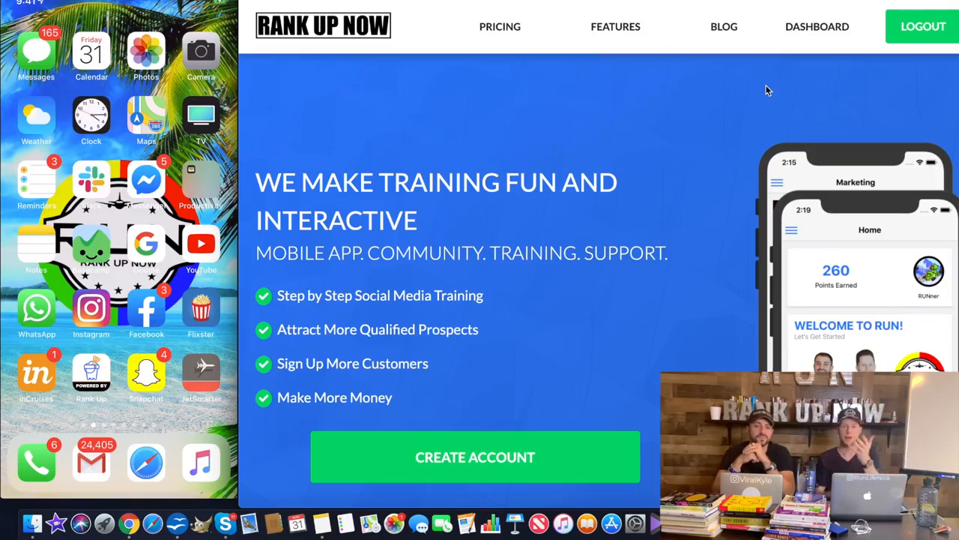
{"action": "mouse_move", "coordinate": [817, 26]}
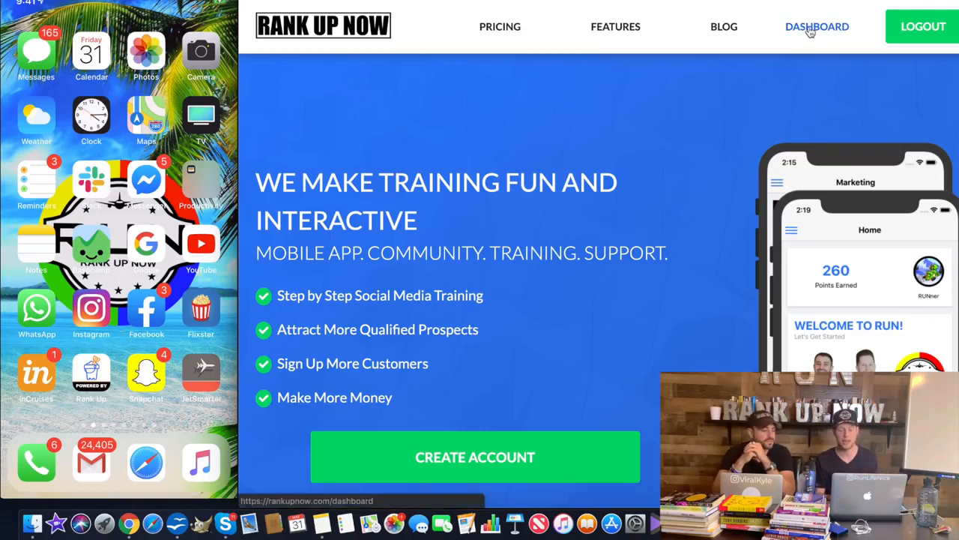
{"action": "left_click", "coordinate": [817, 27]}
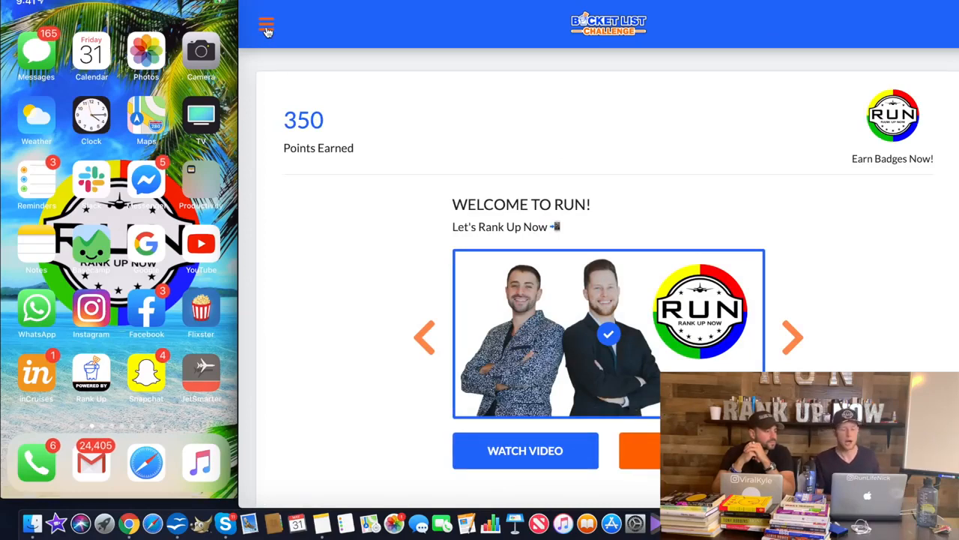
Review the app's navigation menu and return to the dashboard
{"action": "left_click", "coordinate": [266, 28]}
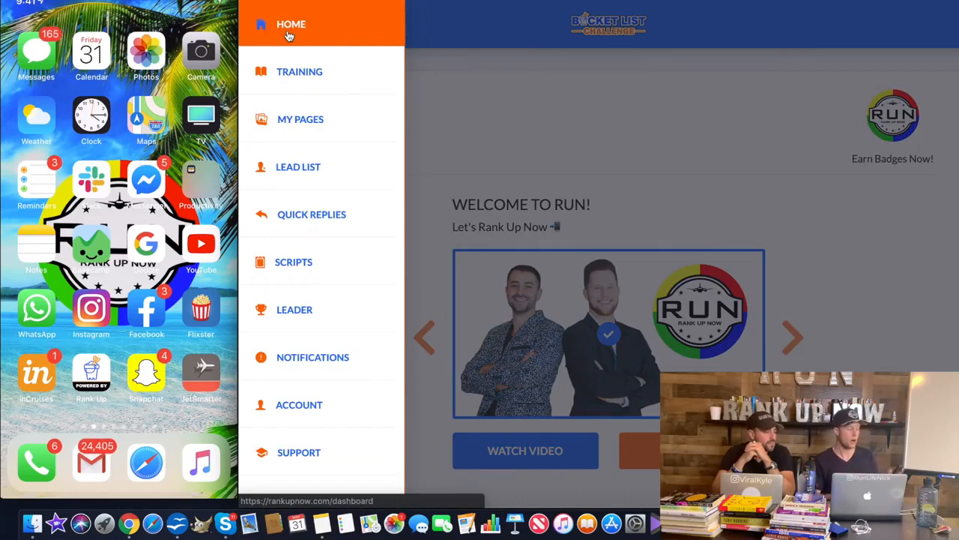
{"action": "mouse_move", "coordinate": [353, 37]}
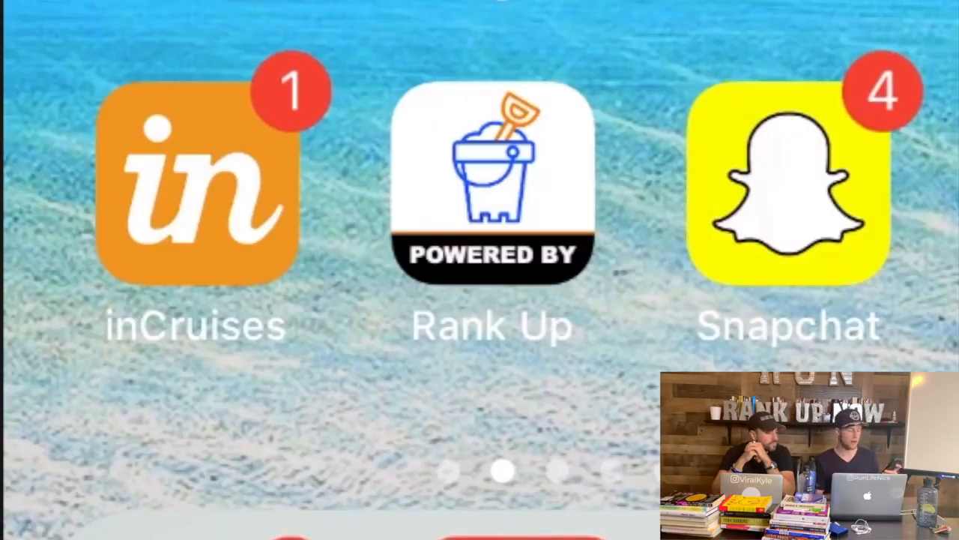
{"action": "left_click", "coordinate": [493, 183]}
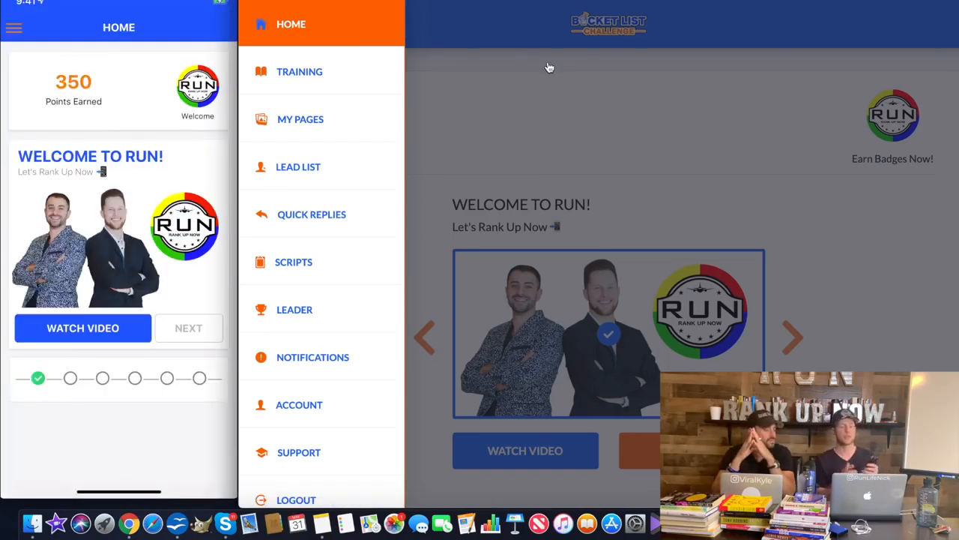
{"action": "left_click", "coordinate": [14, 27]}
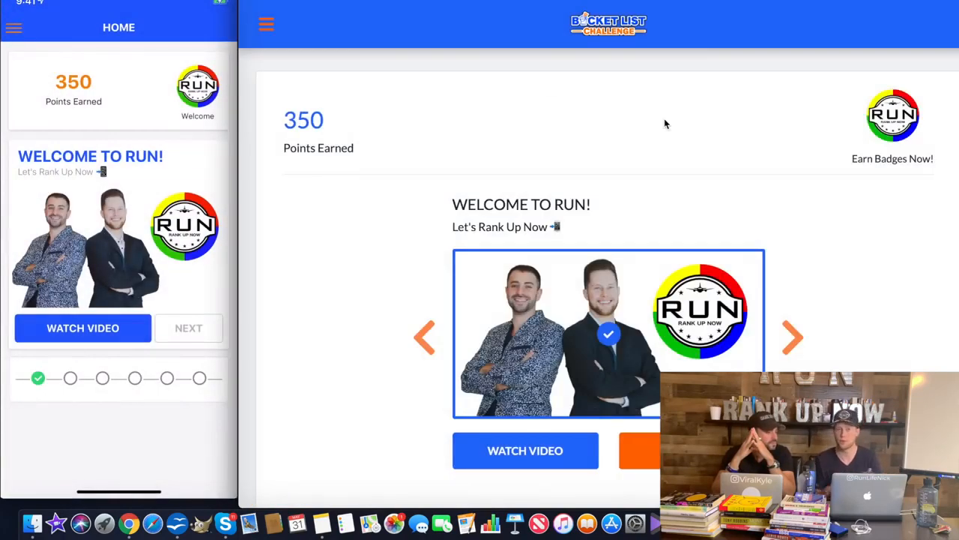
{"action": "mouse_move", "coordinate": [777, 190]}
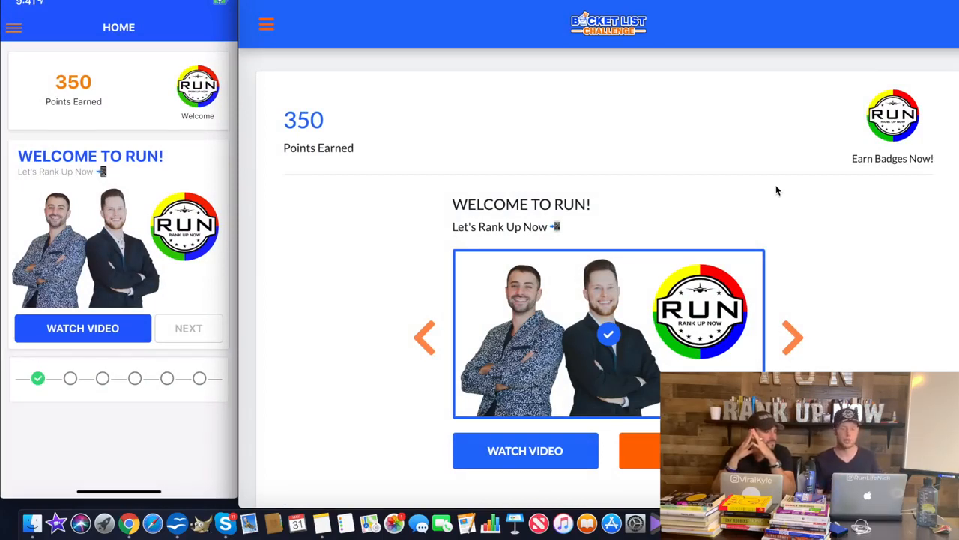
{"action": "mouse_move", "coordinate": [787, 240]}
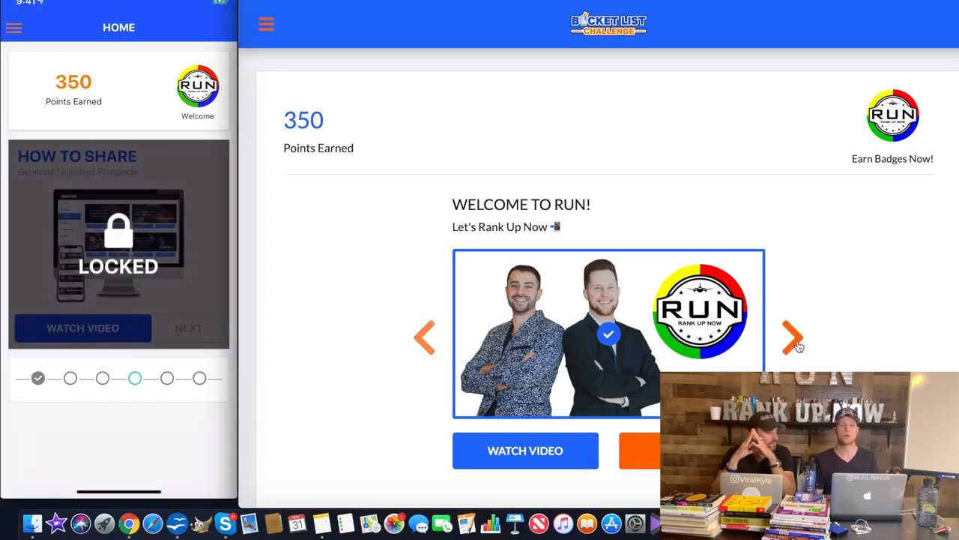
Cycle the carousel through the locked modules back to Welcome to RUN! and start its video
{"action": "left_click", "coordinate": [793, 337]}
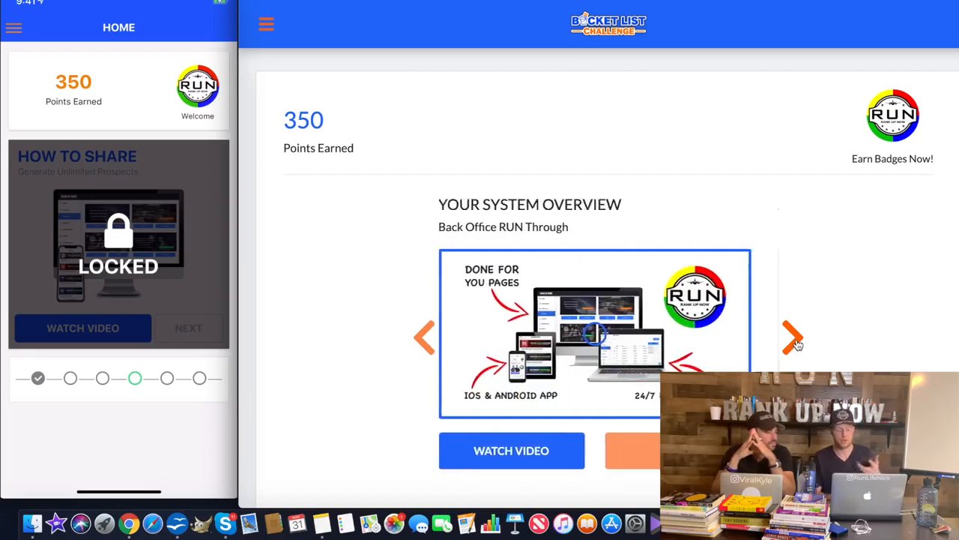
{"action": "left_click", "coordinate": [793, 336]}
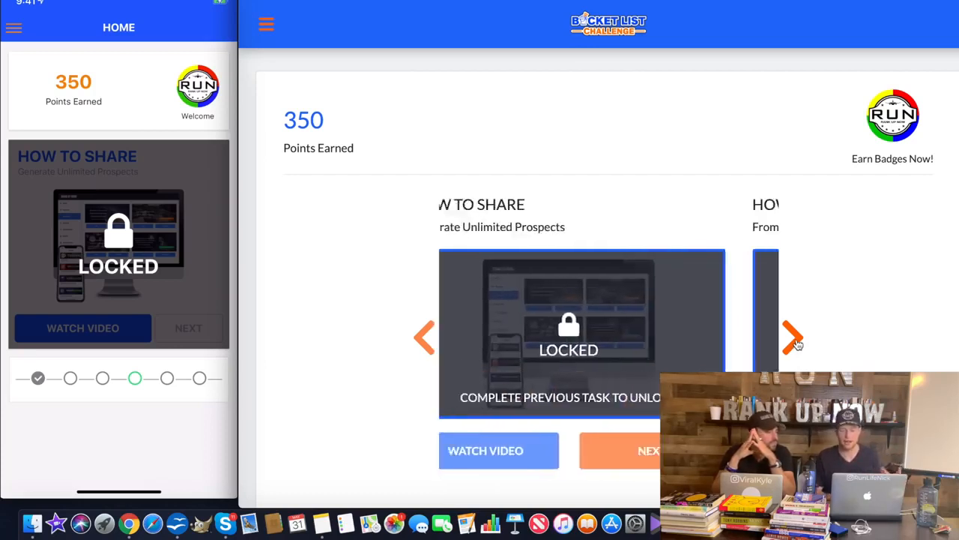
{"action": "left_click", "coordinate": [793, 336]}
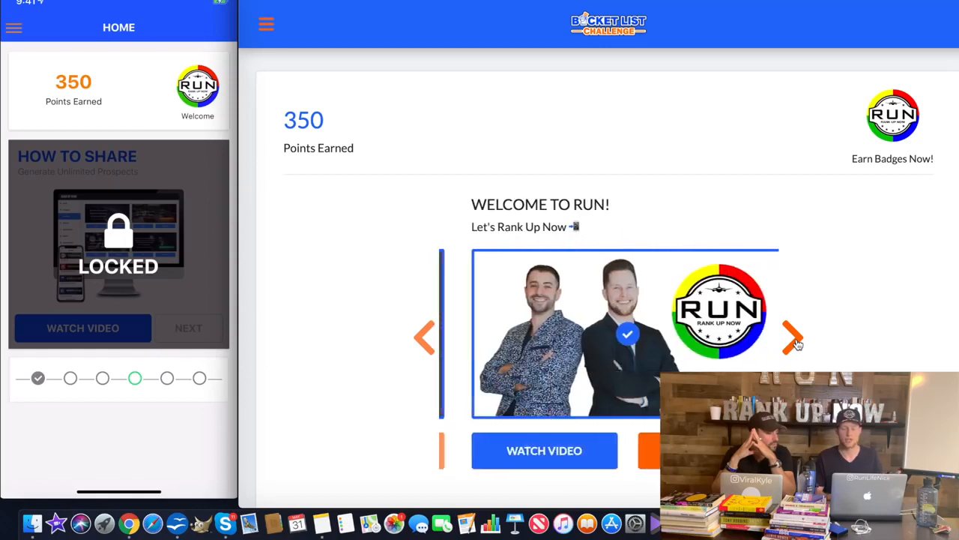
{"action": "left_click", "coordinate": [545, 450]}
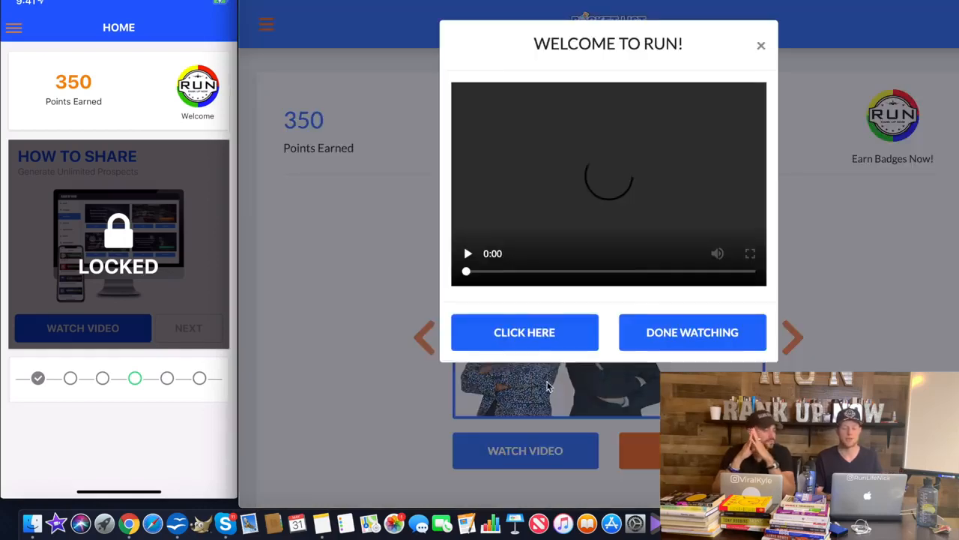
{"action": "left_click", "coordinate": [467, 253]}
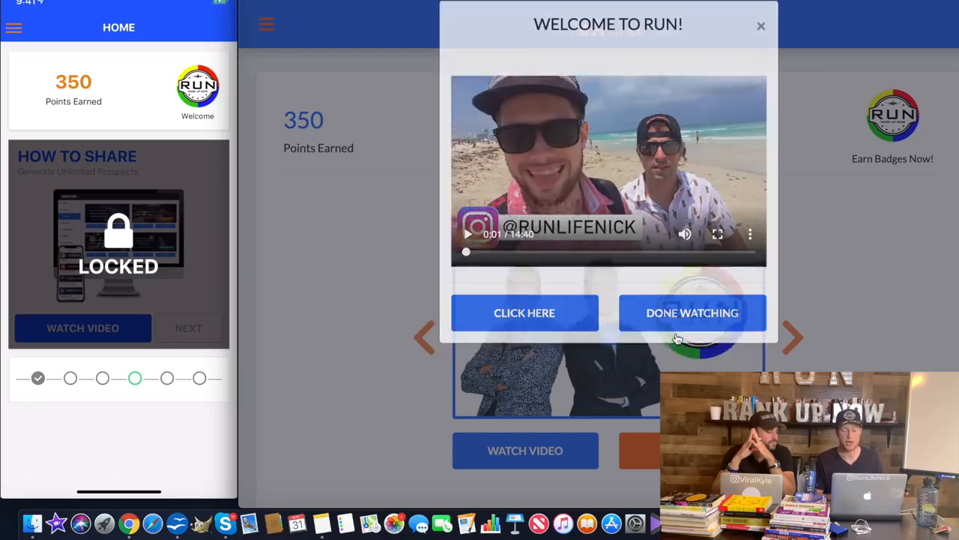
{"action": "left_click", "coordinate": [692, 312]}
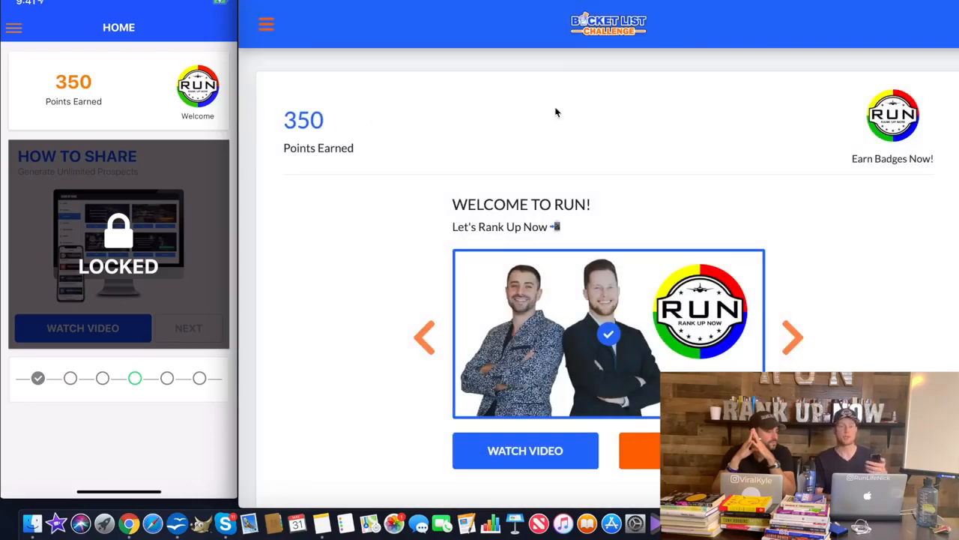
{"action": "mouse_move", "coordinate": [734, 166]}
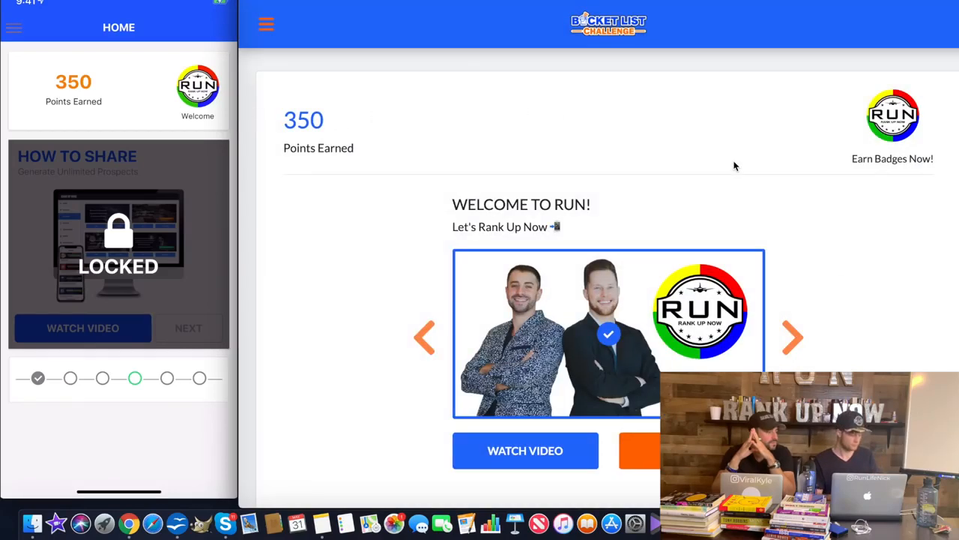
{"action": "left_click", "coordinate": [892, 116]}
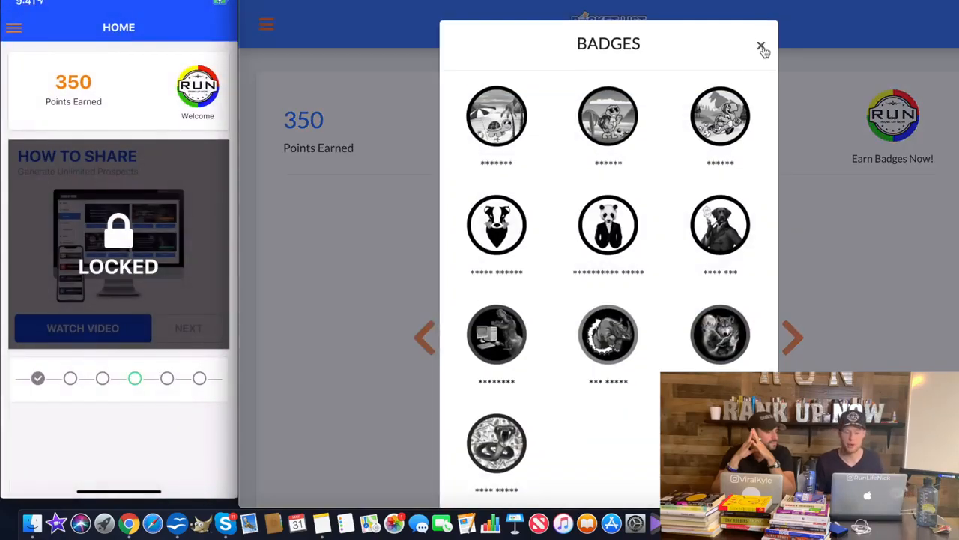
{"action": "left_click", "coordinate": [761, 47]}
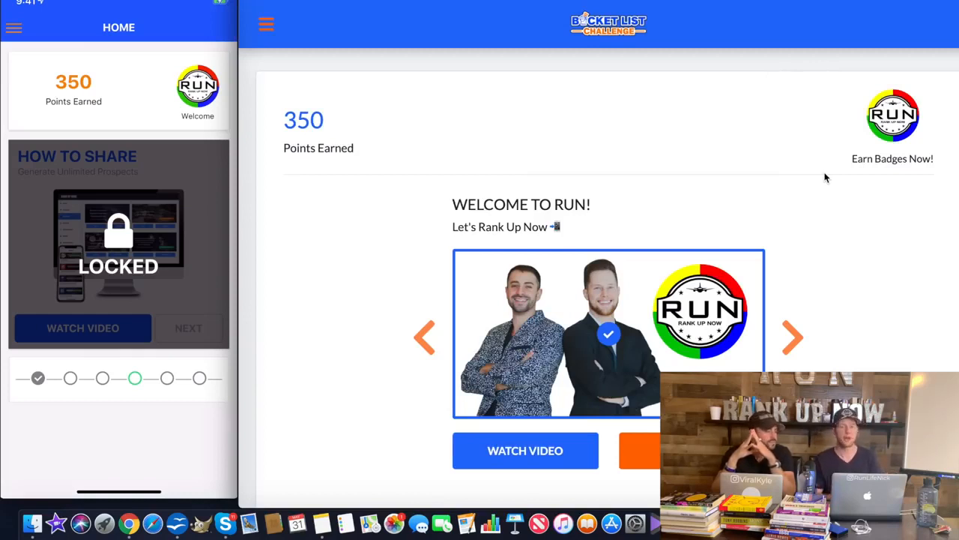
{"action": "mouse_move", "coordinate": [495, 112]}
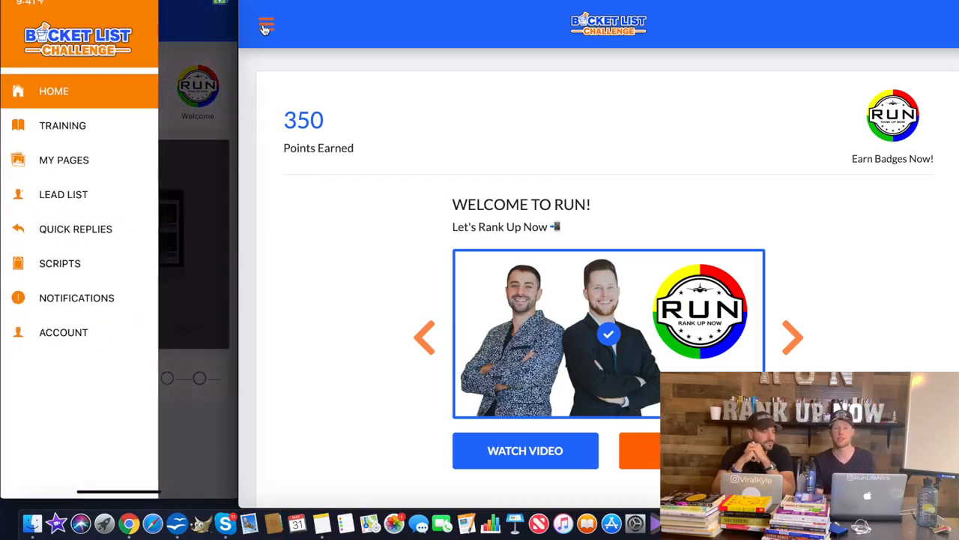
Go to Training from the menu and scroll through the course cards
{"action": "left_click", "coordinate": [266, 25]}
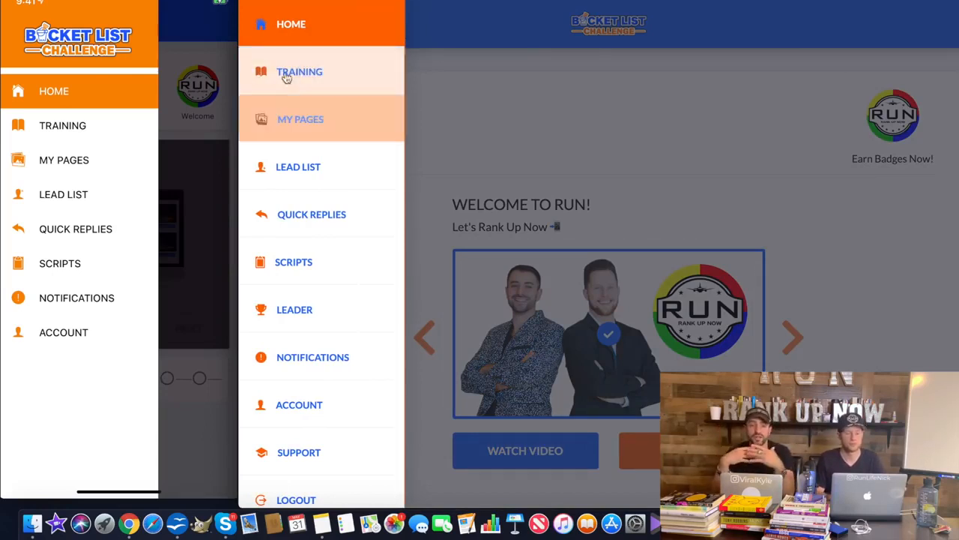
{"action": "left_click", "coordinate": [299, 71]}
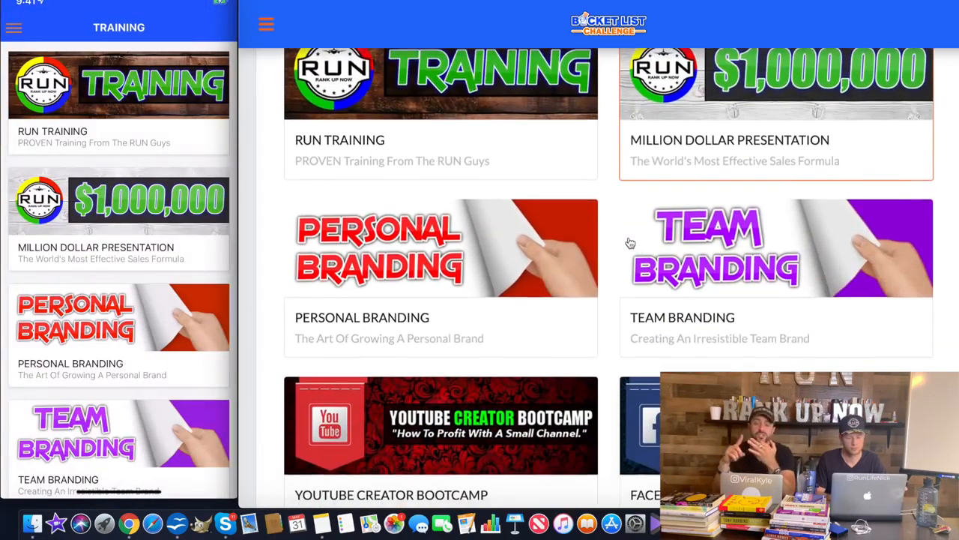
{"action": "scroll", "scroll_direction": "down", "scroll_amount": 3}
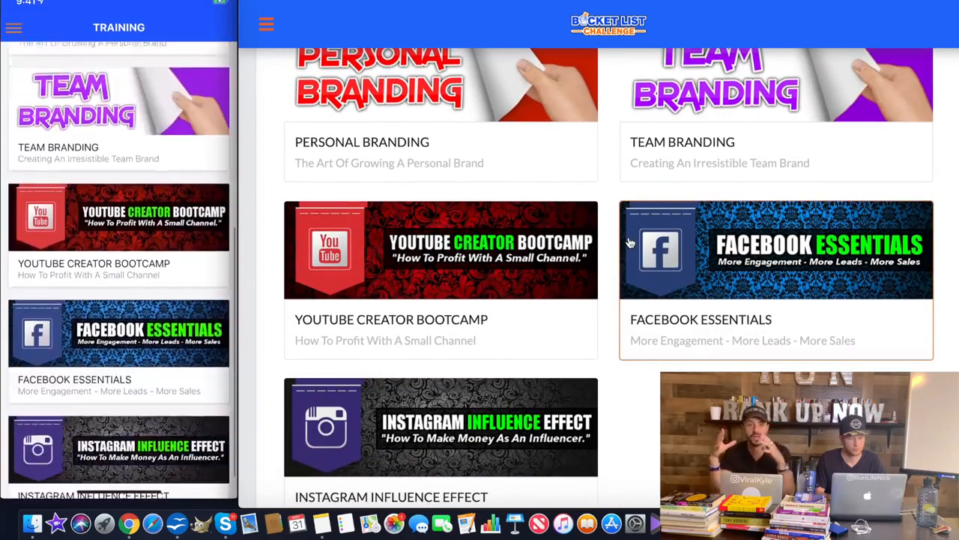
{"action": "scroll", "scroll_direction": "up", "scroll_amount": 3}
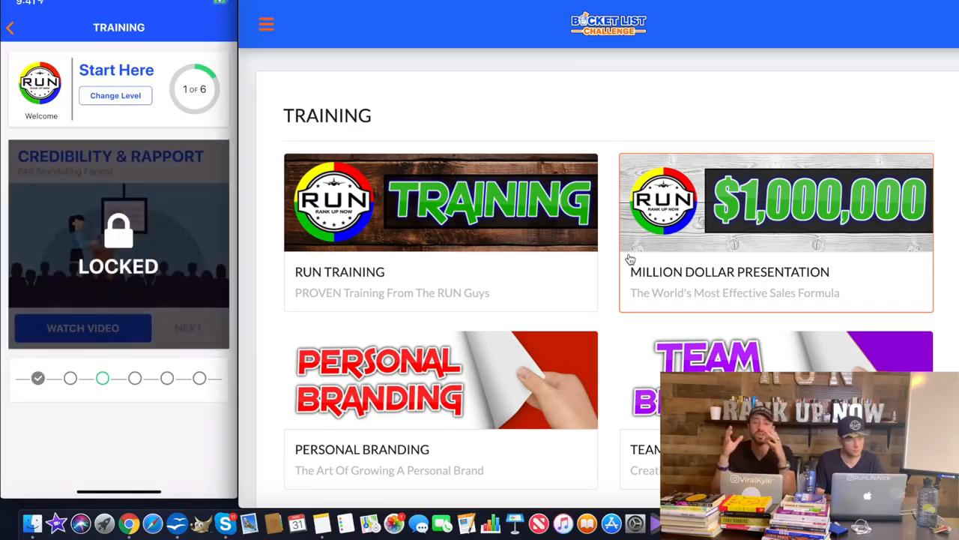
Step through the Branding - 1 course's locked lessons and return to the navigation menu
{"action": "left_click", "coordinate": [12, 28]}
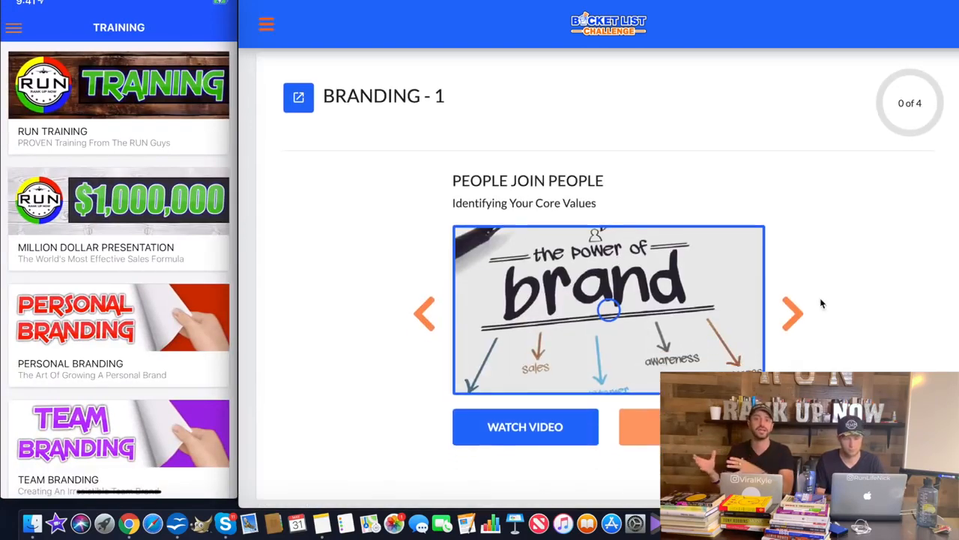
{"action": "left_click", "coordinate": [792, 314]}
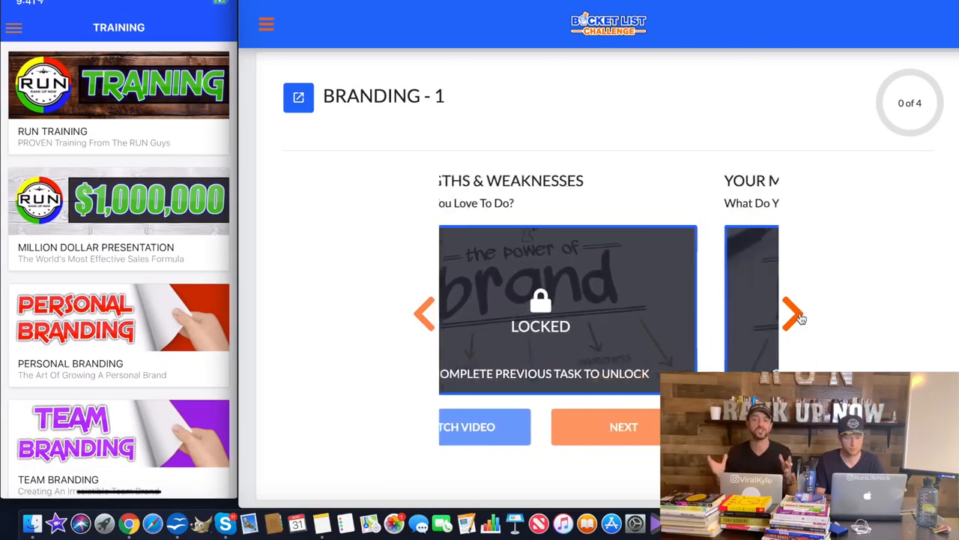
{"action": "left_click", "coordinate": [793, 314]}
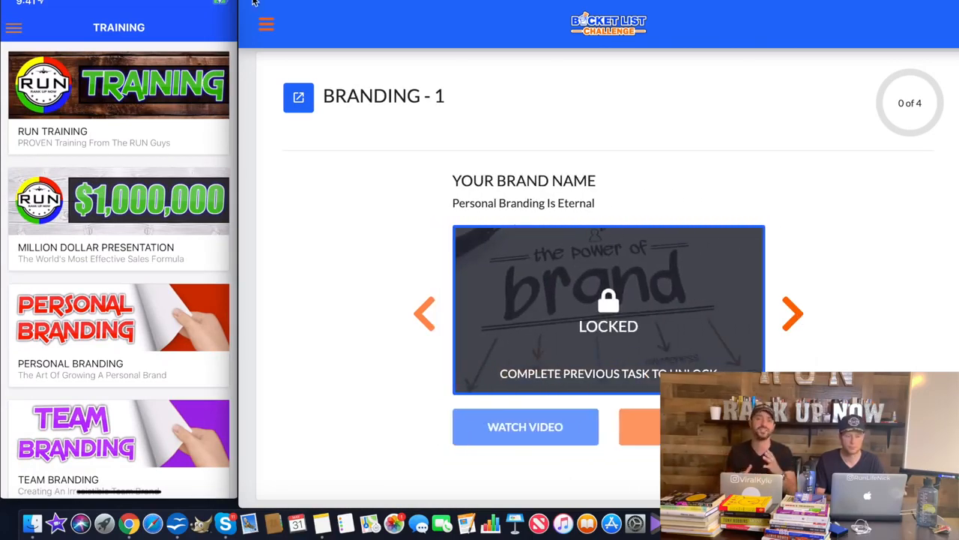
{"action": "left_click", "coordinate": [266, 24]}
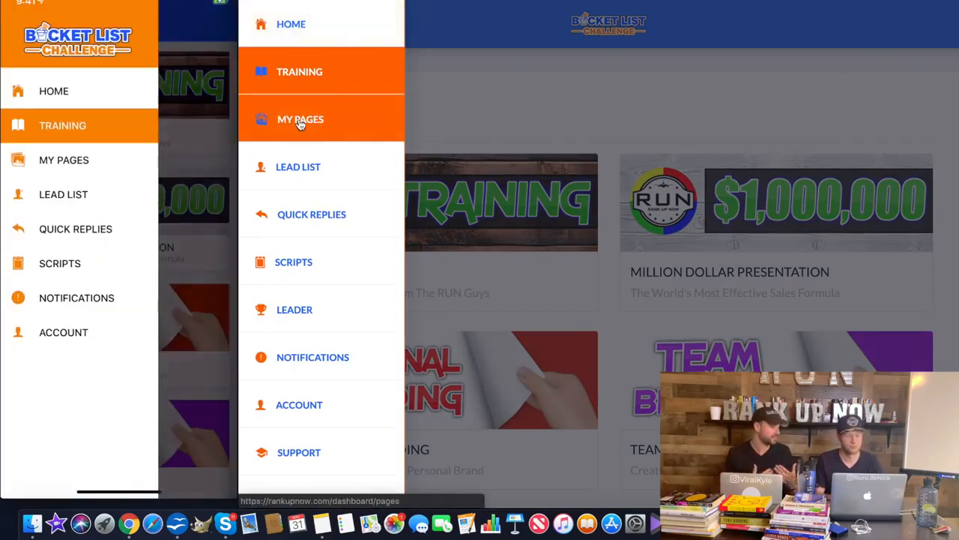
Show My Pages with its leader templates on both the phone and web dashboard
{"action": "left_click", "coordinate": [300, 119]}
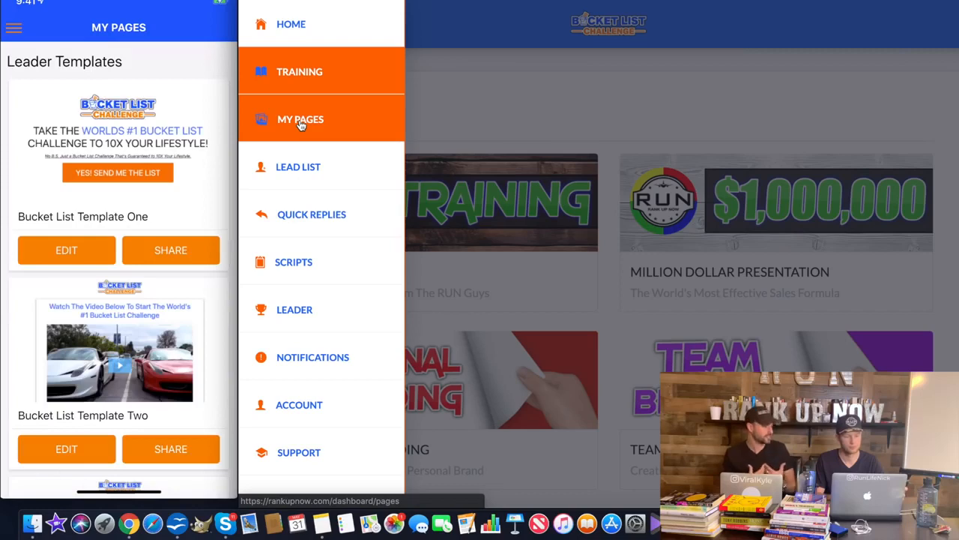
{"action": "left_click", "coordinate": [299, 119]}
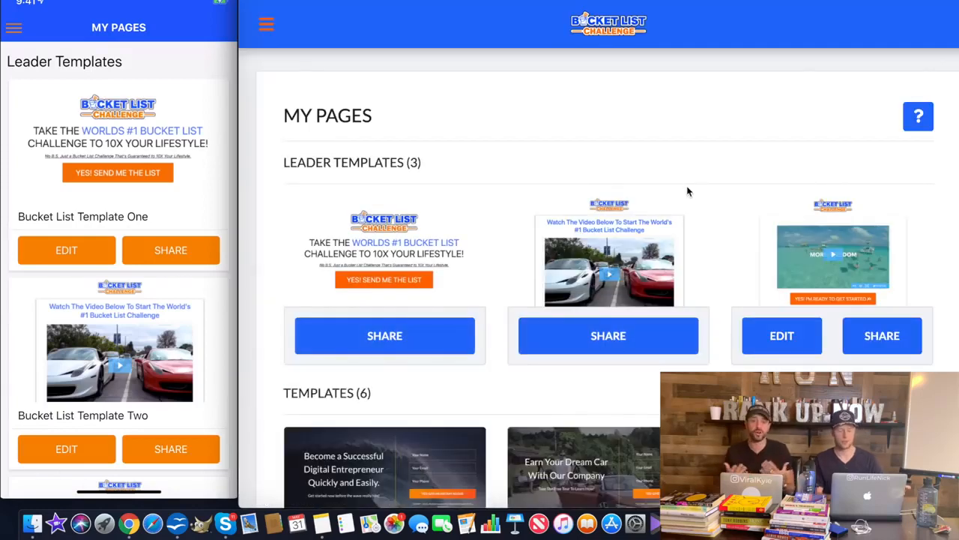
{"action": "scroll", "scroll_direction": "up", "scroll_amount": 3}
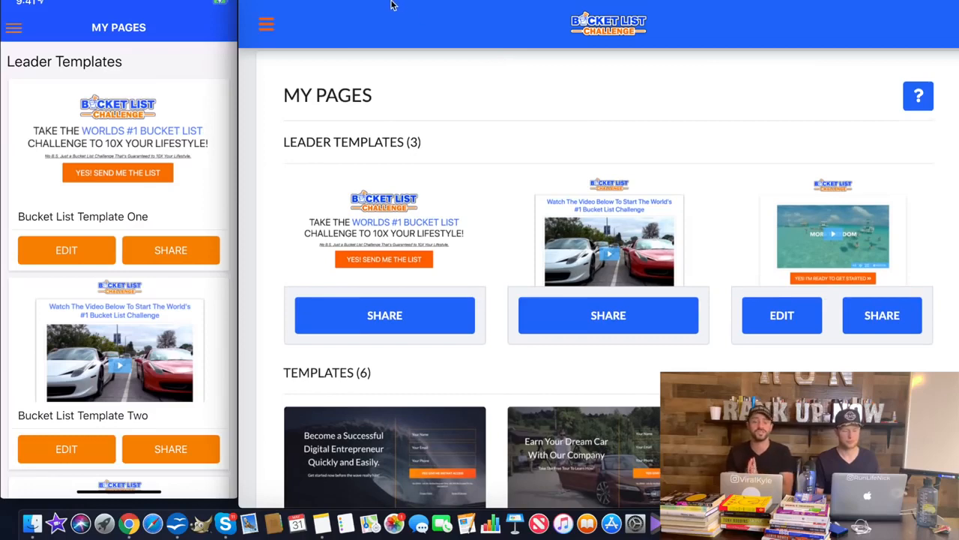
{"action": "mouse_move", "coordinate": [407, 96]}
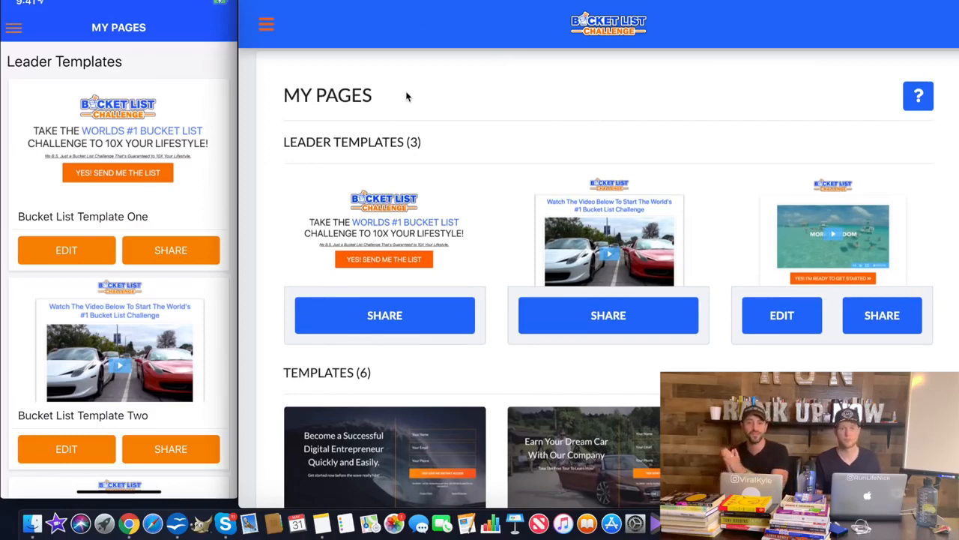
{"action": "left_click", "coordinate": [781, 314]}
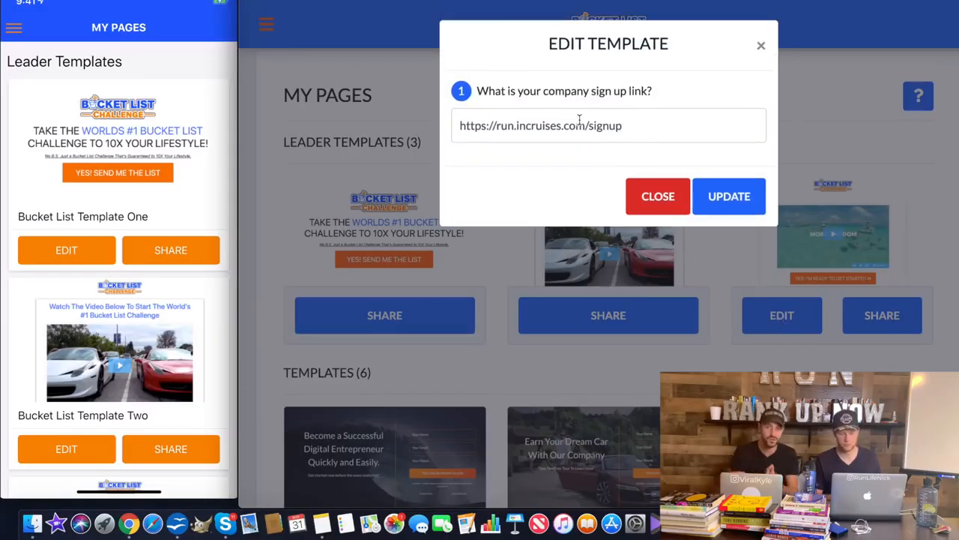
{"action": "triple_click", "coordinate": [609, 125]}
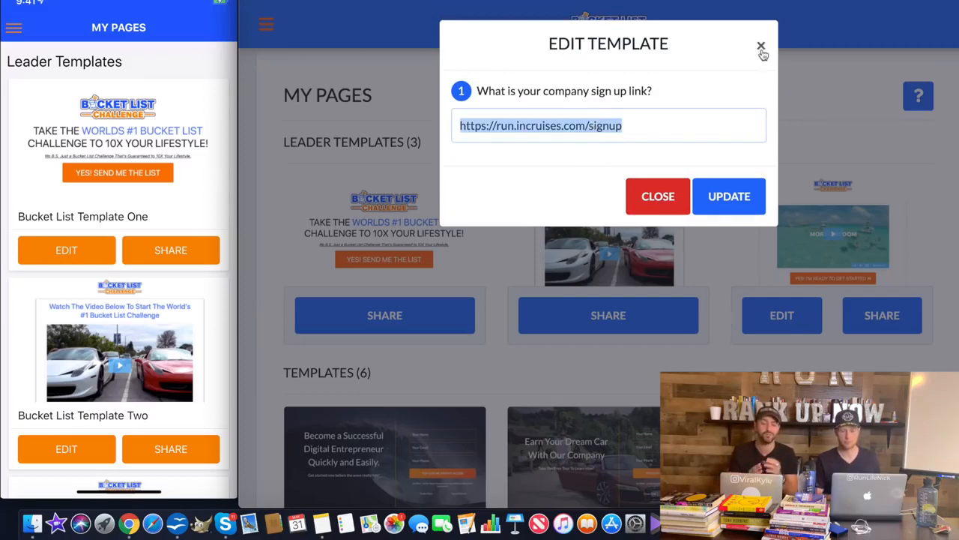
{"action": "left_click", "coordinate": [729, 196]}
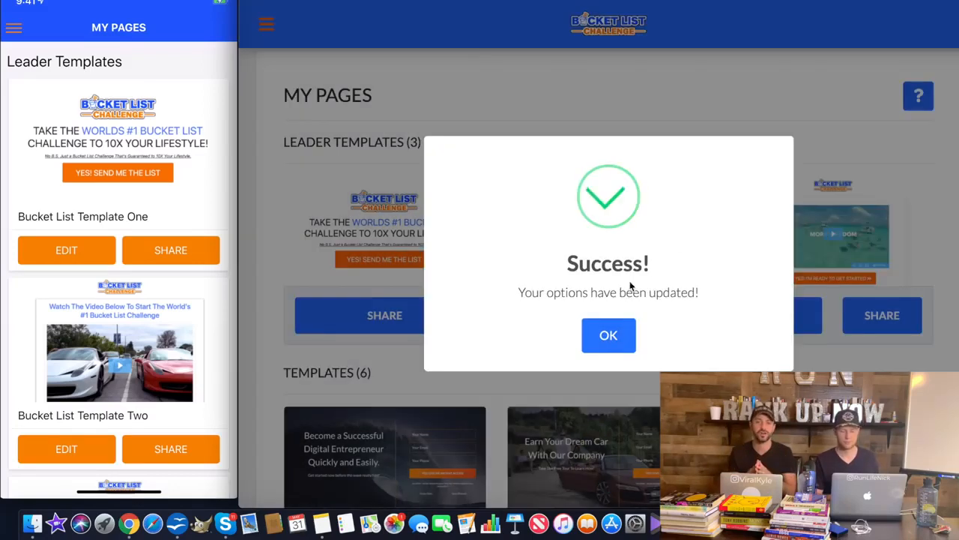
{"action": "left_click", "coordinate": [608, 335]}
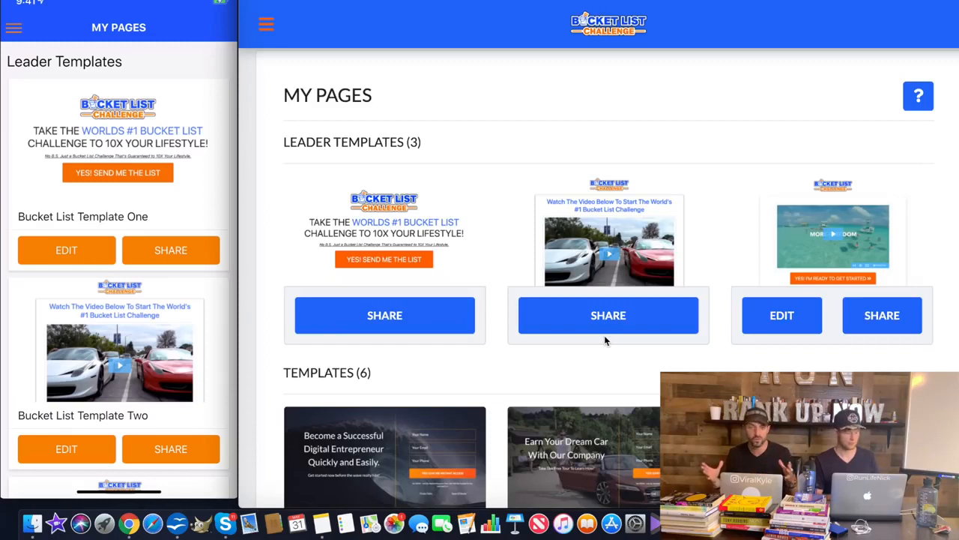
{"action": "mouse_move", "coordinate": [689, 143]}
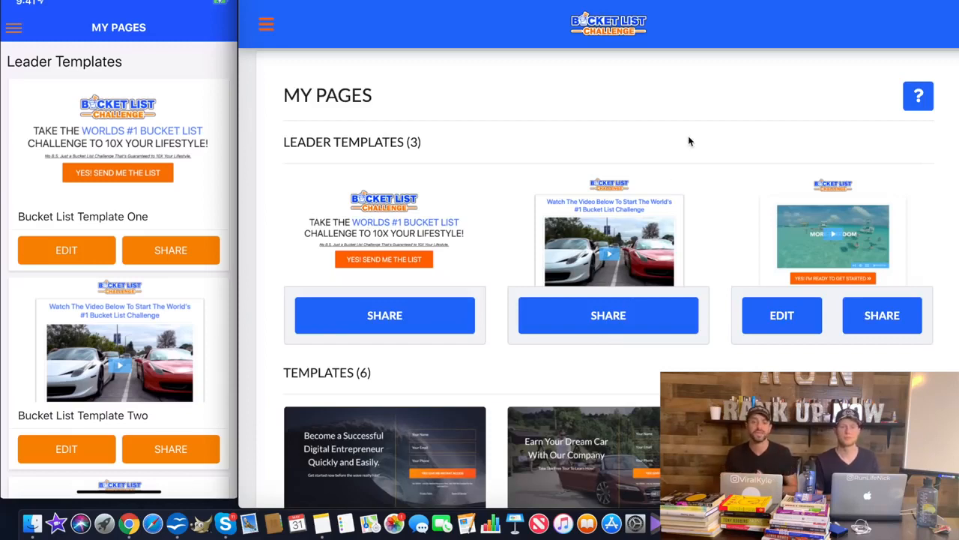
{"action": "mouse_move", "coordinate": [673, 140]}
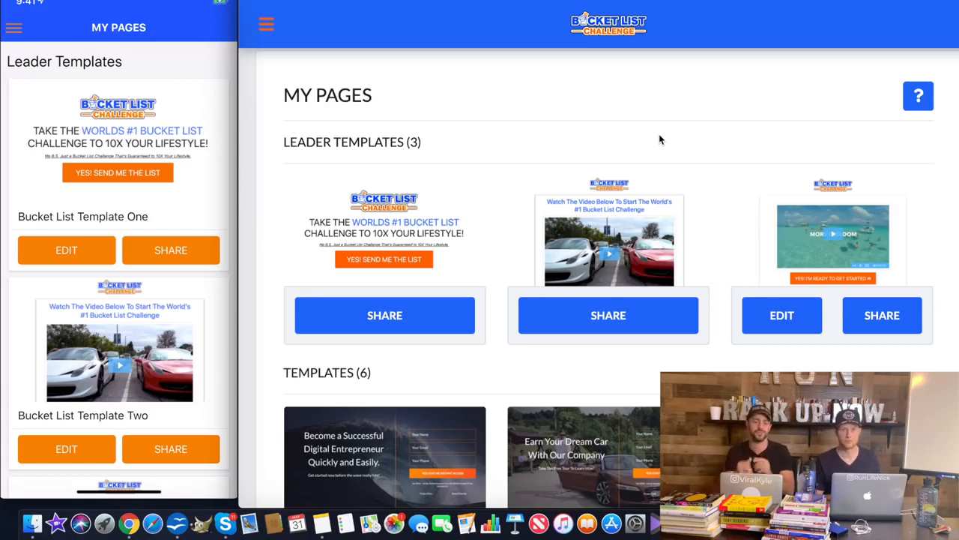
{"action": "mouse_move", "coordinate": [642, 139]}
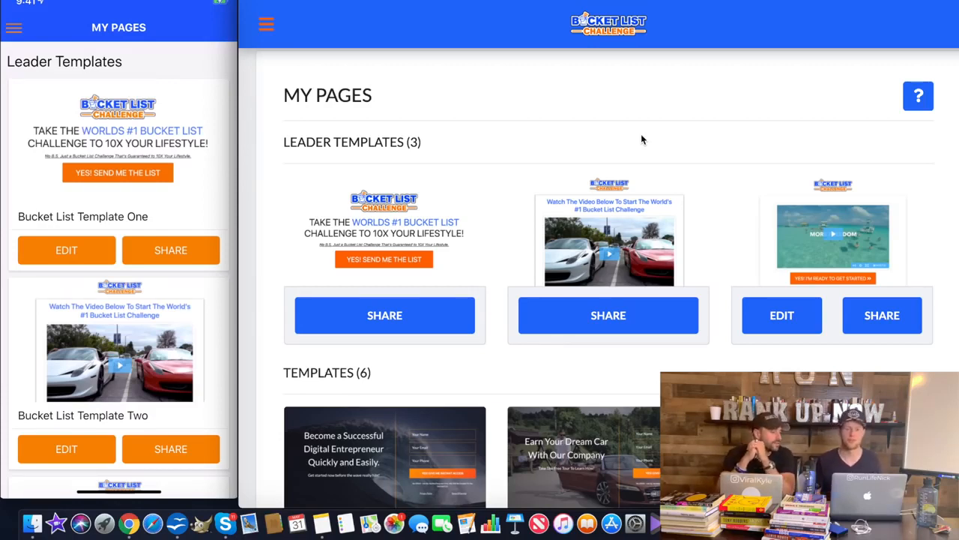
{"action": "mouse_move", "coordinate": [650, 159]}
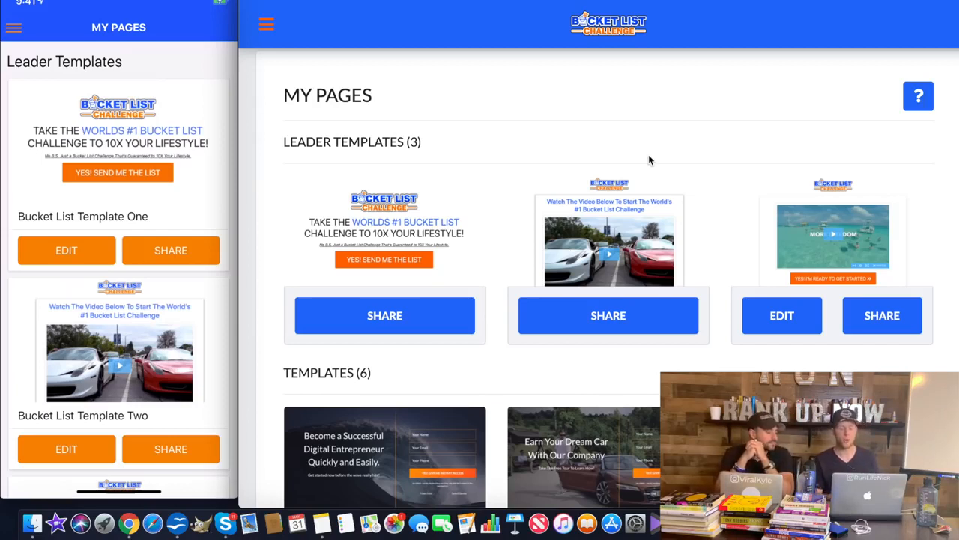
{"action": "mouse_move", "coordinate": [438, 214]}
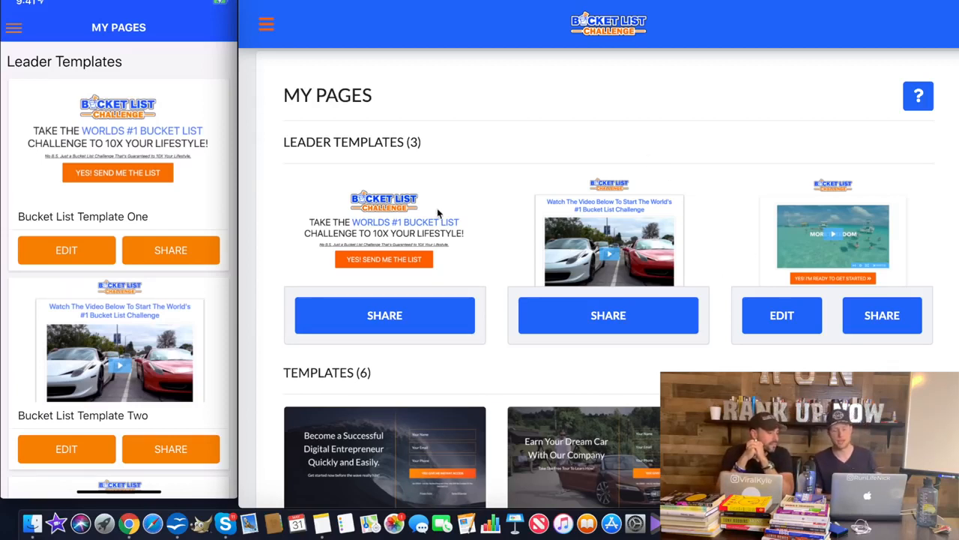
{"action": "scroll", "scroll_direction": "down", "scroll_amount": 3}
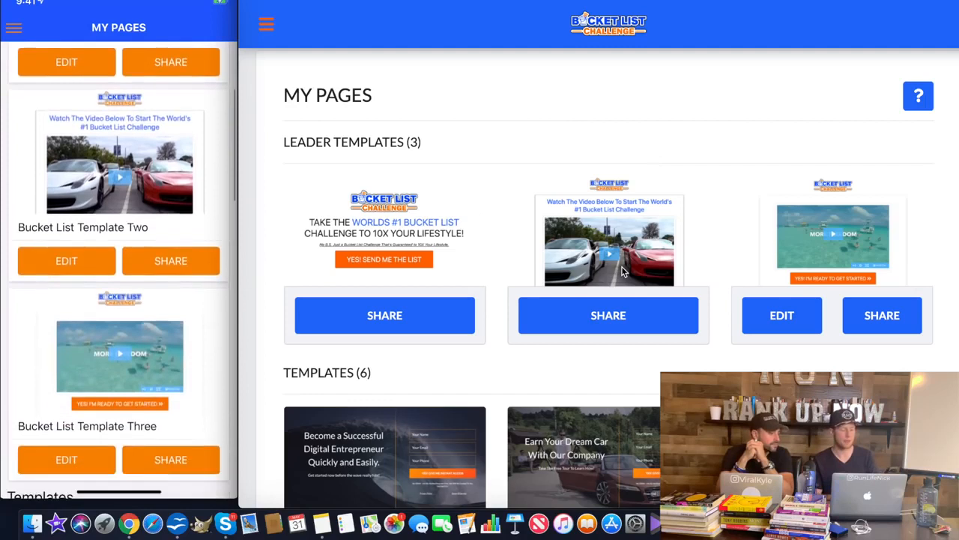
{"action": "scroll", "scroll_direction": "up", "scroll_amount": 3}
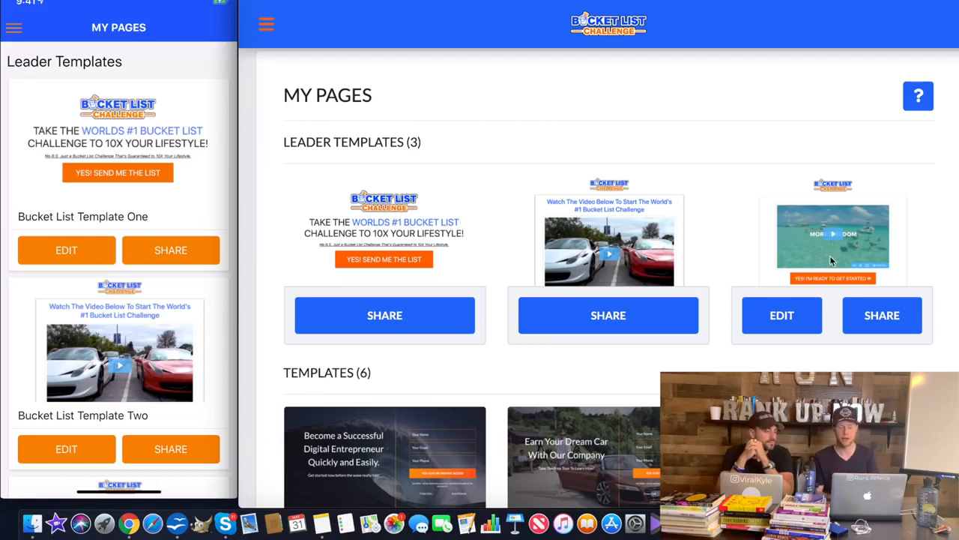
{"action": "mouse_move", "coordinate": [849, 247]}
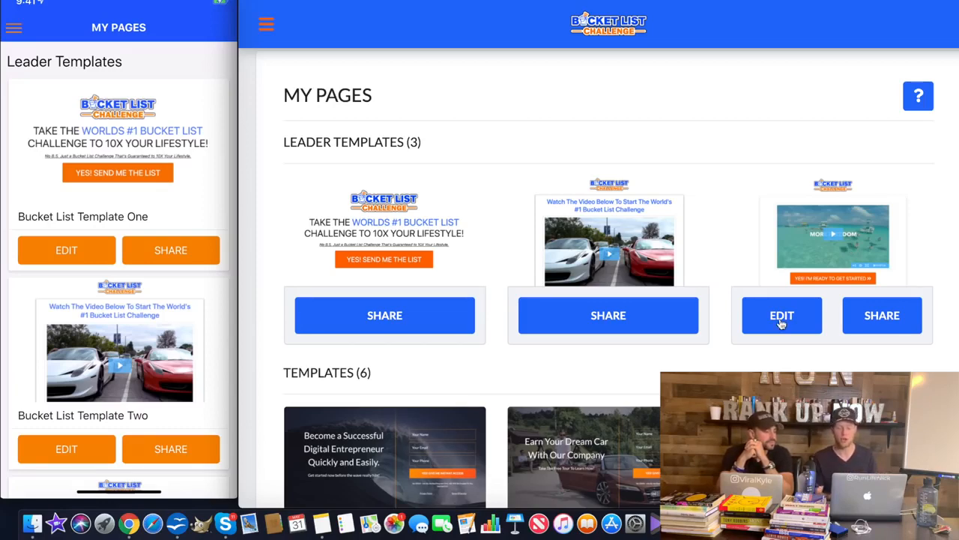
{"action": "left_click", "coordinate": [782, 315]}
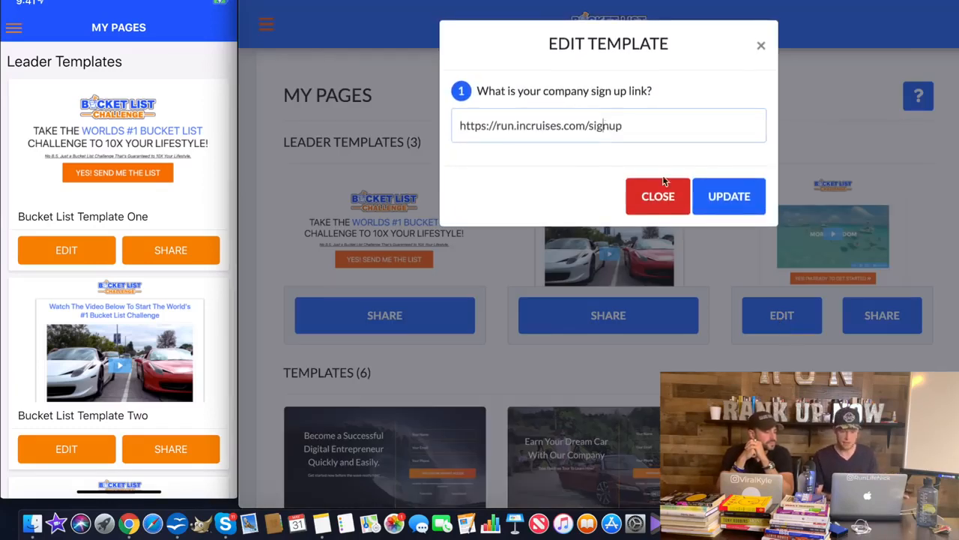
{"action": "left_click", "coordinate": [657, 196]}
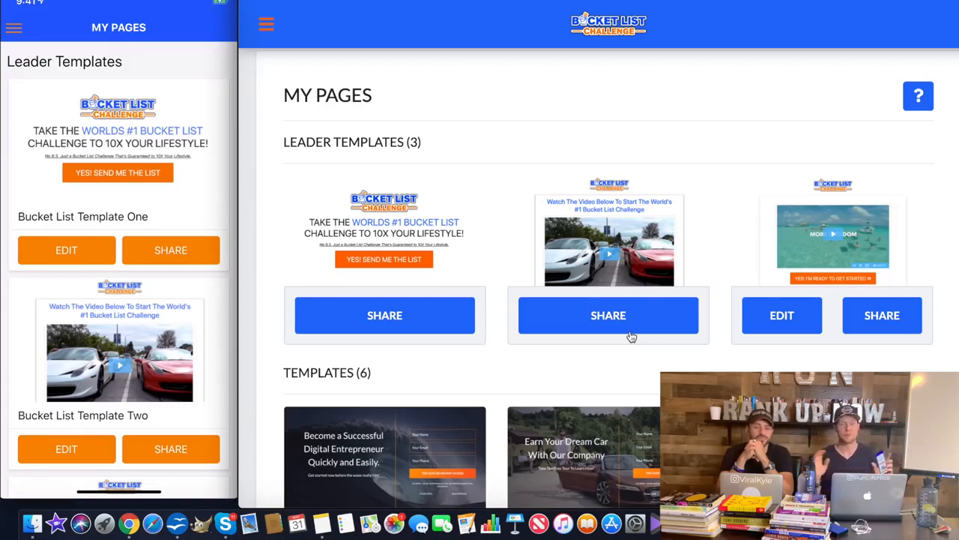
{"action": "mouse_move", "coordinate": [487, 208]}
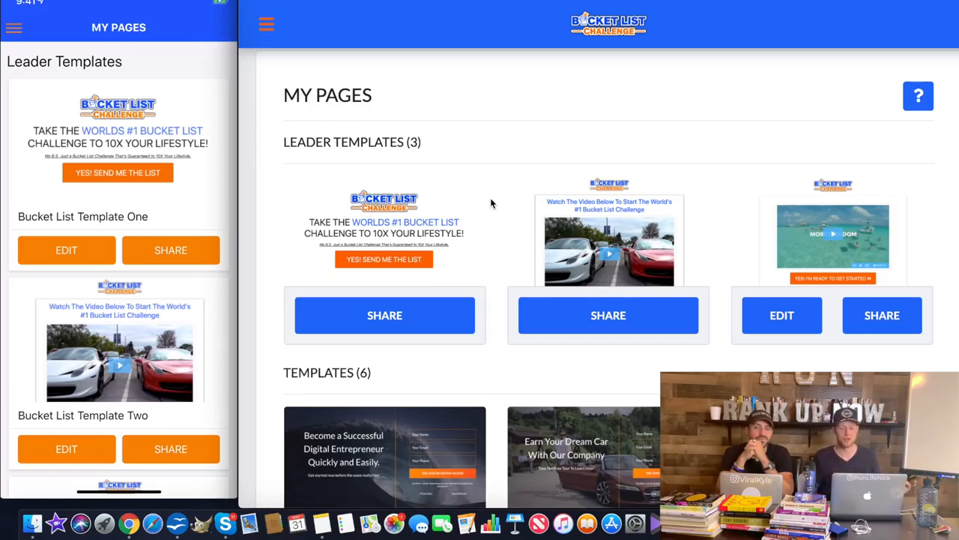
Copy Bucket List Template One's share link and dismiss the copied confirmation
{"action": "left_click", "coordinate": [384, 315]}
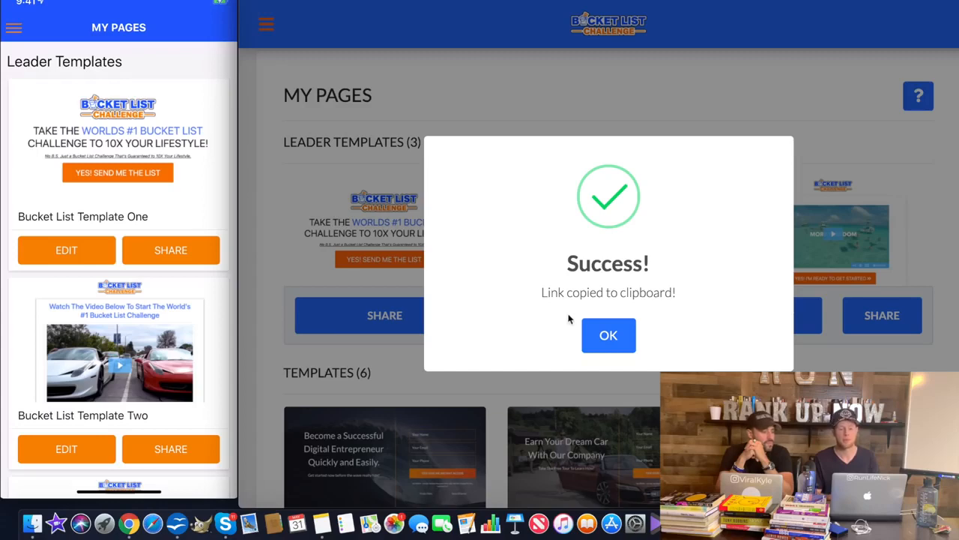
{"action": "left_click", "coordinate": [608, 335]}
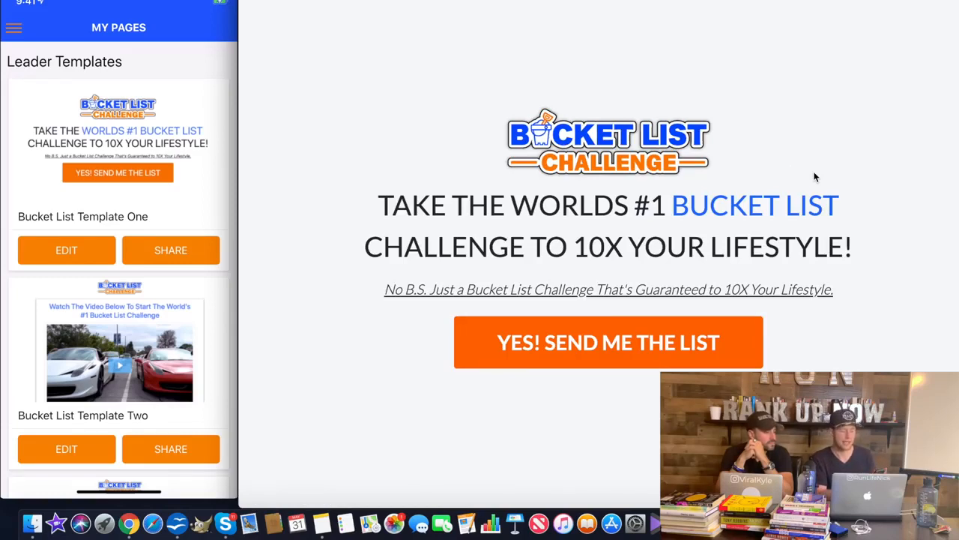
Share Template One's link by text message to the contact matching 'nick'
{"action": "left_click", "coordinate": [170, 250]}
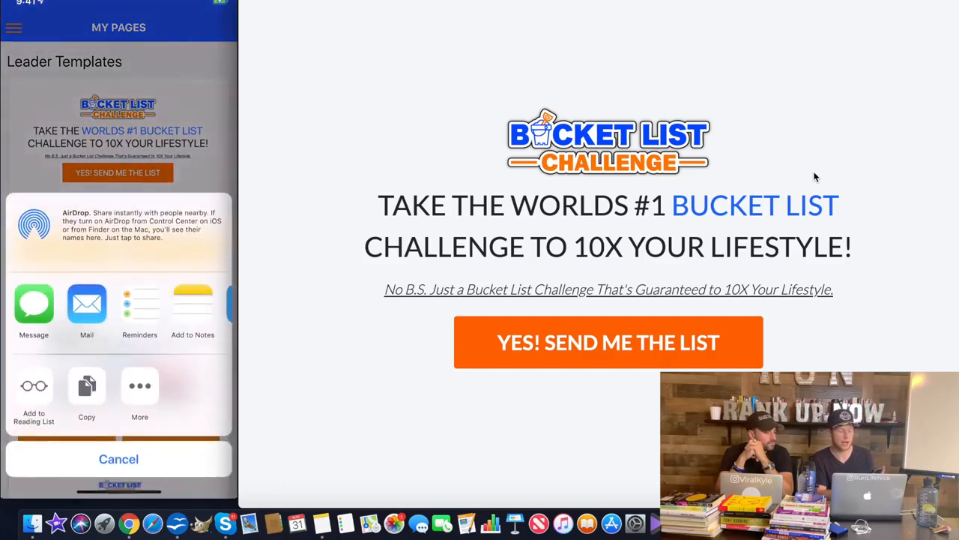
{"action": "scroll", "scroll_direction": "left", "scroll_amount": 3}
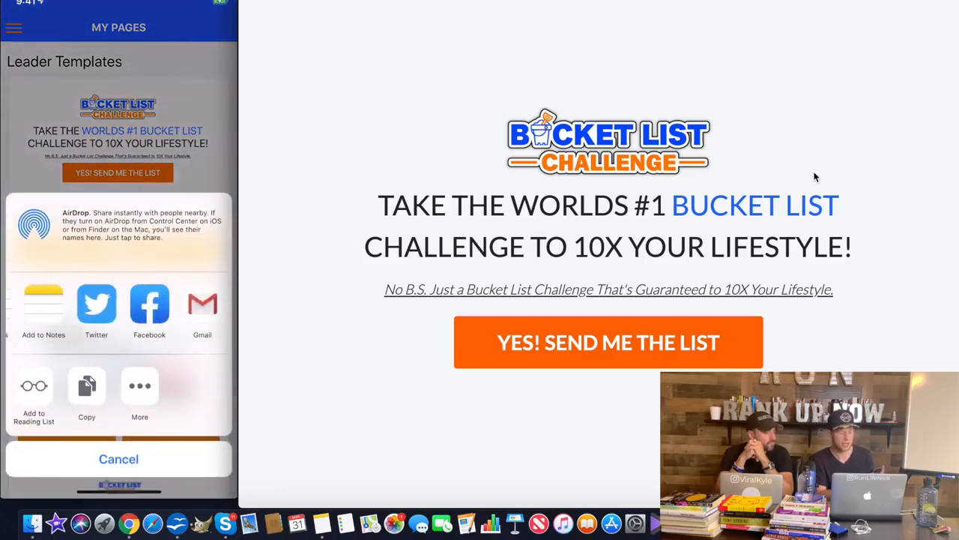
{"action": "scroll", "scroll_direction": "left", "scroll_amount": 3}
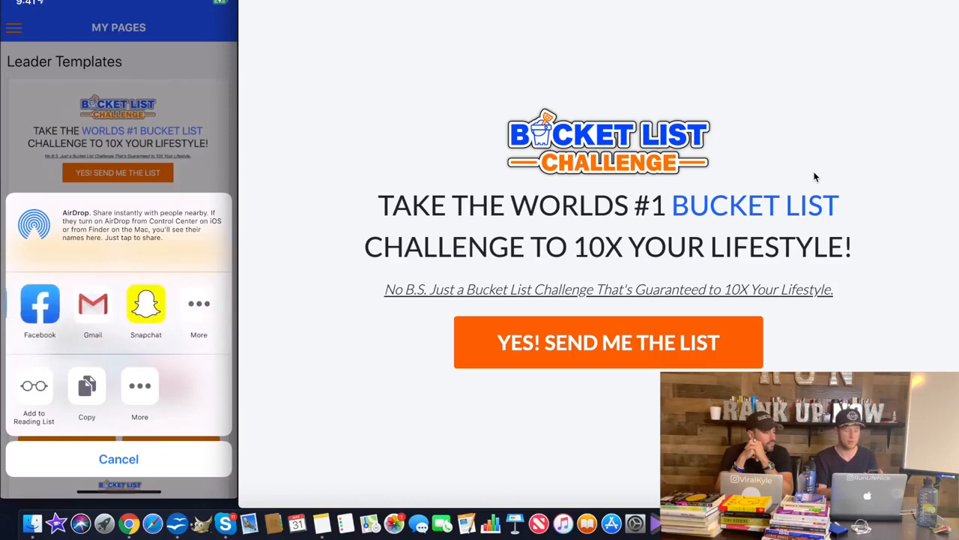
{"action": "scroll", "scroll_direction": "left", "scroll_amount": 3}
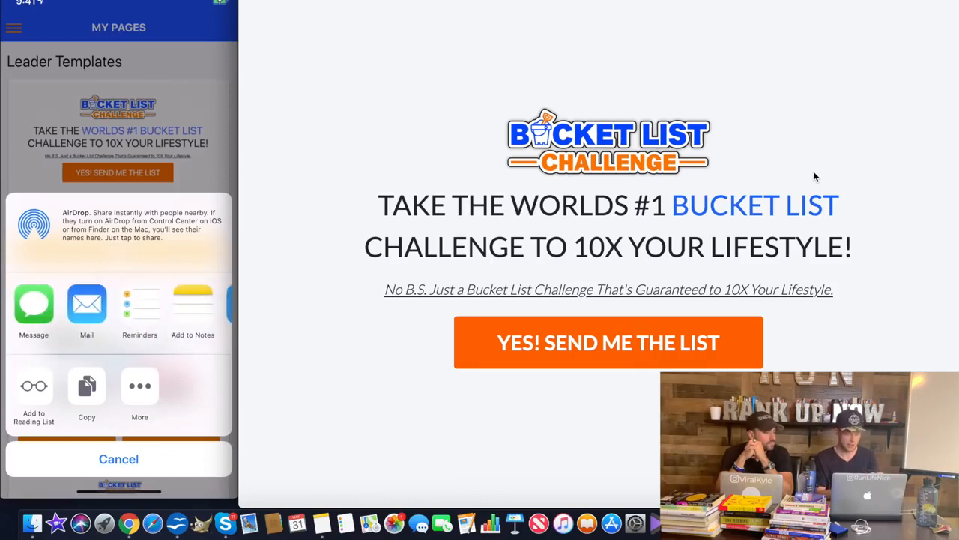
{"action": "left_click", "coordinate": [34, 304]}
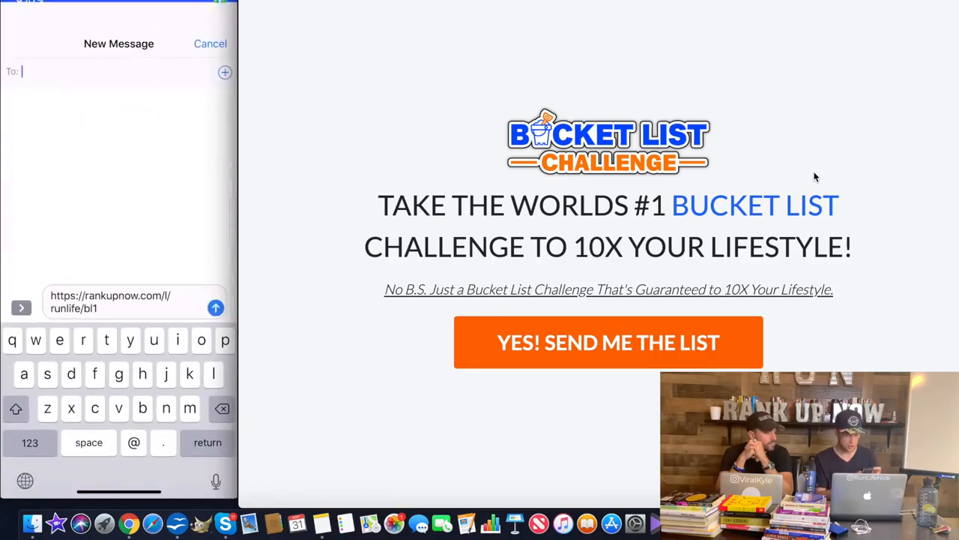
{"action": "type", "text": "nick"}
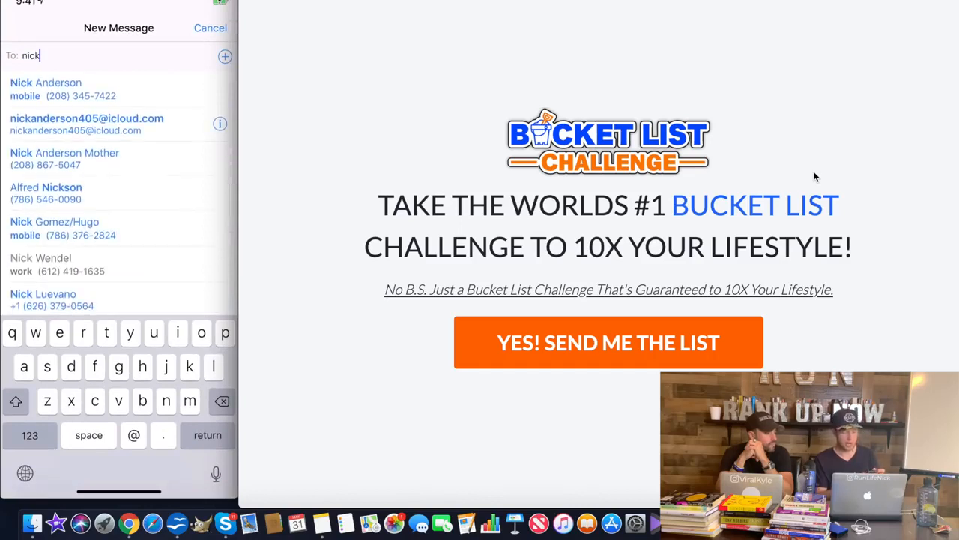
{"action": "left_click", "coordinate": [211, 28]}
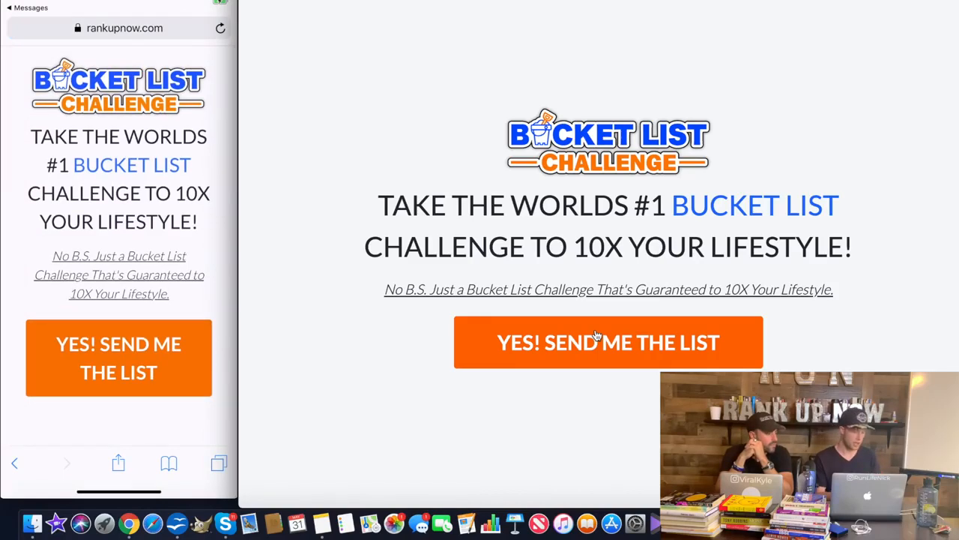
{"action": "left_click", "coordinate": [607, 342]}
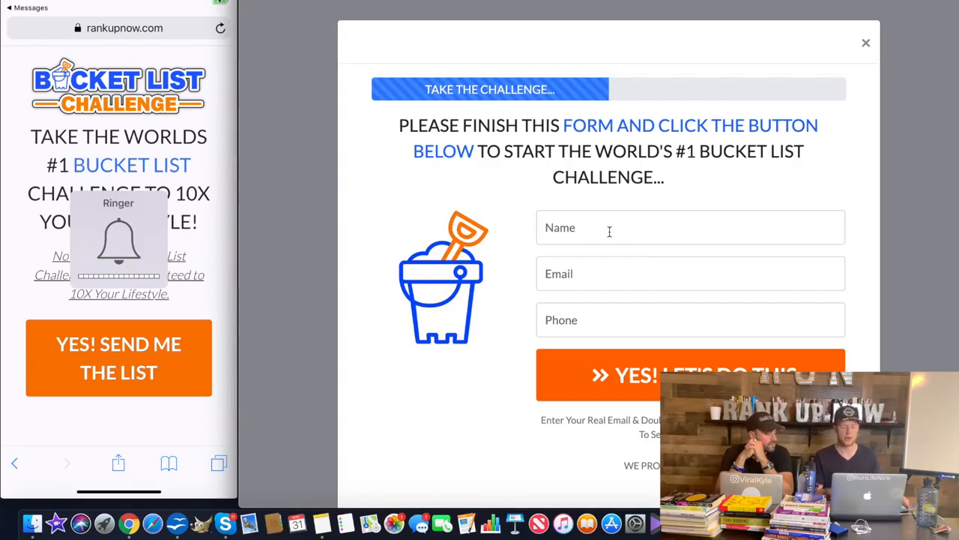
{"action": "type", "text": "test"}
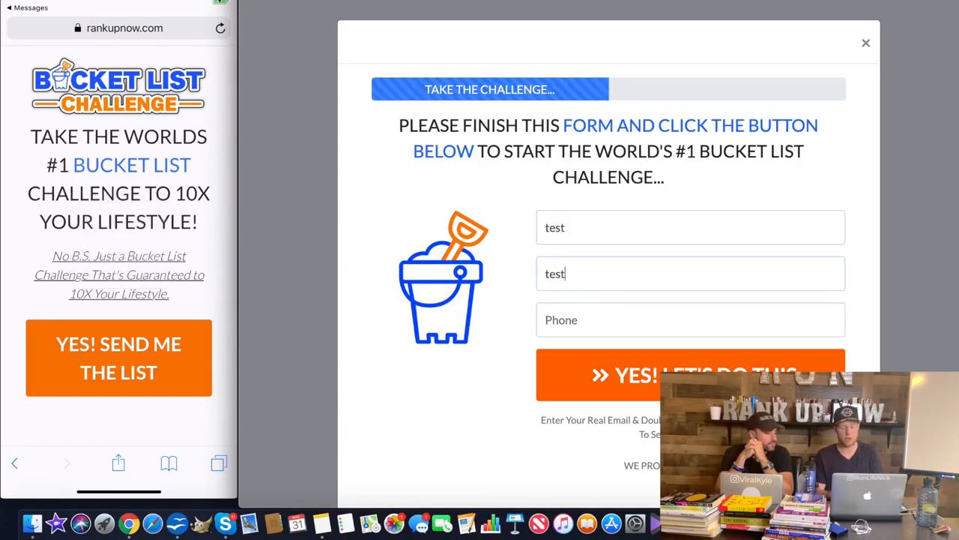
{"action": "type", "text": "@gmail"}
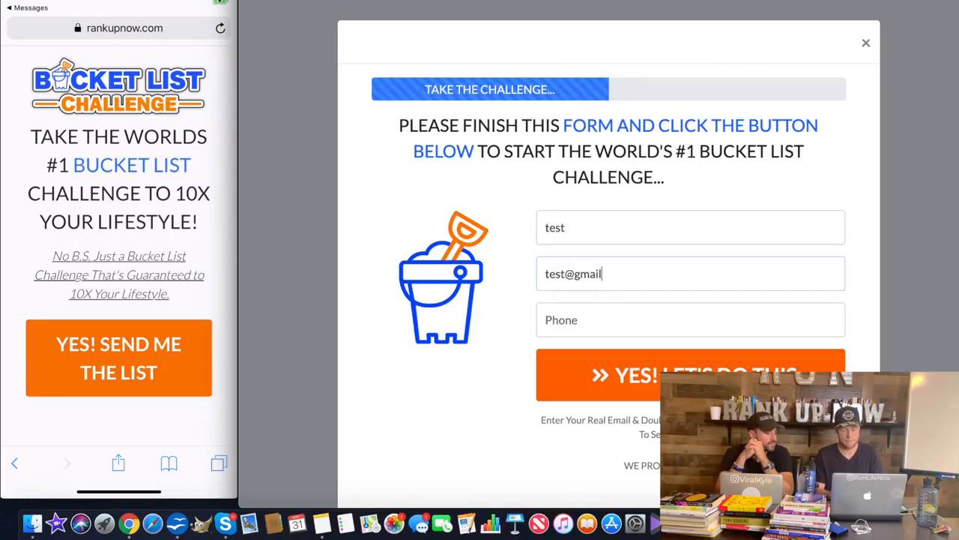
{"action": "type", "text": "329"}
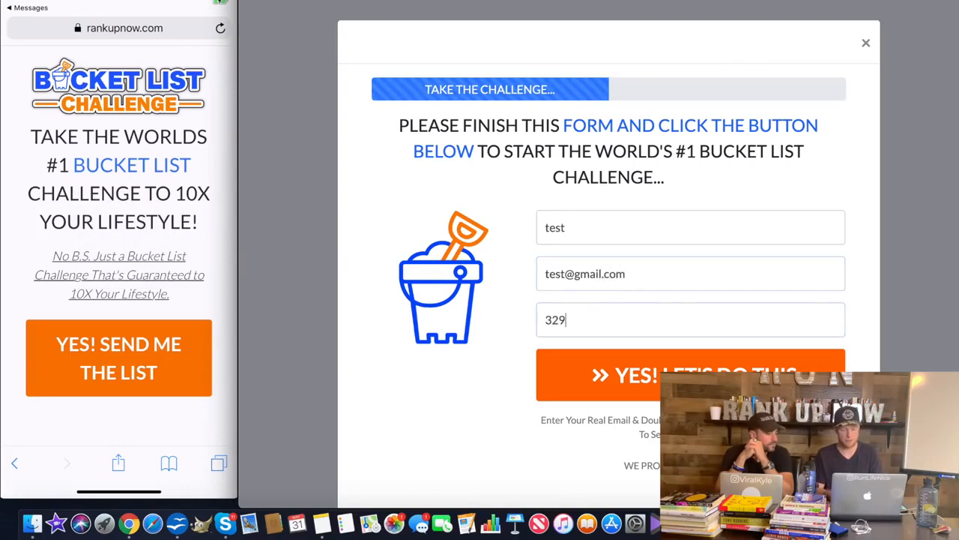
{"action": "left_click", "coordinate": [693, 375]}
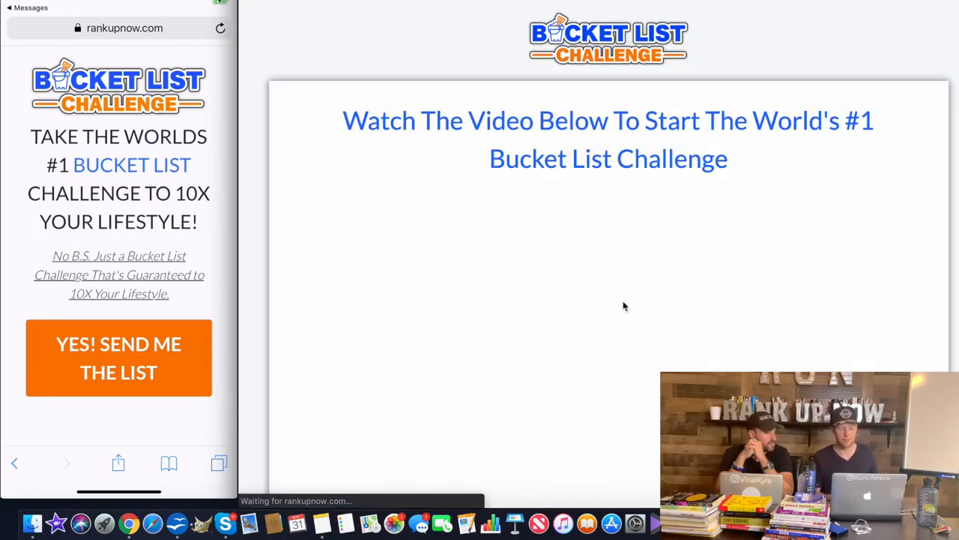
Scroll the landing page down to the challenge start video
{"action": "scroll", "scroll_direction": "down", "scroll_amount": 3}
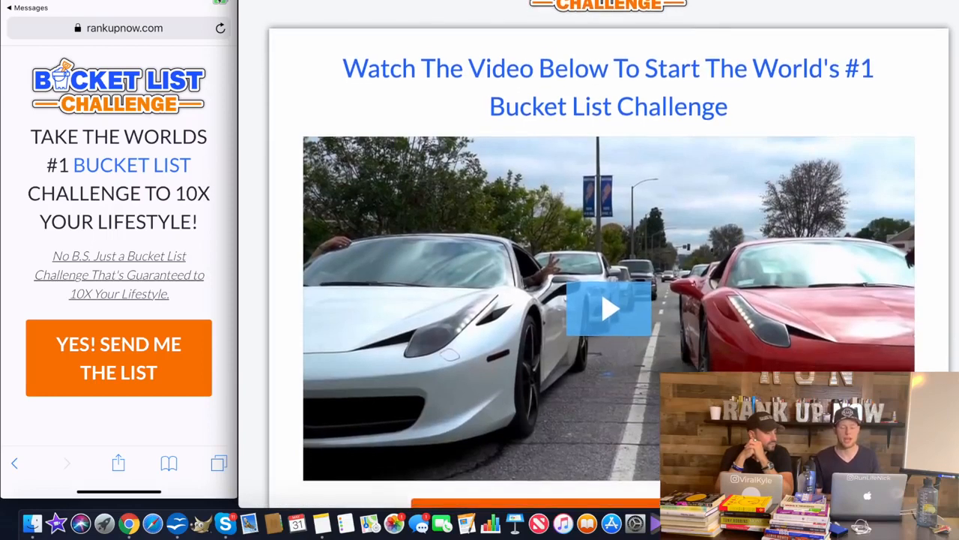
{"action": "scroll", "scroll_direction": "down", "scroll_amount": 3}
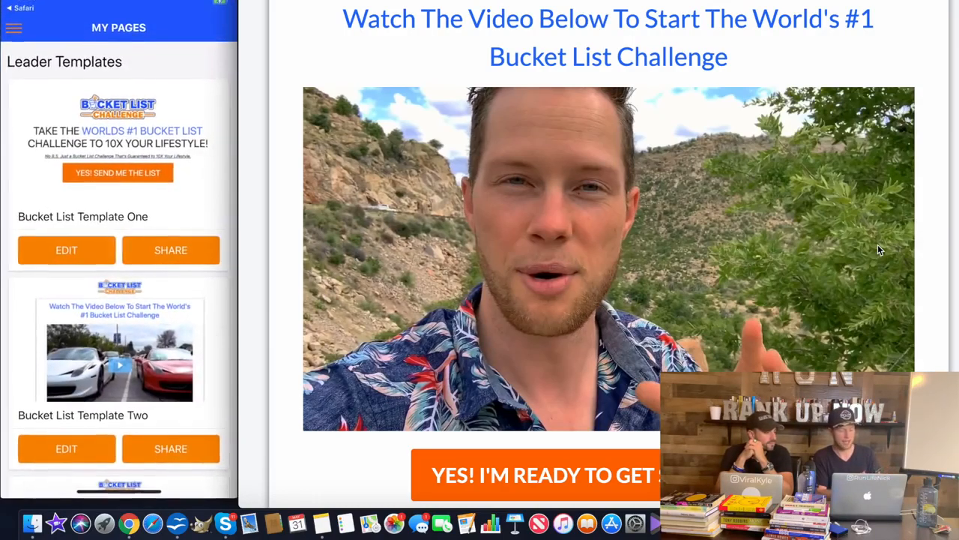
Go to Lead List from the phone app's navigation menu
{"action": "left_click", "coordinate": [13, 28]}
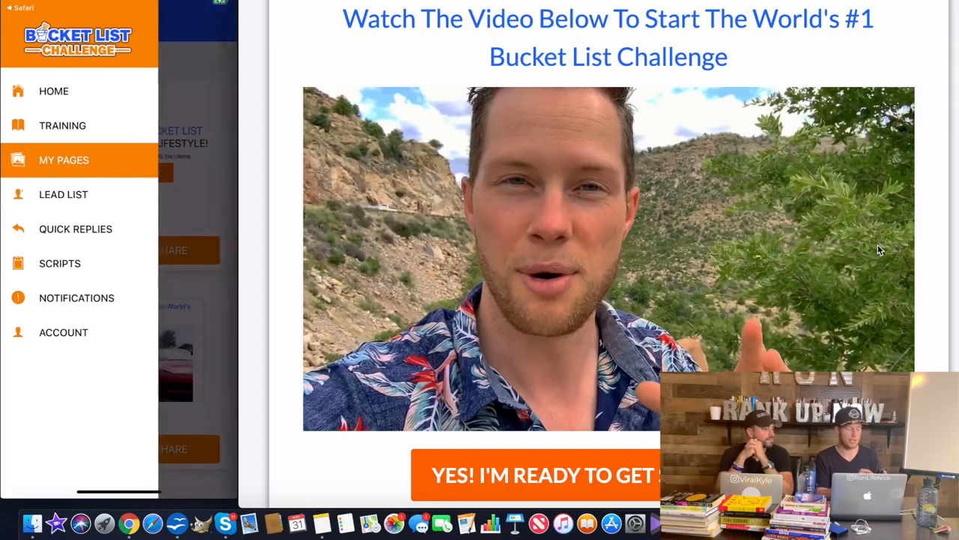
{"action": "left_click", "coordinate": [63, 194]}
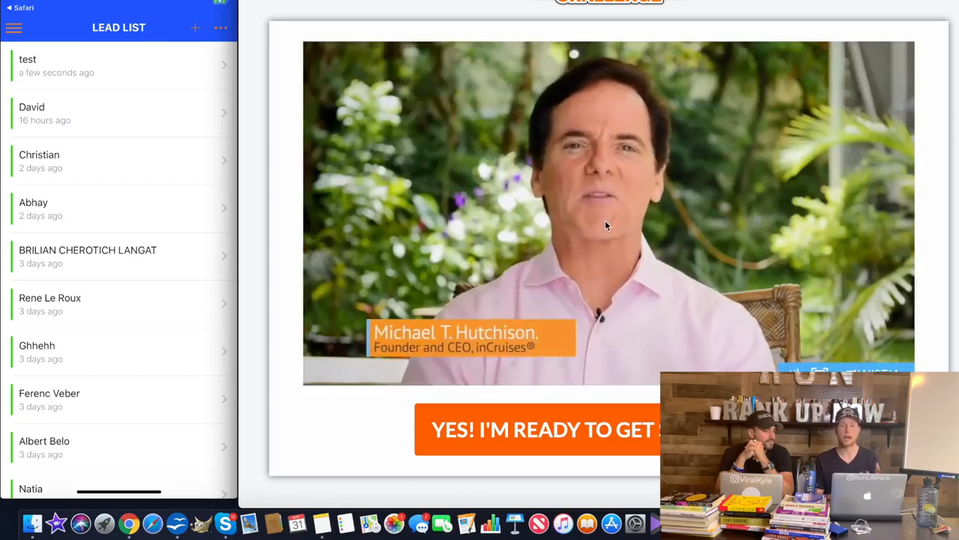
{"action": "mouse_move", "coordinate": [613, 497]}
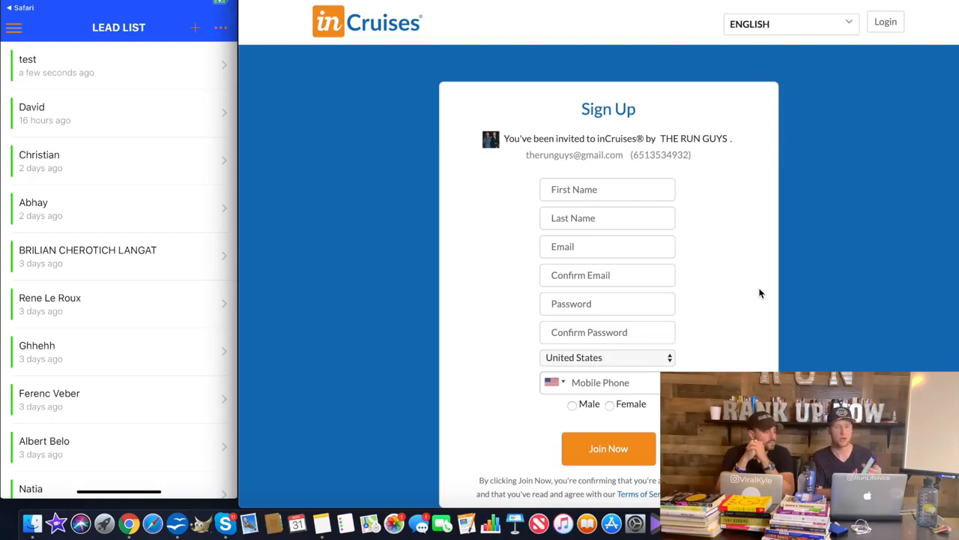
View the test lead's text quick replies and call prompt, cancelling both, then show its status choices
{"action": "left_click", "coordinate": [112, 66]}
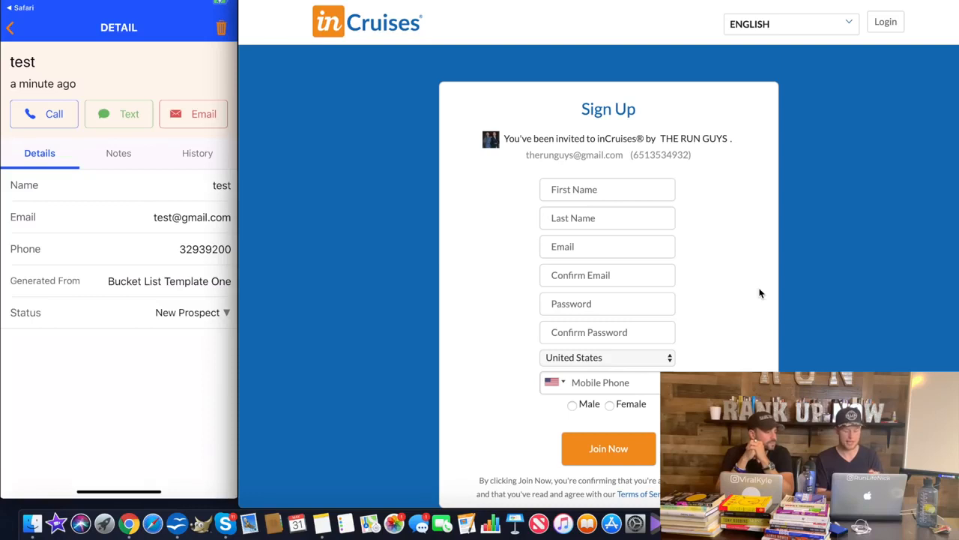
{"action": "left_click", "coordinate": [118, 113]}
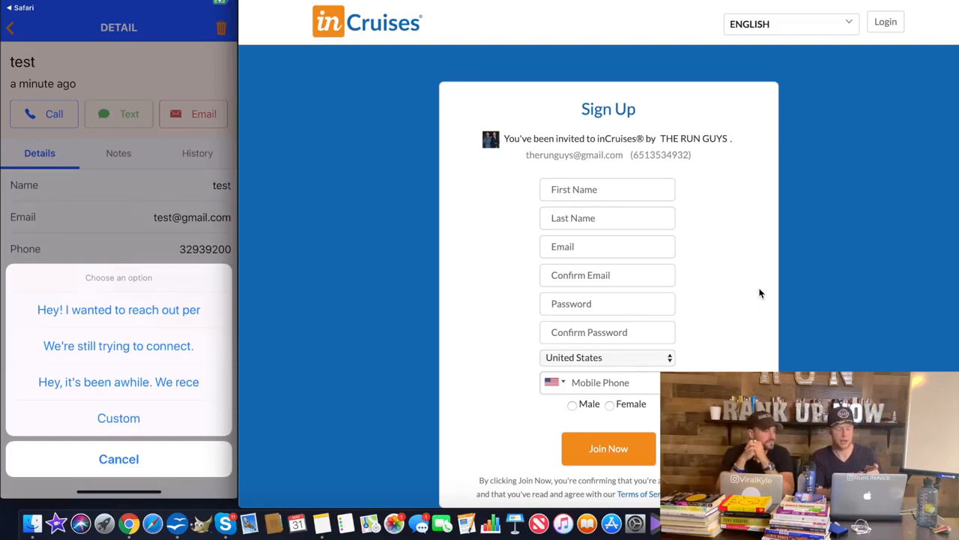
{"action": "left_click", "coordinate": [119, 309]}
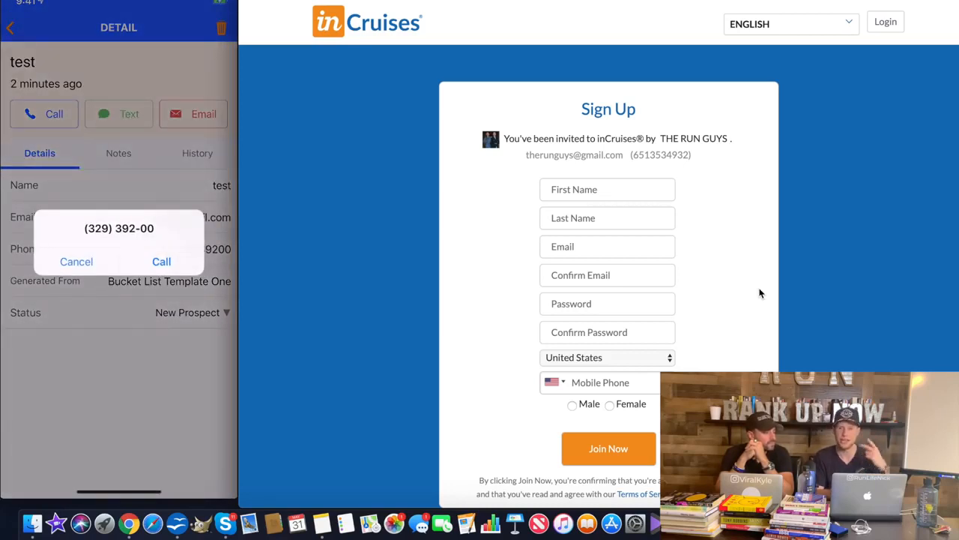
{"action": "left_click", "coordinate": [77, 261]}
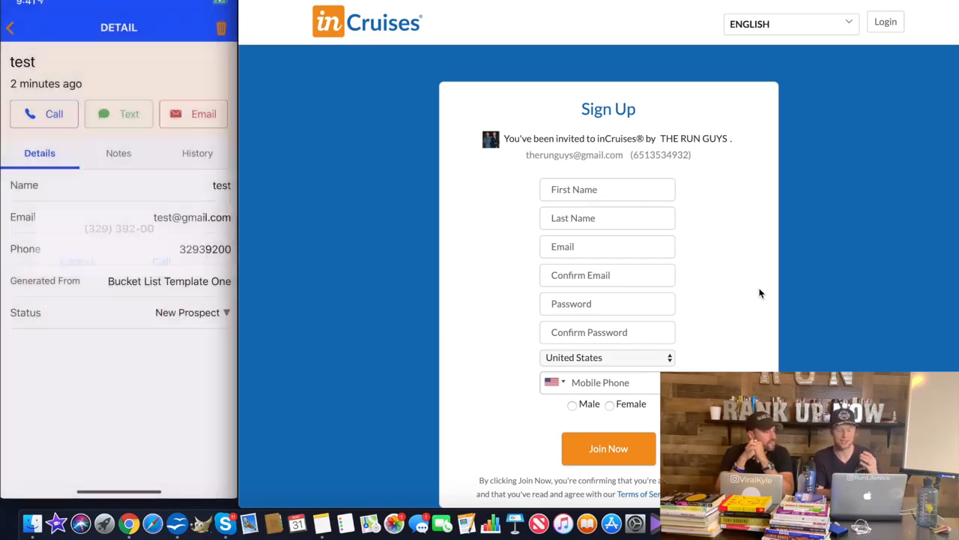
{"action": "left_click", "coordinate": [187, 311]}
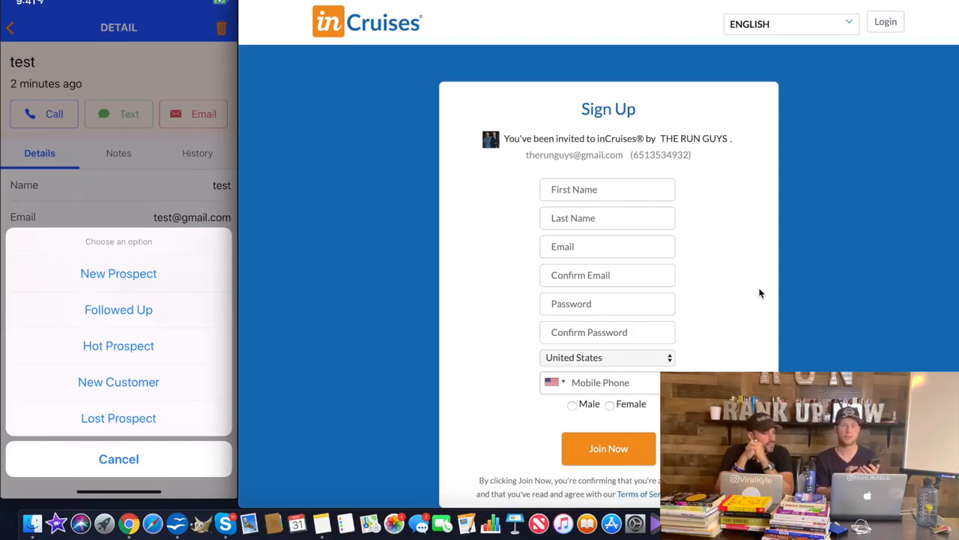
Mark the test lead as Followed Up and show it in the web Leads List
{"action": "left_click", "coordinate": [118, 273]}
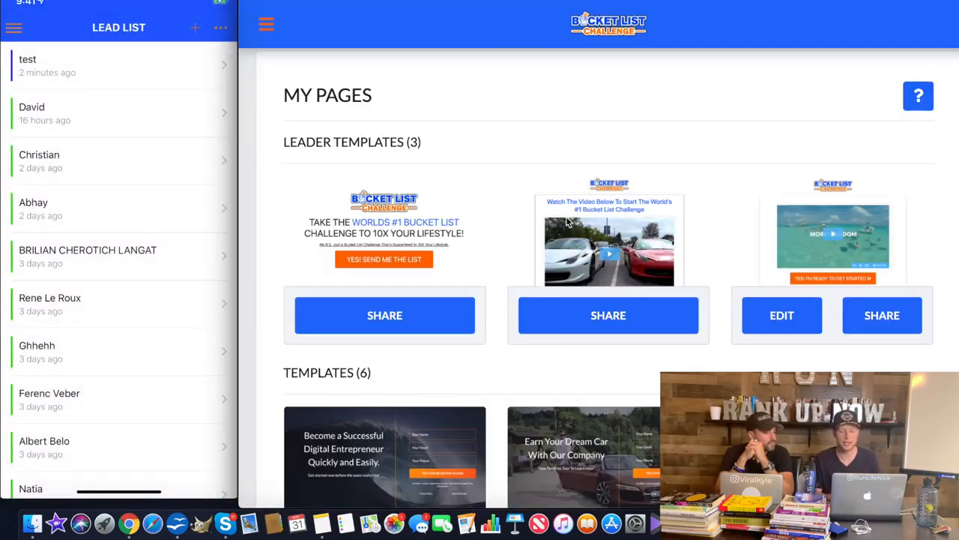
{"action": "left_click", "coordinate": [266, 23]}
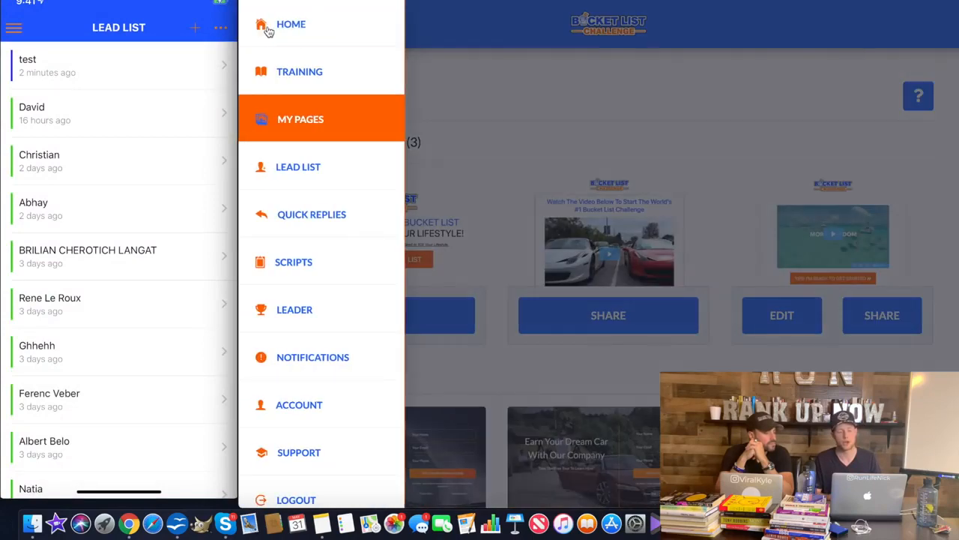
{"action": "left_click", "coordinate": [291, 23]}
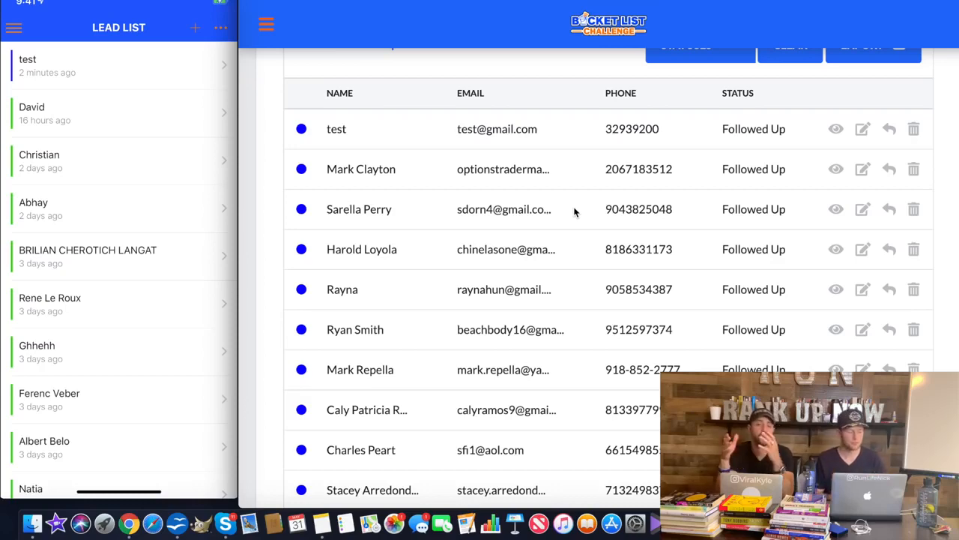
{"action": "scroll", "scroll_direction": "up", "scroll_amount": 3}
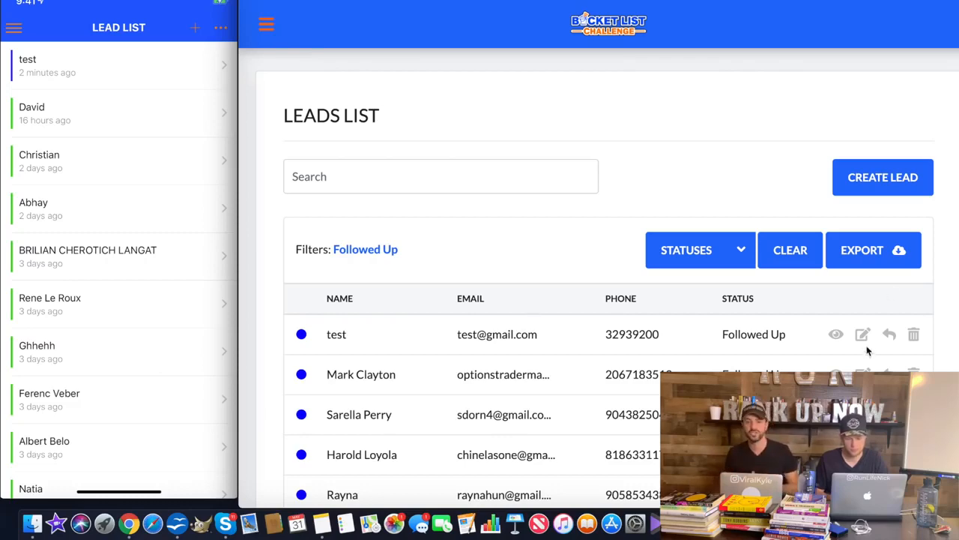
Save the note 'Very interested needs to talk with their husband' on the test lead and return to the Lead List
{"action": "left_click", "coordinate": [862, 335]}
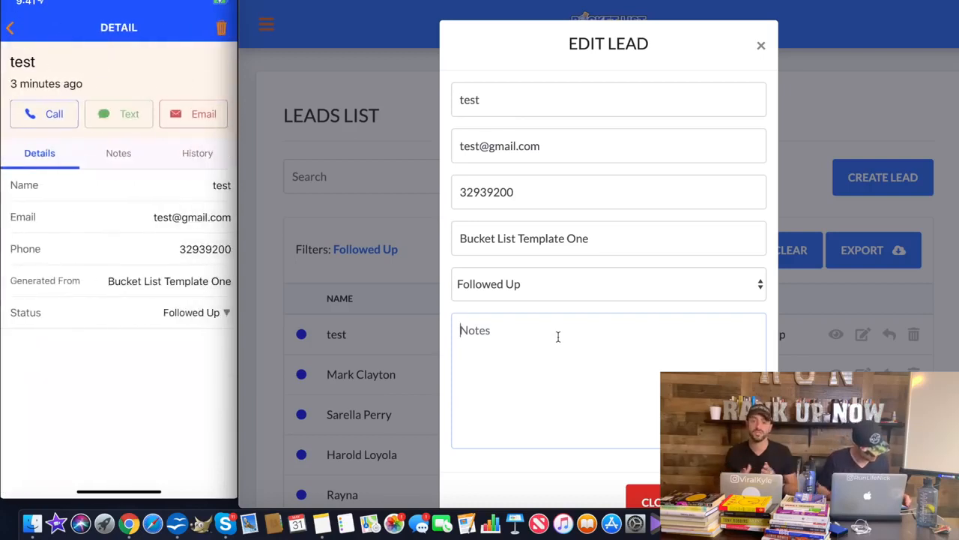
{"action": "type", "text": "Very"}
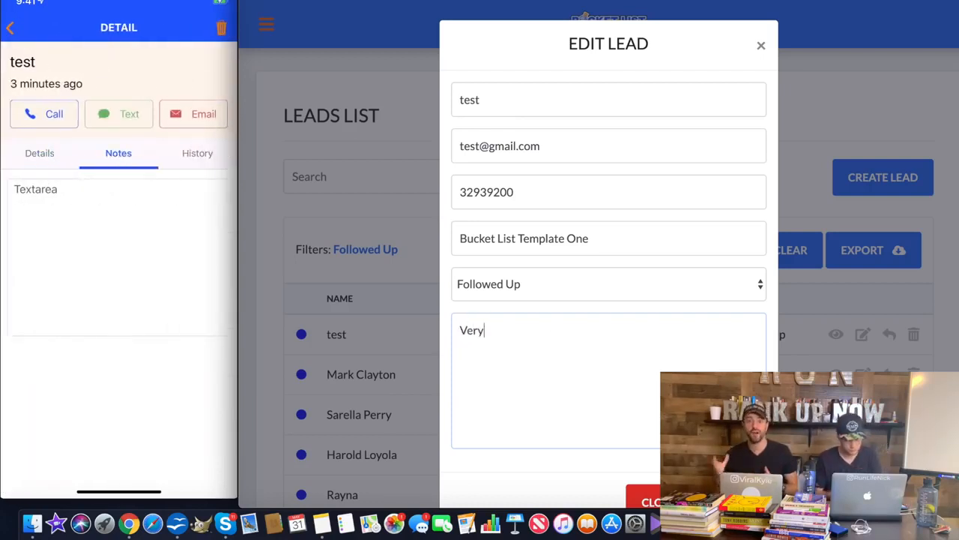
{"action": "type", "text": "interested ne"}
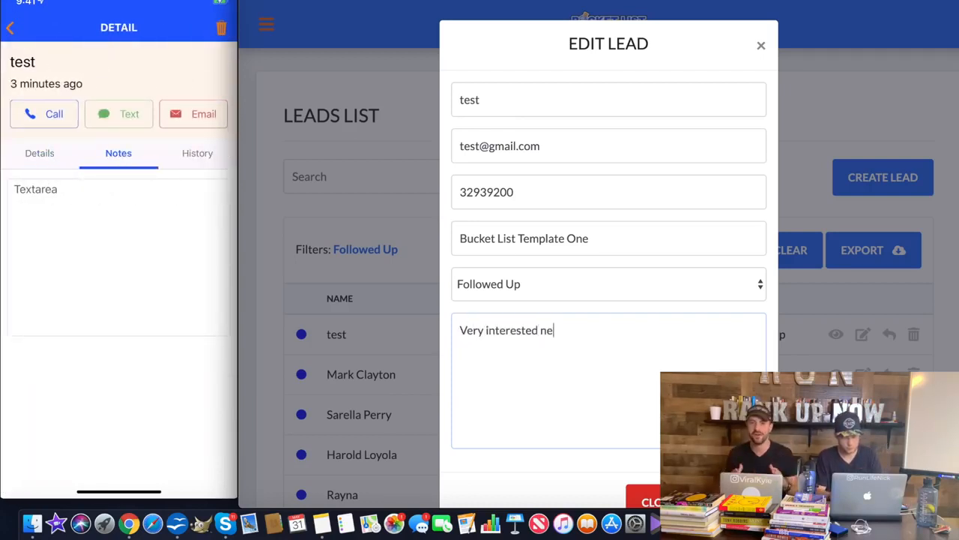
{"action": "type", "text": "eds to talk wi"}
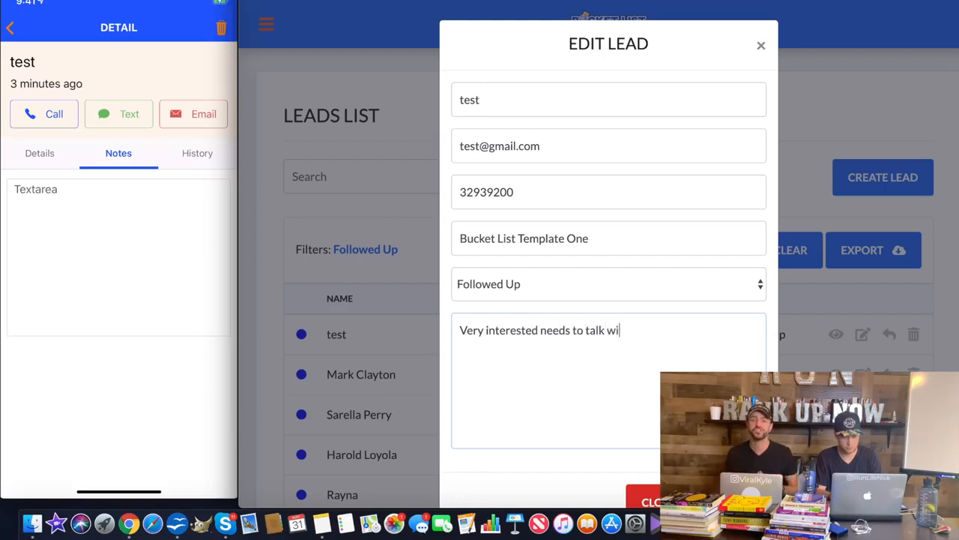
{"action": "type", "text": "th their h"}
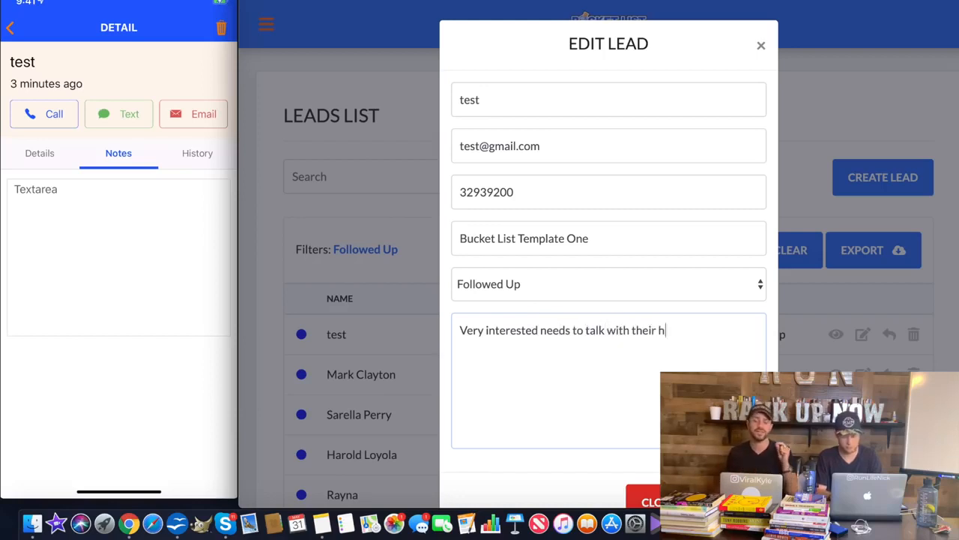
{"action": "type", "text": "usband"}
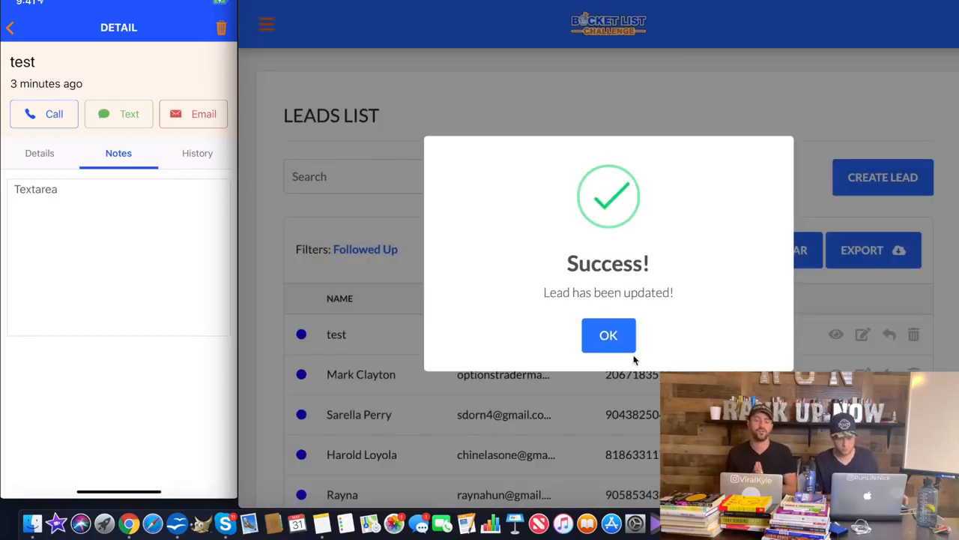
{"action": "left_click", "coordinate": [609, 336]}
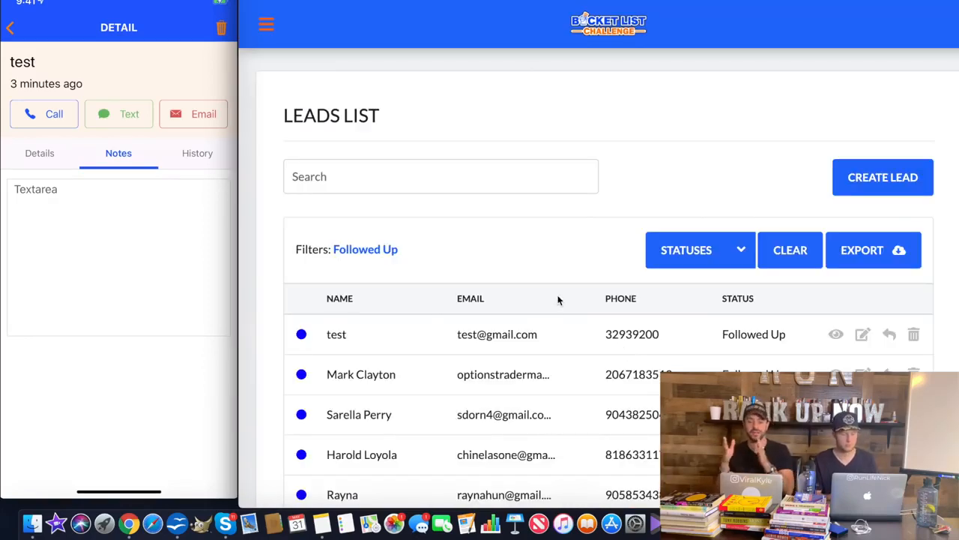
{"action": "left_click", "coordinate": [11, 27]}
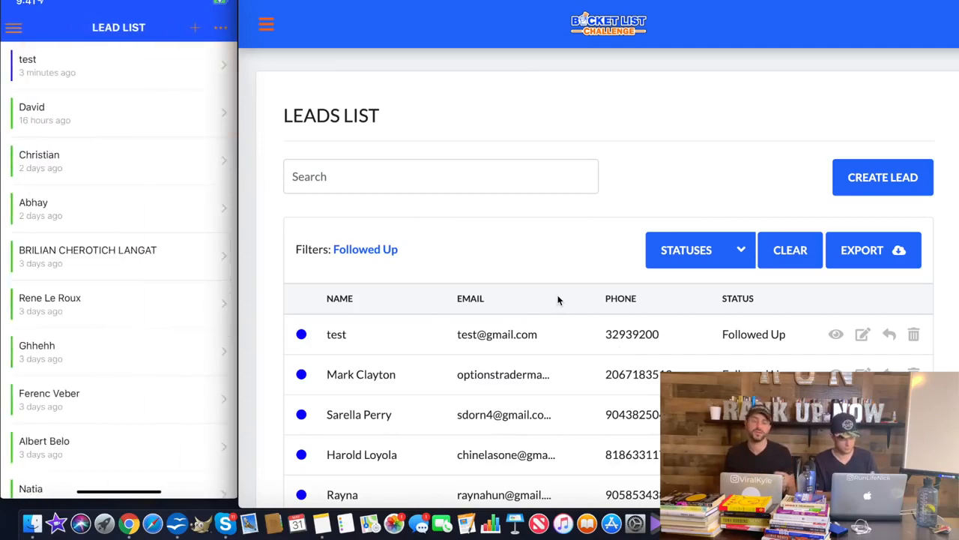
Go to Scripts and read the 'I want to talk to my spouse' objection script
{"action": "left_click", "coordinate": [266, 25]}
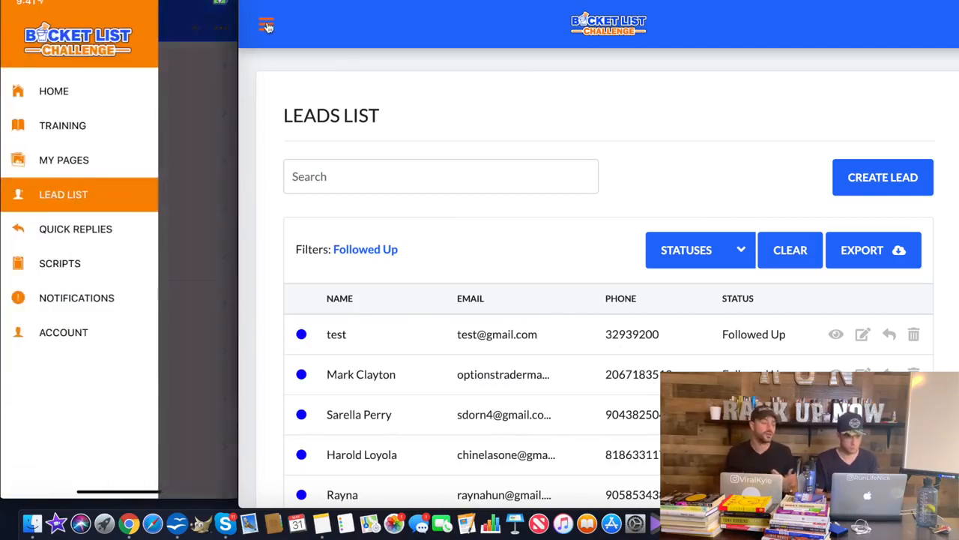
{"action": "left_click", "coordinate": [59, 263]}
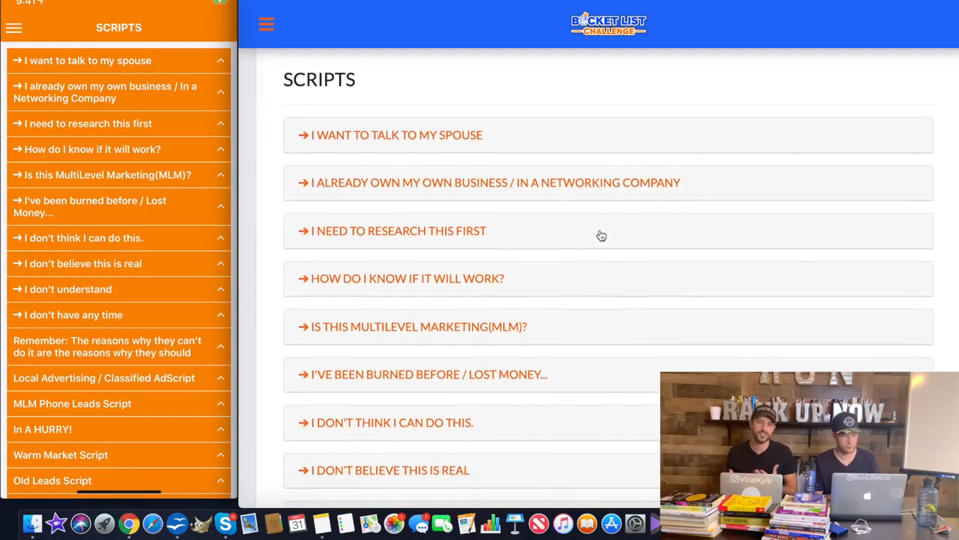
{"action": "scroll", "scroll_direction": "down", "scroll_amount": 3}
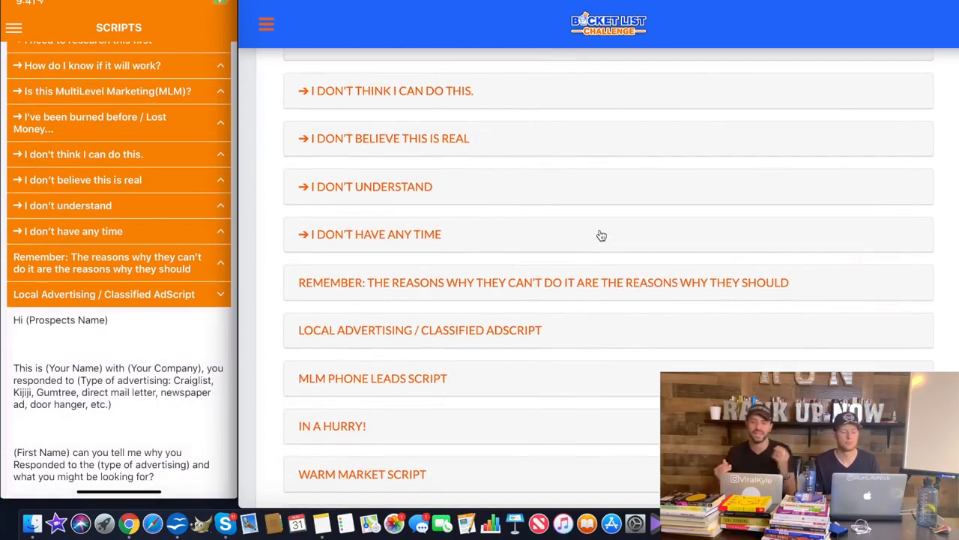
{"action": "scroll", "scroll_direction": "up", "scroll_amount": 3}
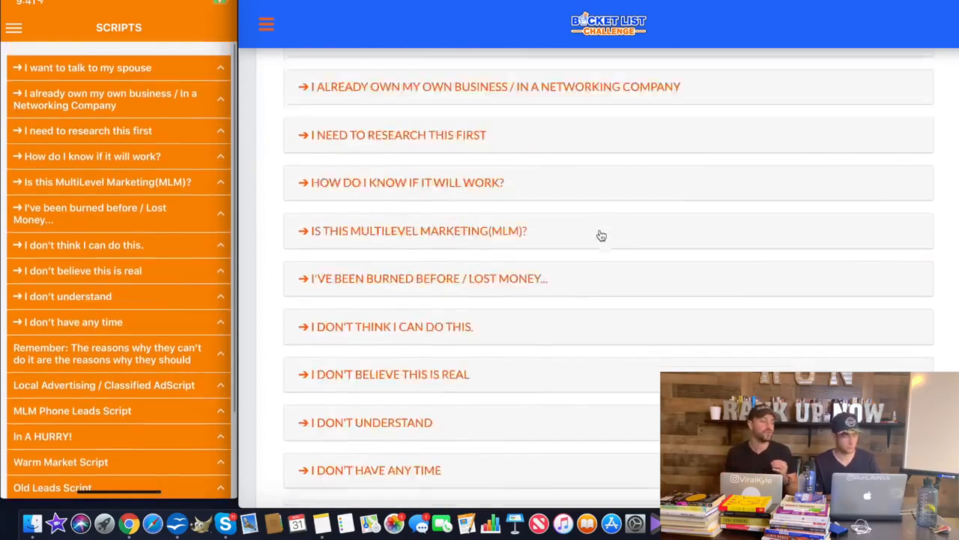
{"action": "scroll", "scroll_direction": "up", "scroll_amount": 3}
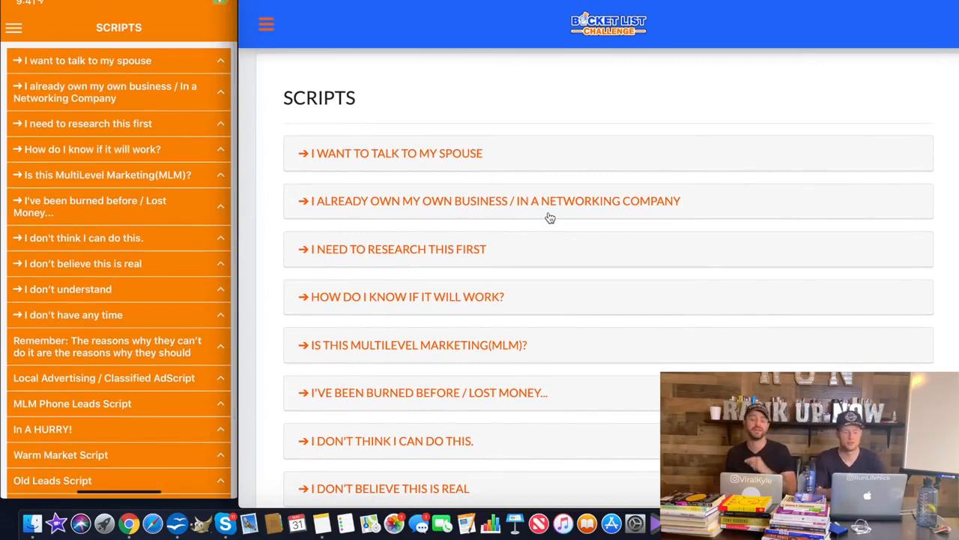
{"action": "left_click", "coordinate": [105, 61]}
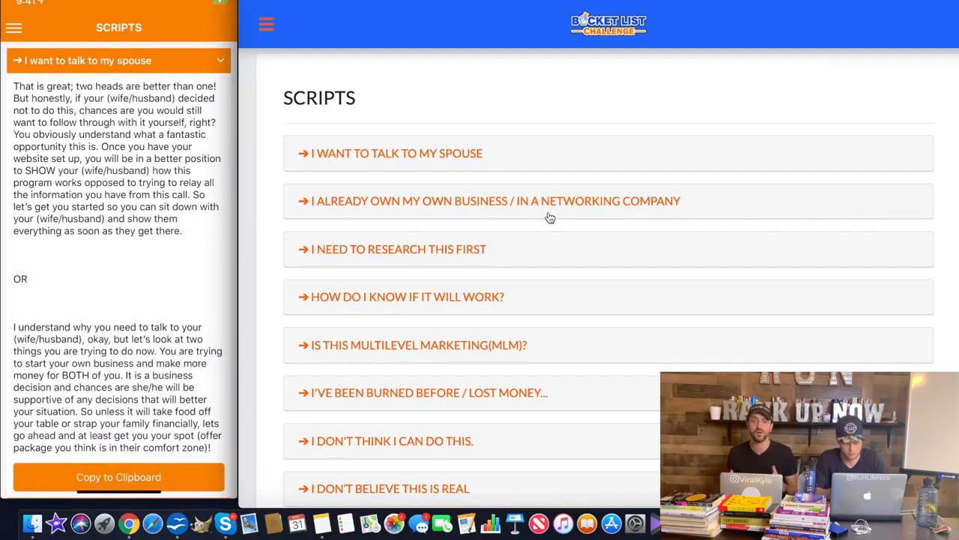
Copy the MLM Phone Leads script to the clipboard and collapse the 'I don't believe this is real' script
{"action": "scroll", "scroll_direction": "down", "scroll_amount": 3}
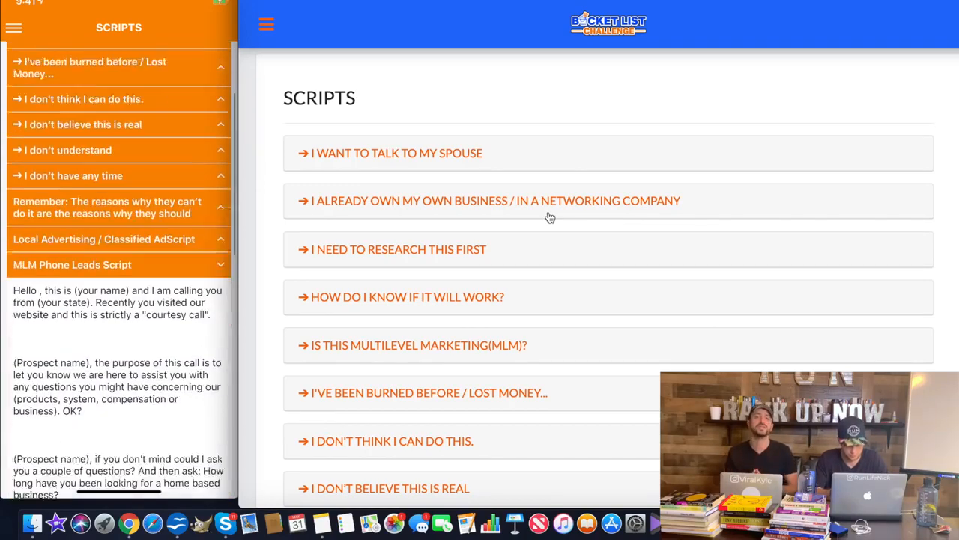
{"action": "scroll", "scroll_direction": "down", "scroll_amount": 3}
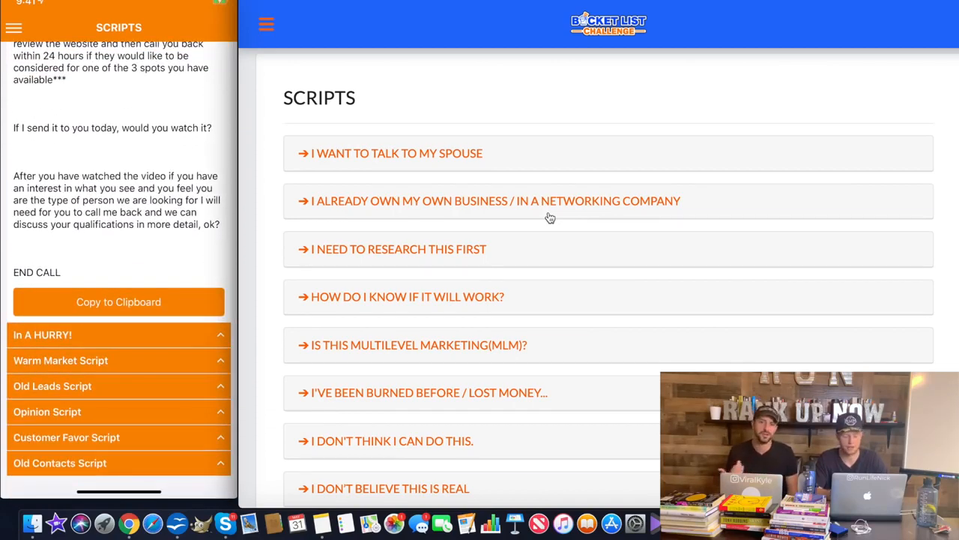
{"action": "left_click", "coordinate": [119, 301]}
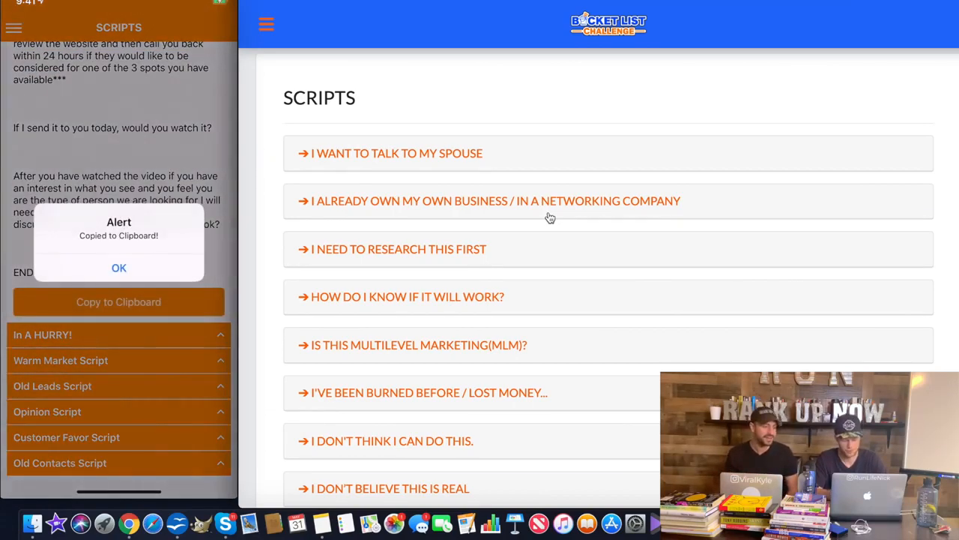
{"action": "left_click", "coordinate": [118, 267]}
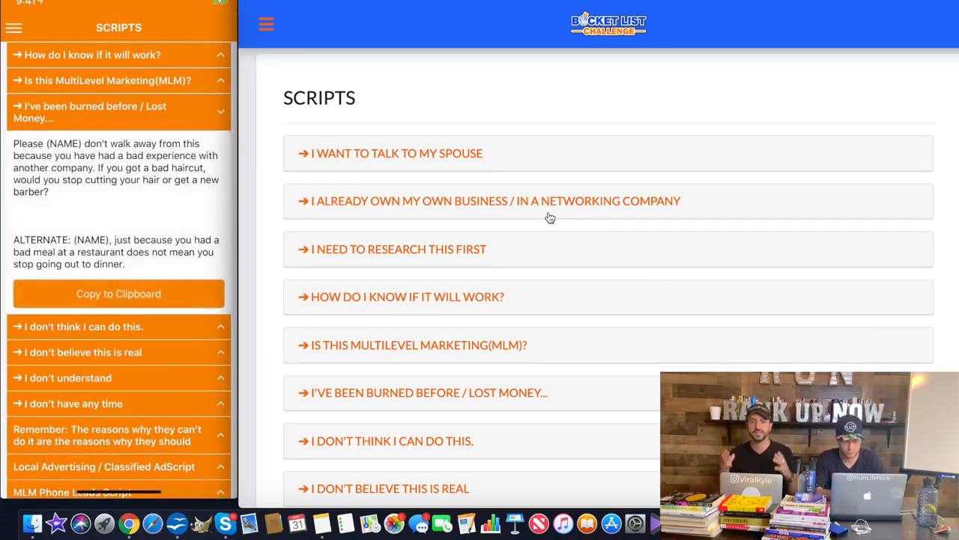
{"action": "scroll", "scroll_direction": "down", "scroll_amount": 3}
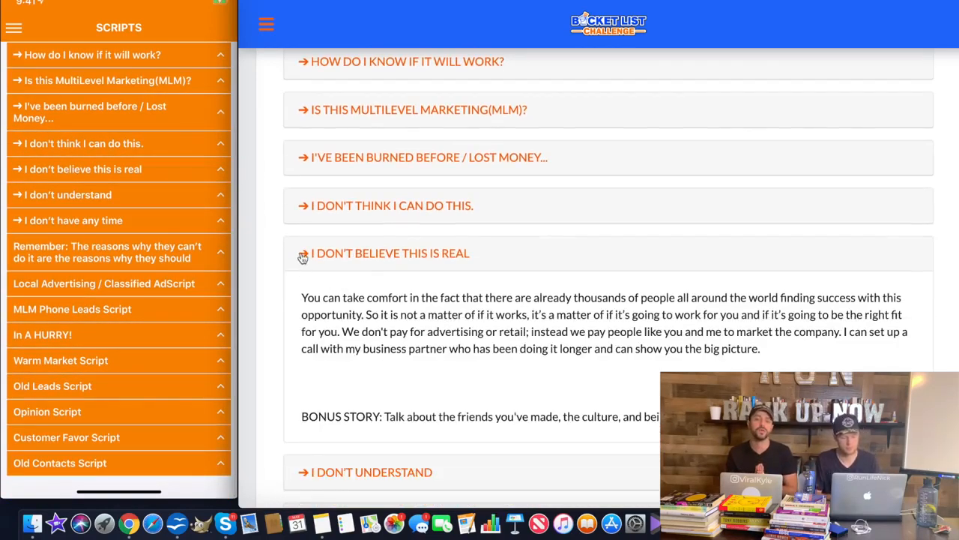
{"action": "left_click", "coordinate": [390, 252]}
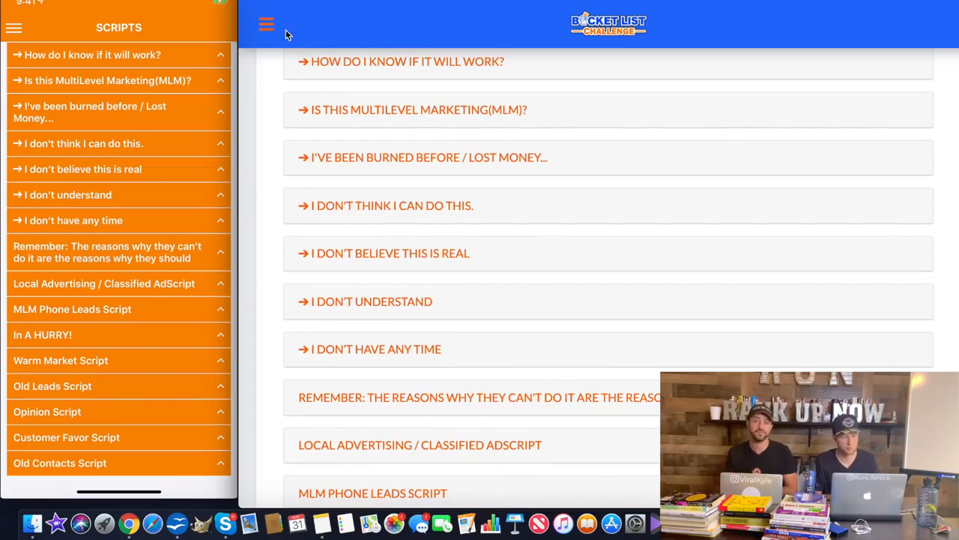
Go to My Pages and scroll through the Leader Templates and Templates sections
{"action": "left_click", "coordinate": [267, 24]}
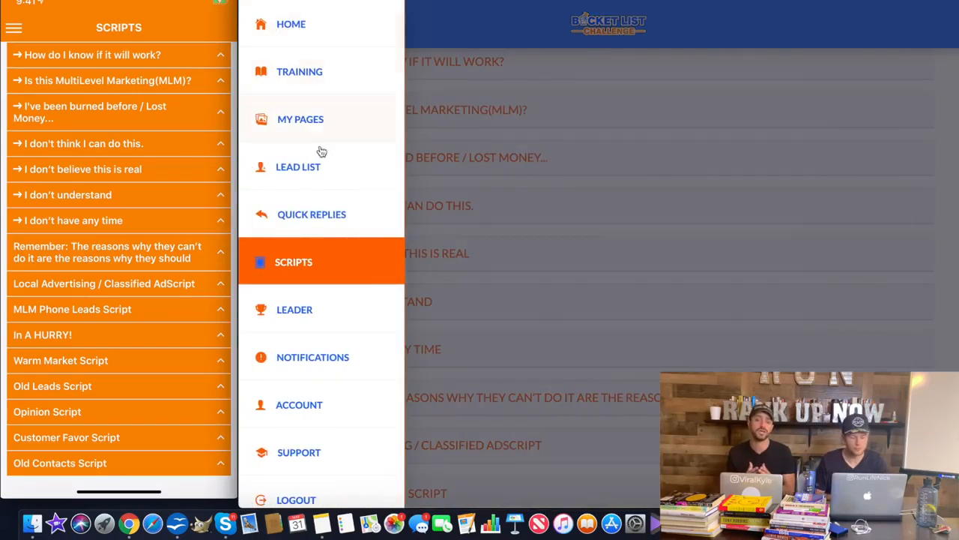
{"action": "mouse_move", "coordinate": [322, 118]}
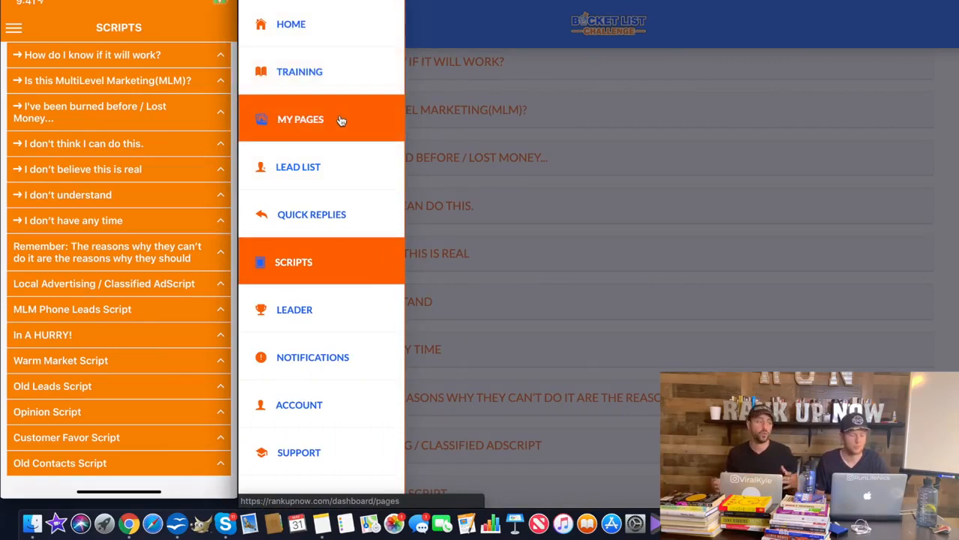
{"action": "left_click", "coordinate": [301, 119]}
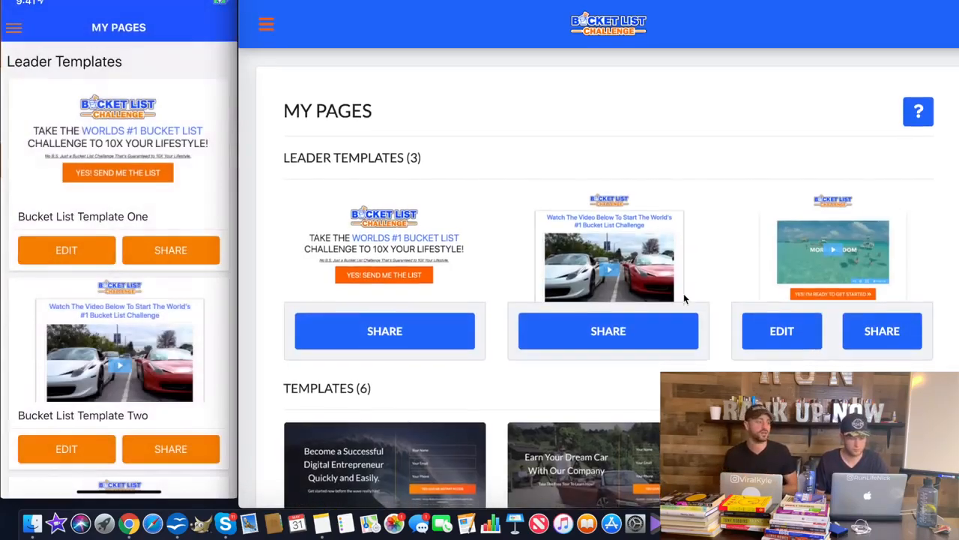
{"action": "scroll", "scroll_direction": "up", "scroll_amount": 3}
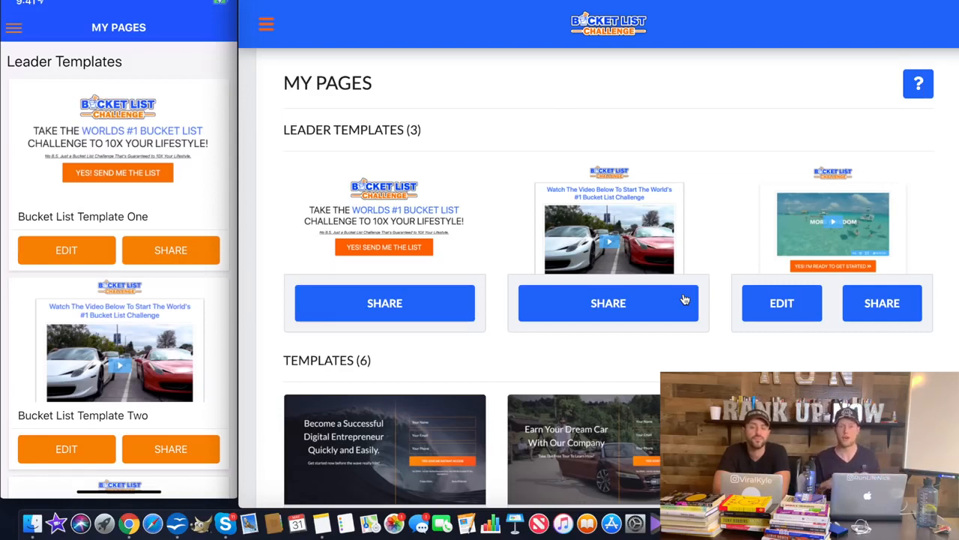
{"action": "scroll", "scroll_direction": "down", "scroll_amount": 3}
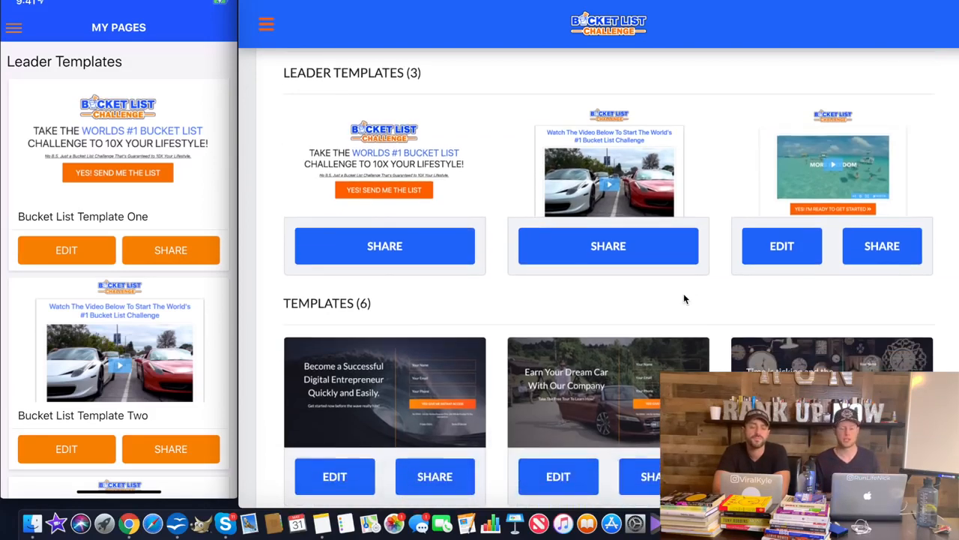
{"action": "scroll", "scroll_direction": "down", "scroll_amount": 3}
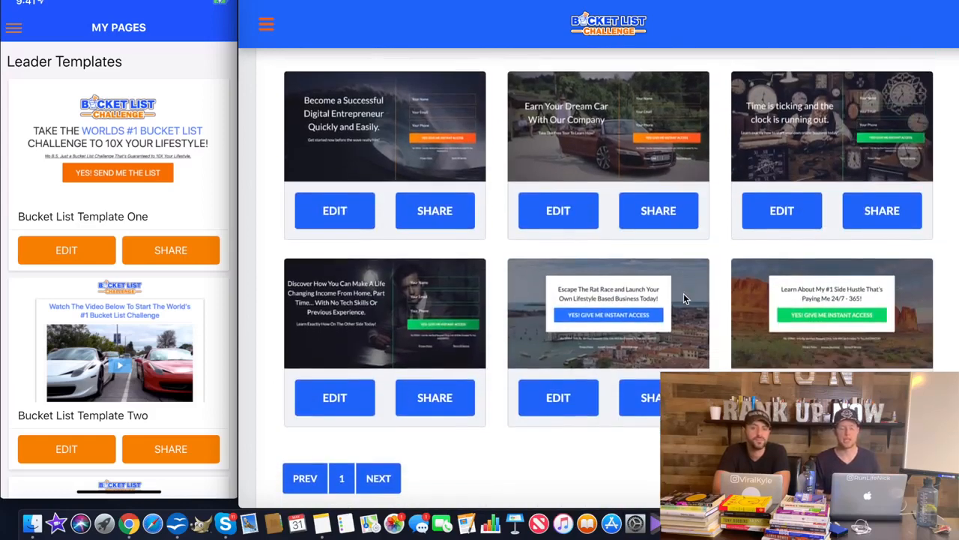
{"action": "scroll", "scroll_direction": "down", "scroll_amount": 3}
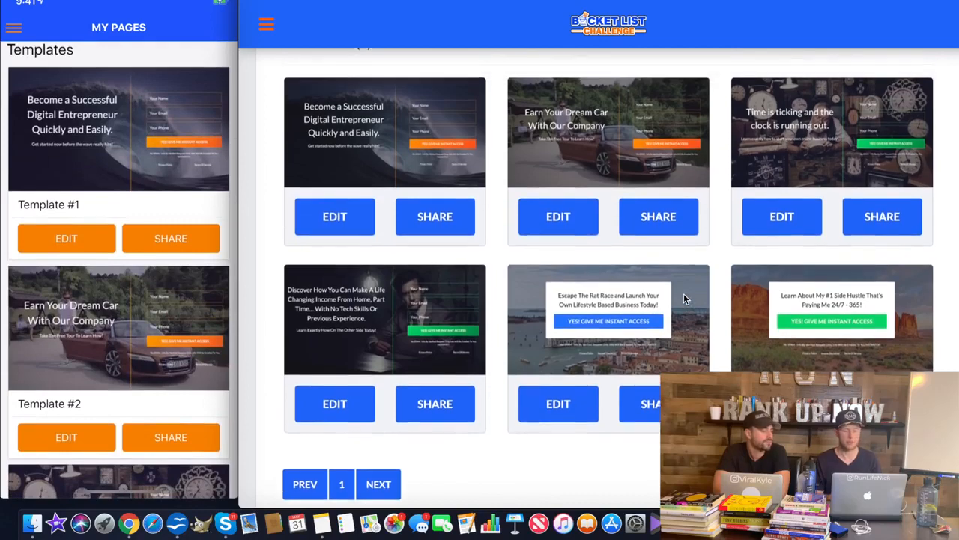
Review Template #1's edit settings and next-step choice, then preview its landing page
{"action": "left_click", "coordinate": [334, 217]}
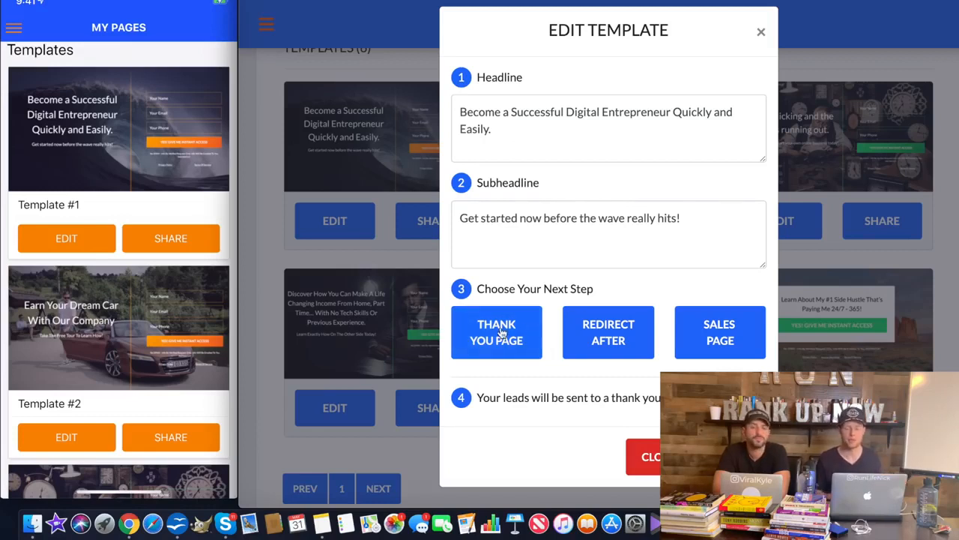
{"action": "left_click", "coordinate": [608, 332]}
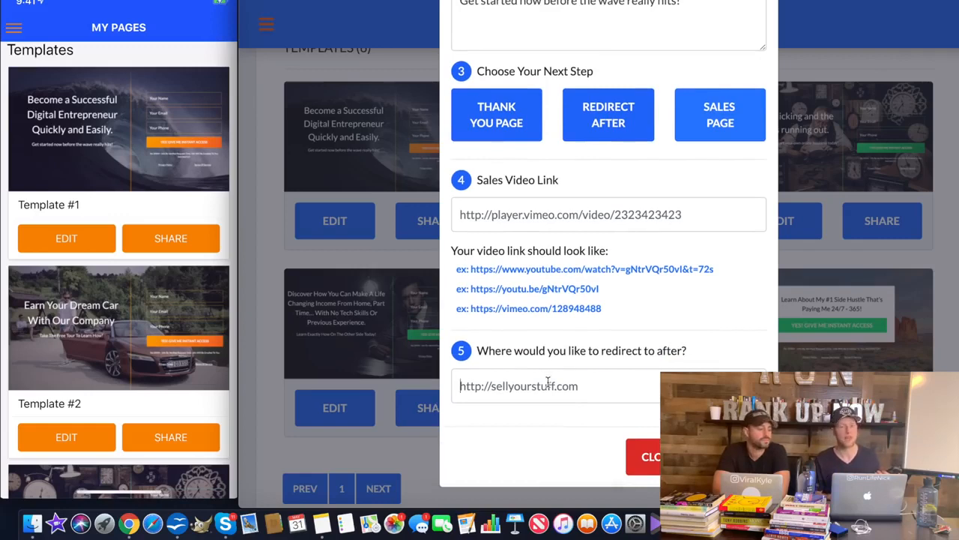
{"action": "left_click", "coordinate": [651, 456]}
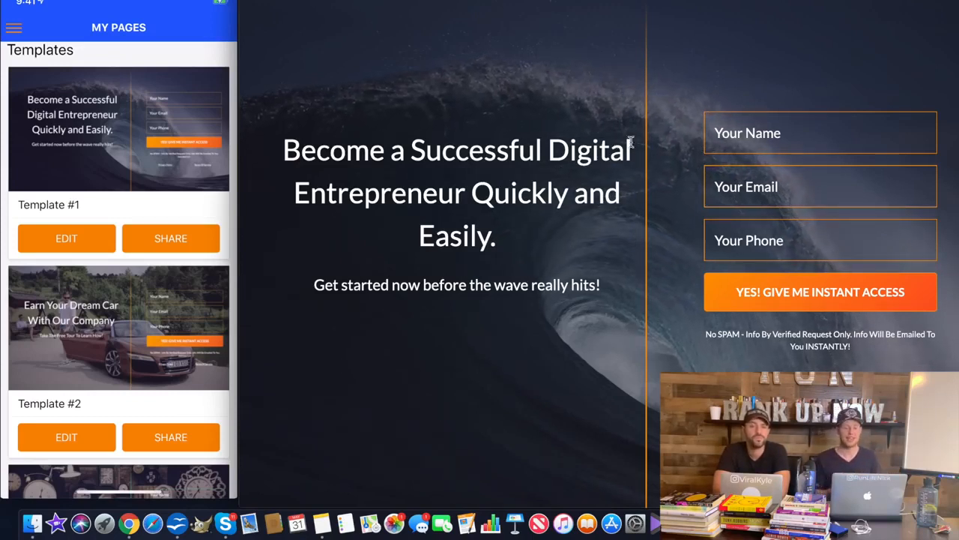
Submit a test lead named 'nick' on Template #1's landing page and dismiss the new-lead alert
{"action": "type", "text": "nick"}
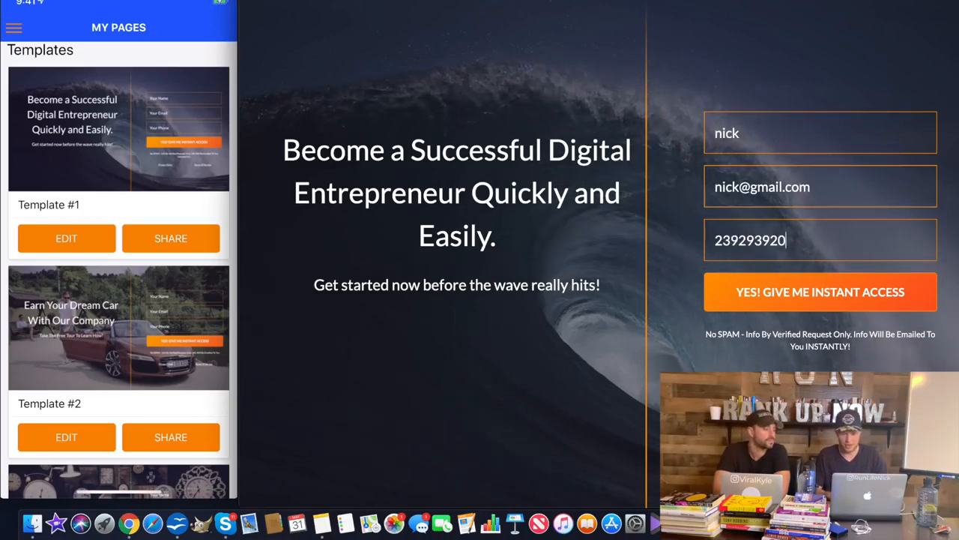
{"action": "left_click", "coordinate": [820, 291]}
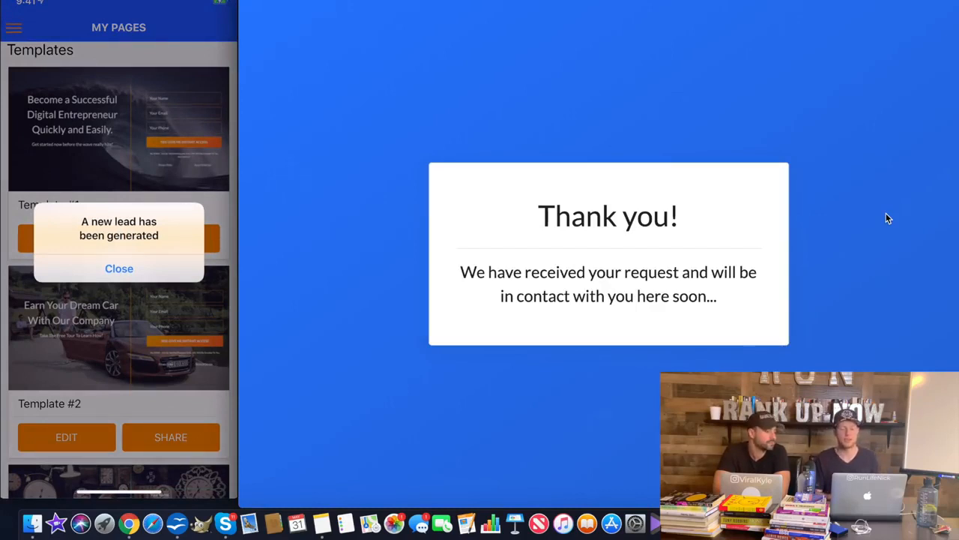
{"action": "mouse_move", "coordinate": [697, 217]}
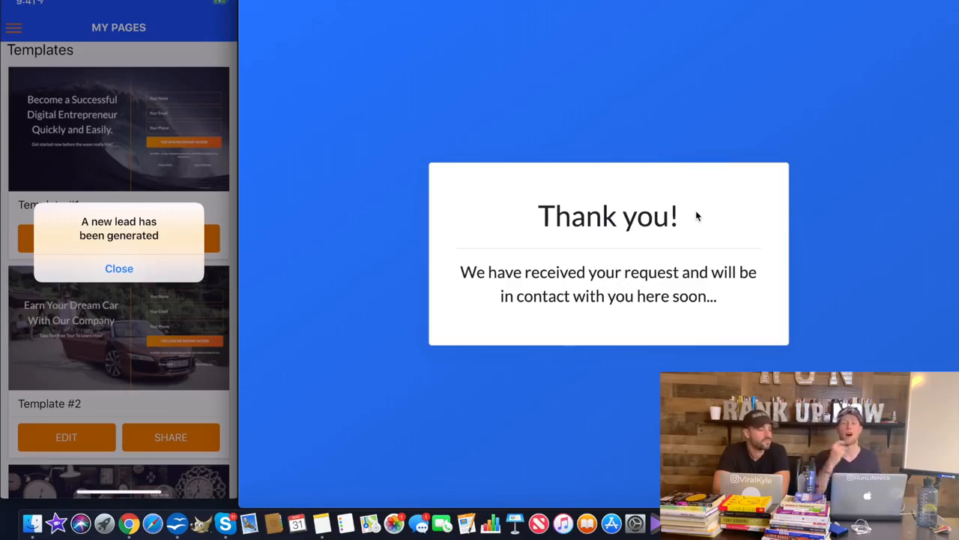
{"action": "left_click", "coordinate": [13, 28]}
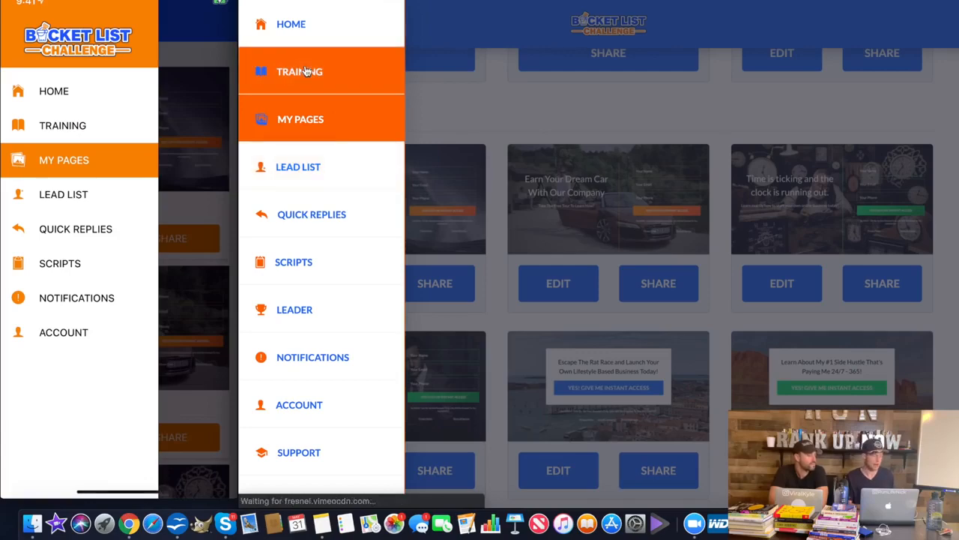
Go to Training and scroll through the course cards from RUN Training onward
{"action": "left_click", "coordinate": [299, 71]}
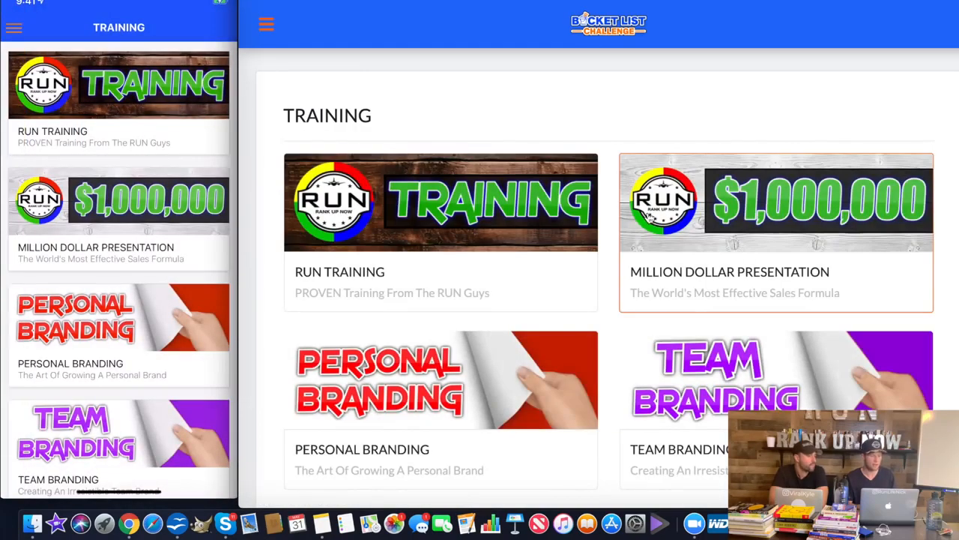
{"action": "scroll", "scroll_direction": "down", "scroll_amount": 3}
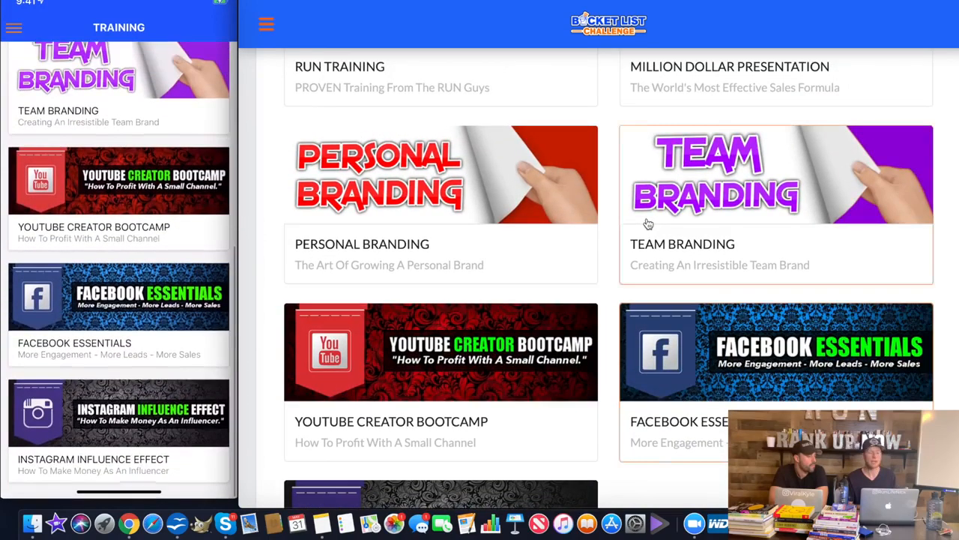
{"action": "scroll", "scroll_direction": "up", "scroll_amount": 3}
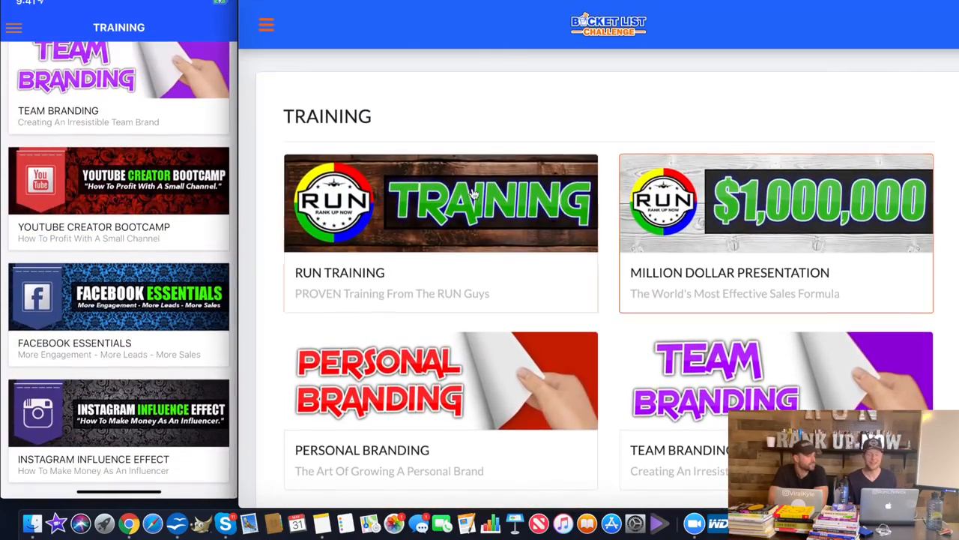